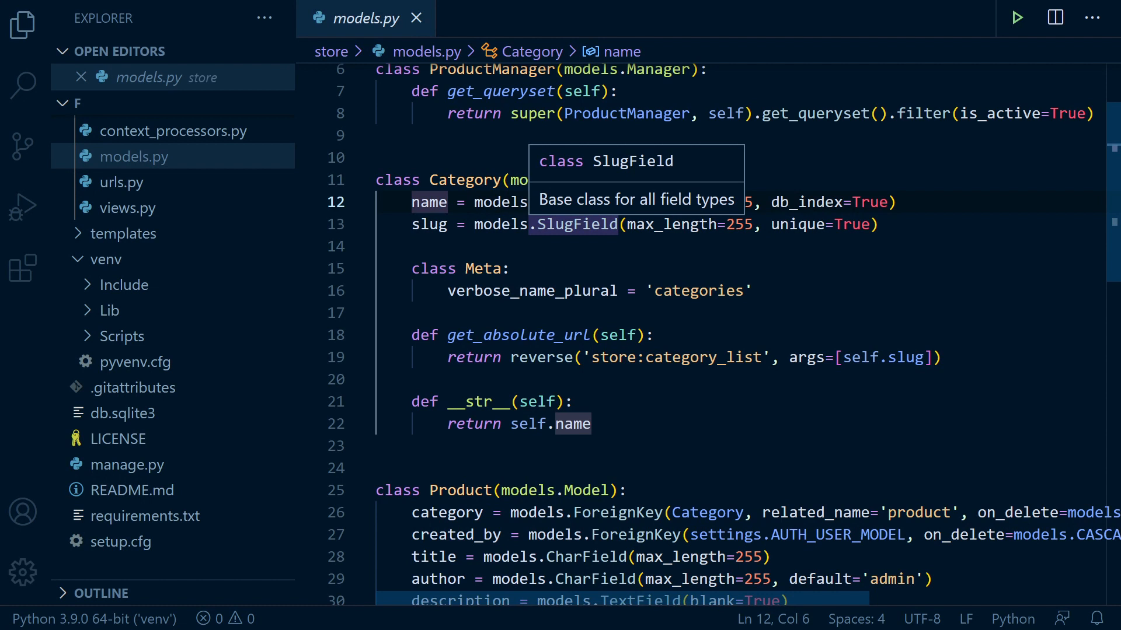
mouse_move(677, 189)
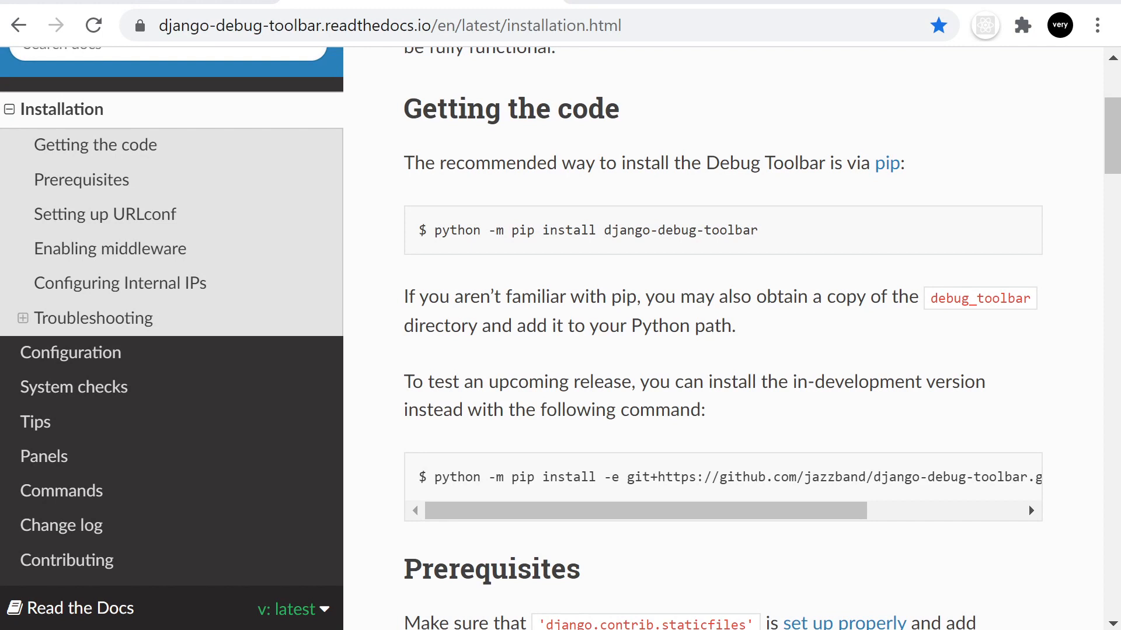
mouse_move(788, 240)
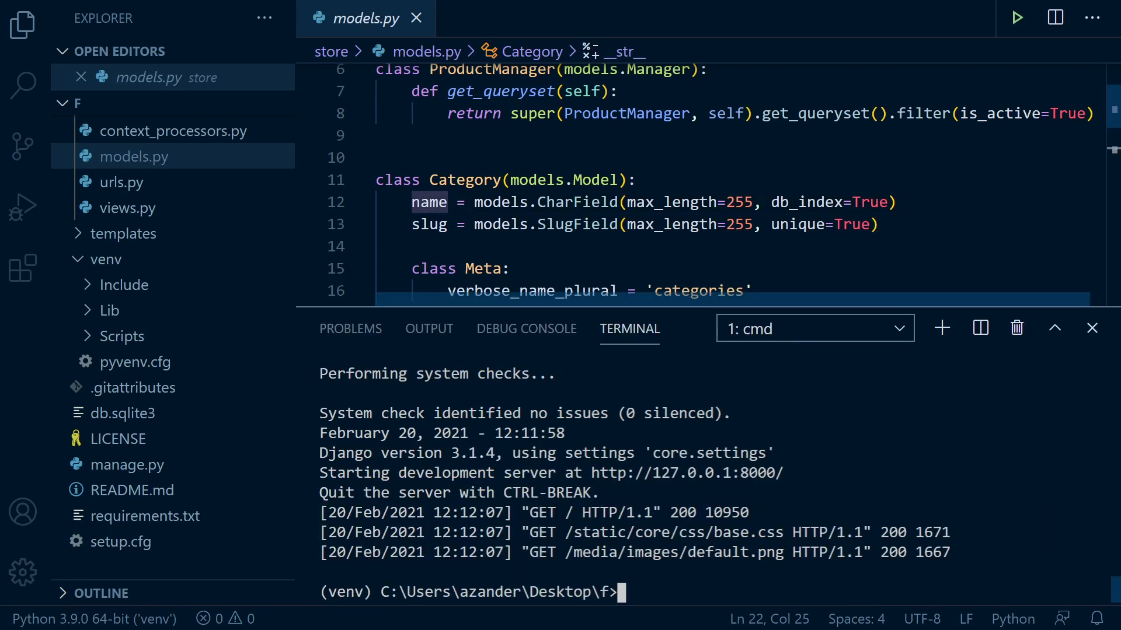
Step: Run pip install django-debug-toolbar in the VS Code terminal
type("pip install django-debug-toolbar")
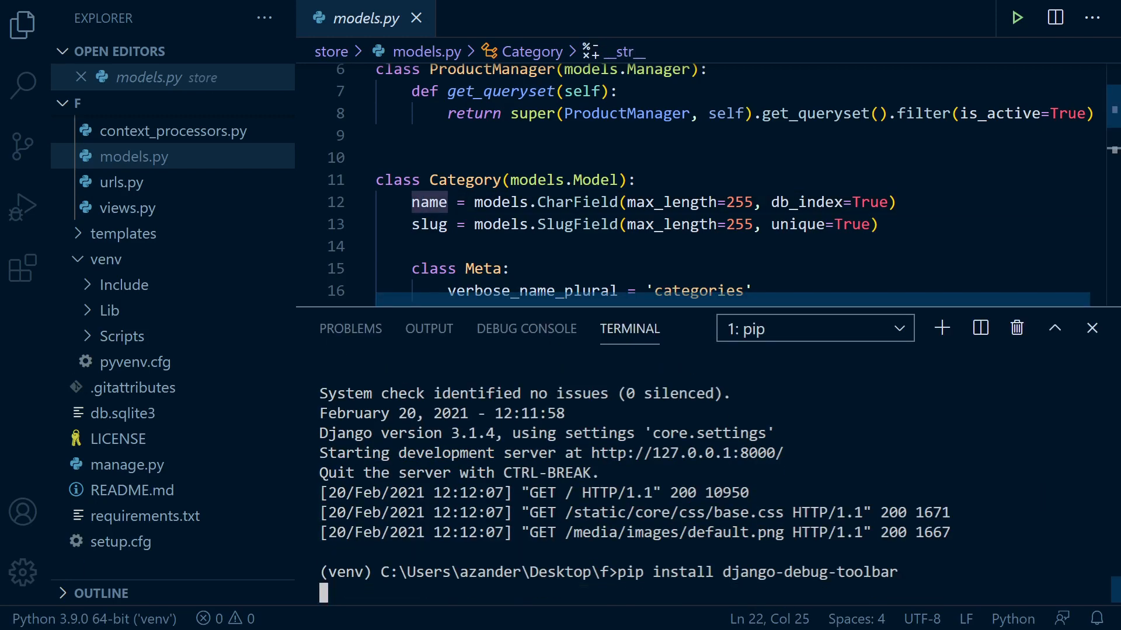
key("Return")
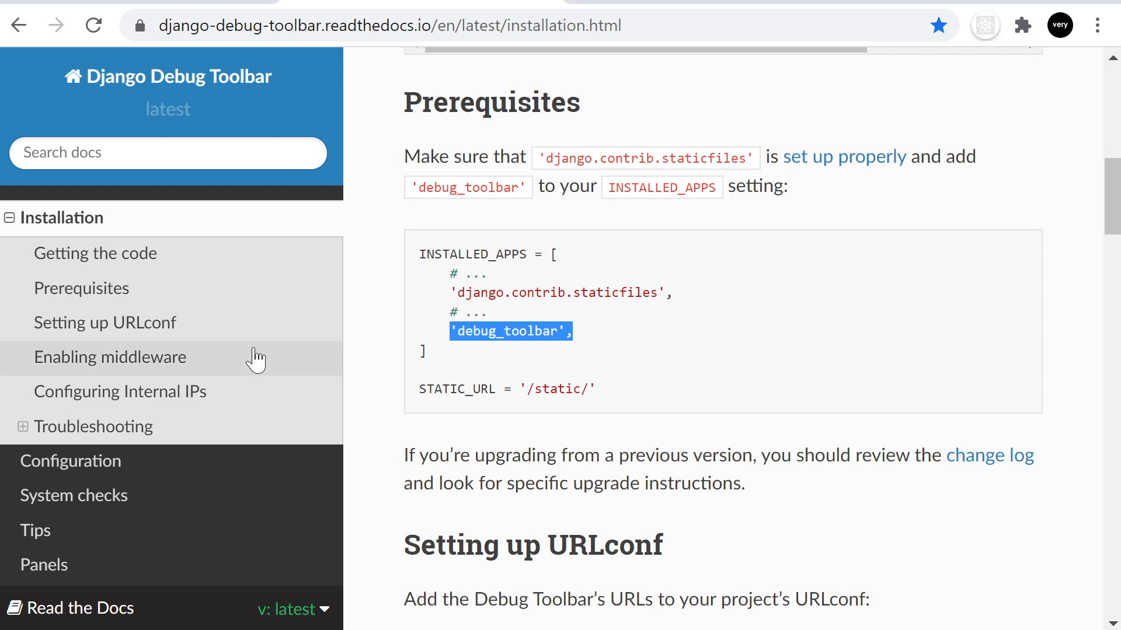
Step: Add 'debug_toolbar', to INSTALLED_APPS in core/settings.py
key("alt+tab")
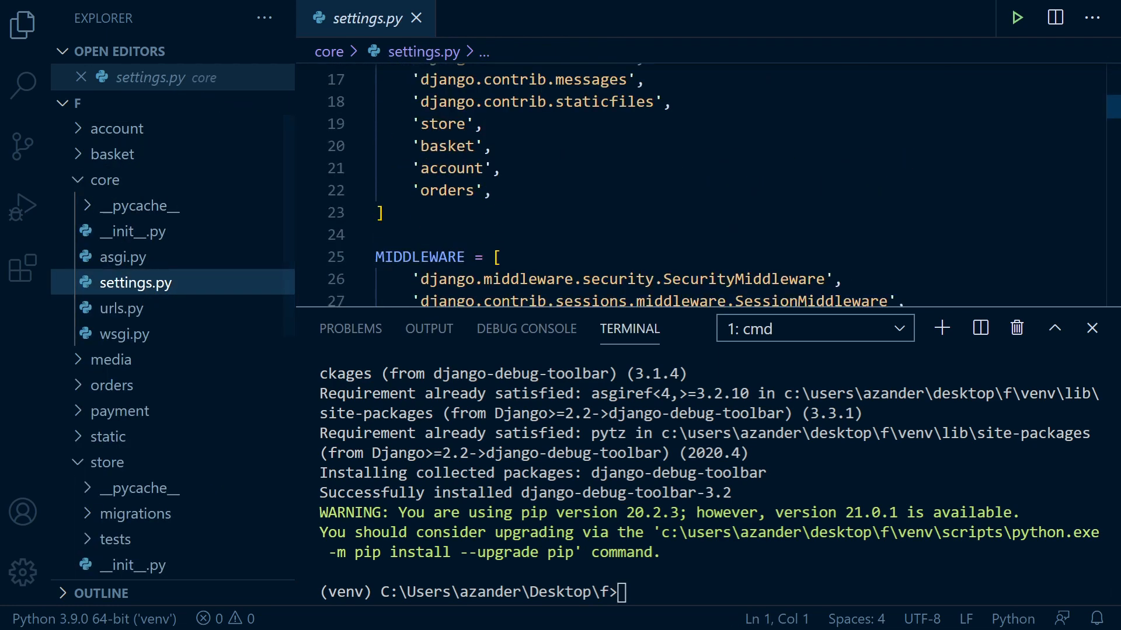
type("'debug_toolbar',")
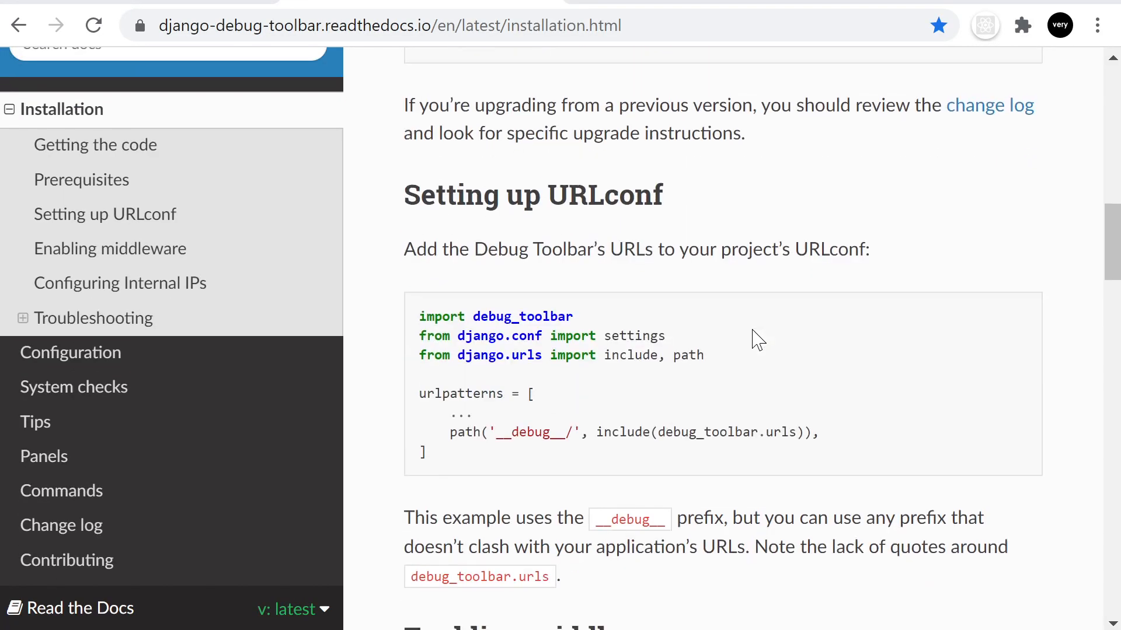
Step: Copy the docs example and add path('__debug__/', include(debug_toolbar.urls)) to store/urls.py urlpatterns
scroll("down", 3)
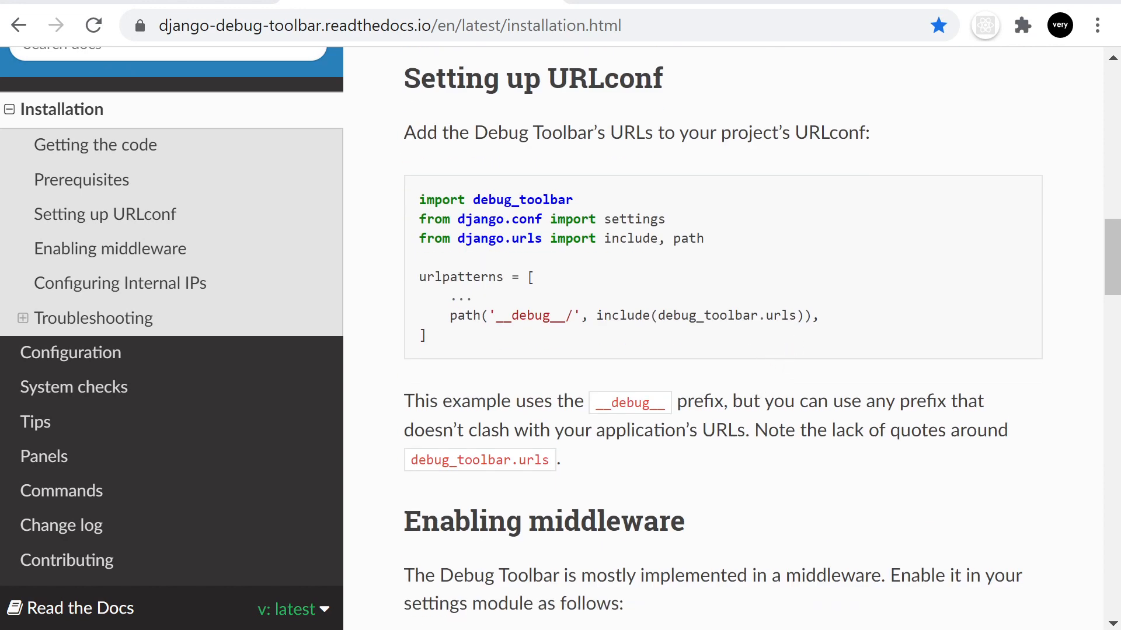
triple_click(634, 315)
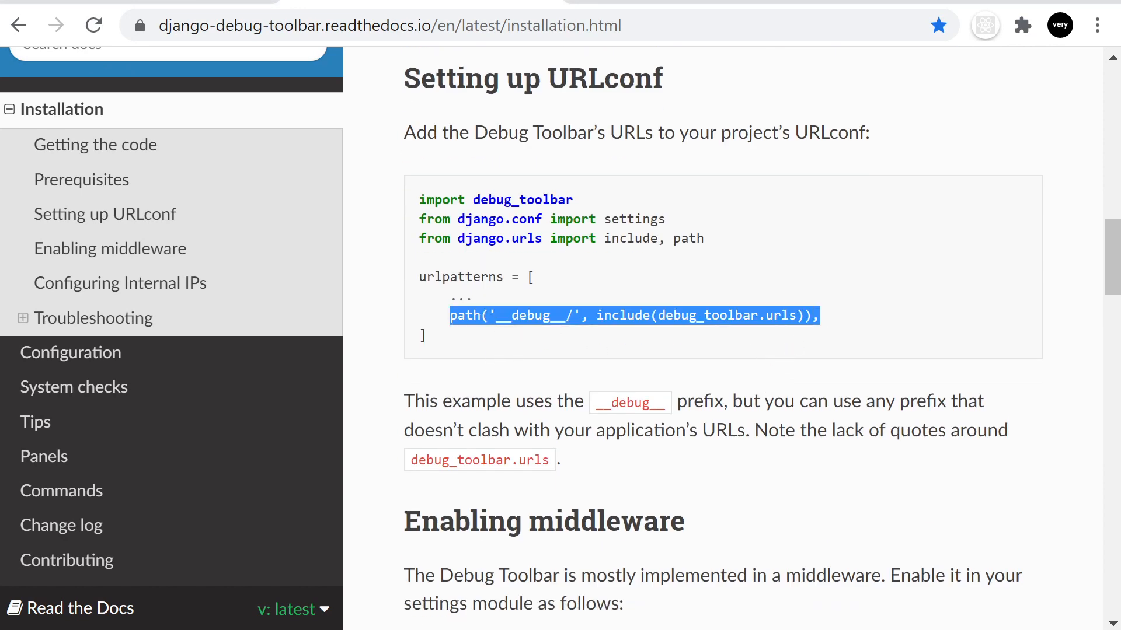
mouse_move(587, 208)
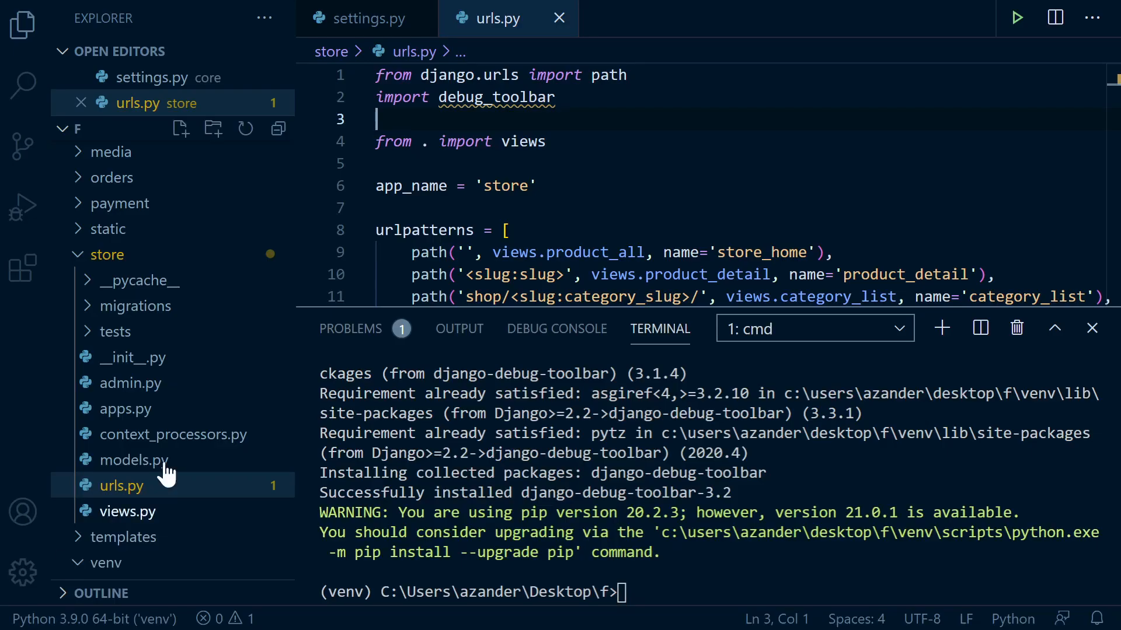
scroll("down", 3)
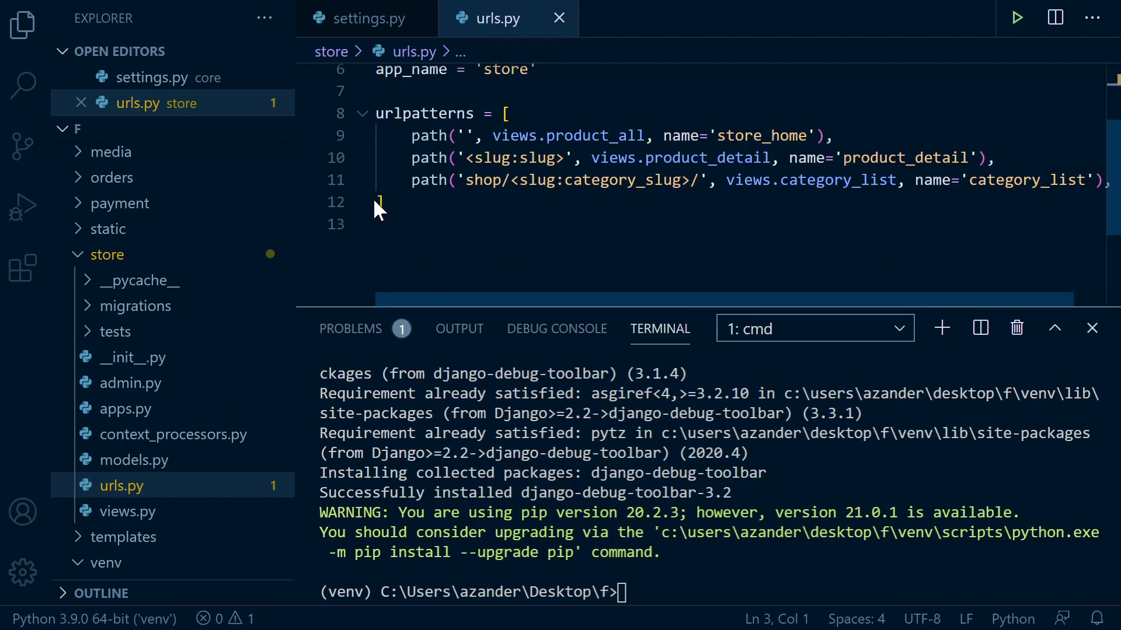
type("path('__debug__/', include(debug_toolbar.urls)),")
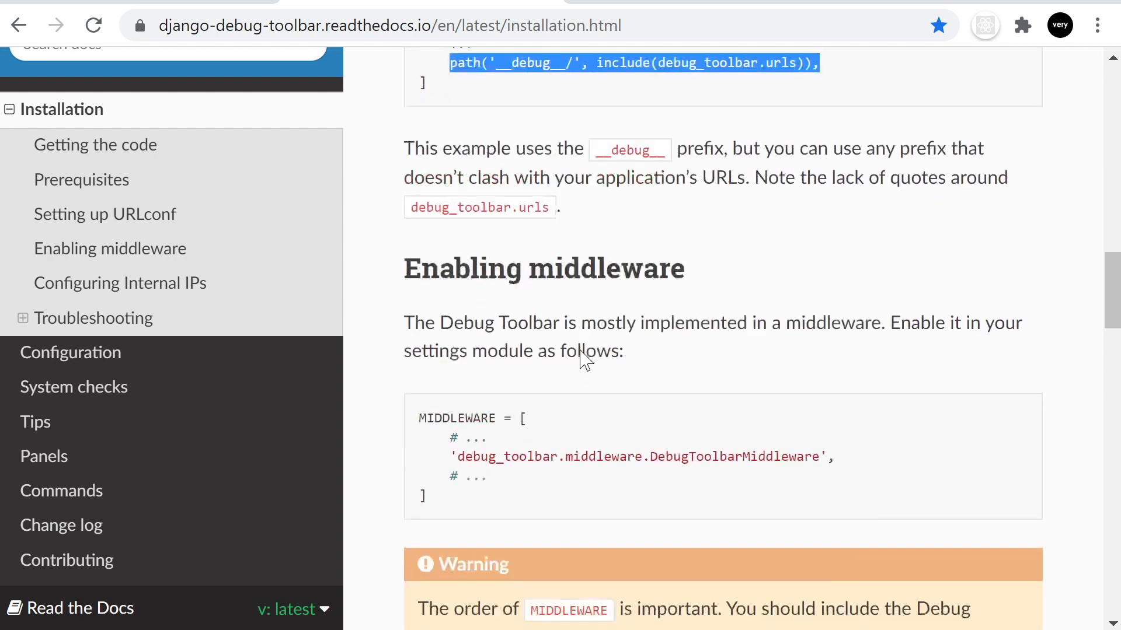
scroll("down", 3)
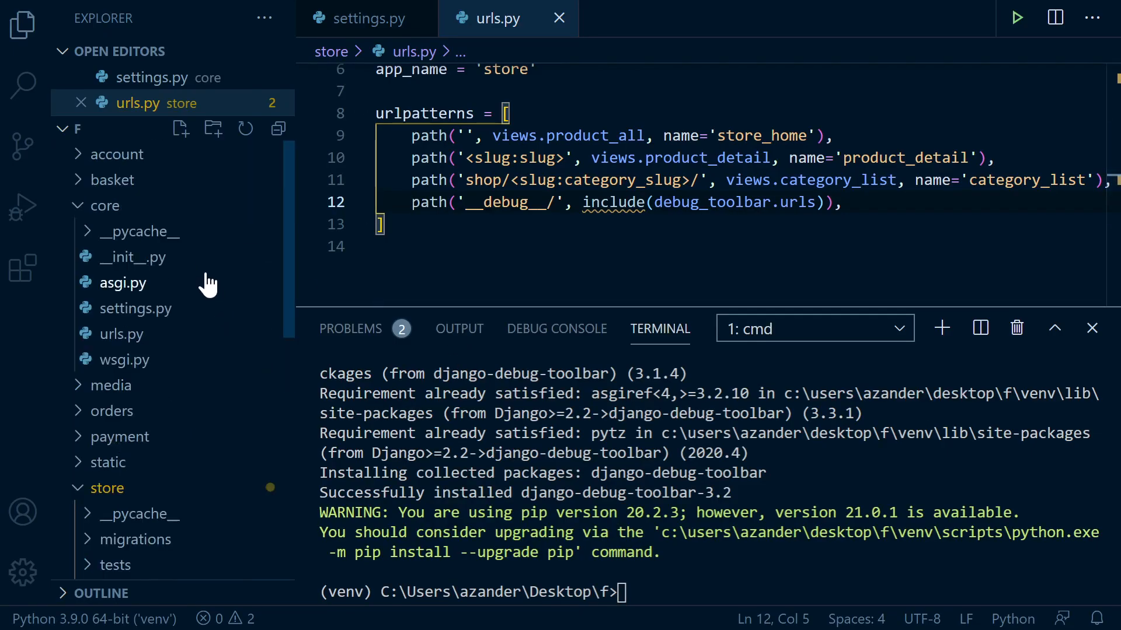
mouse_move(161, 303)
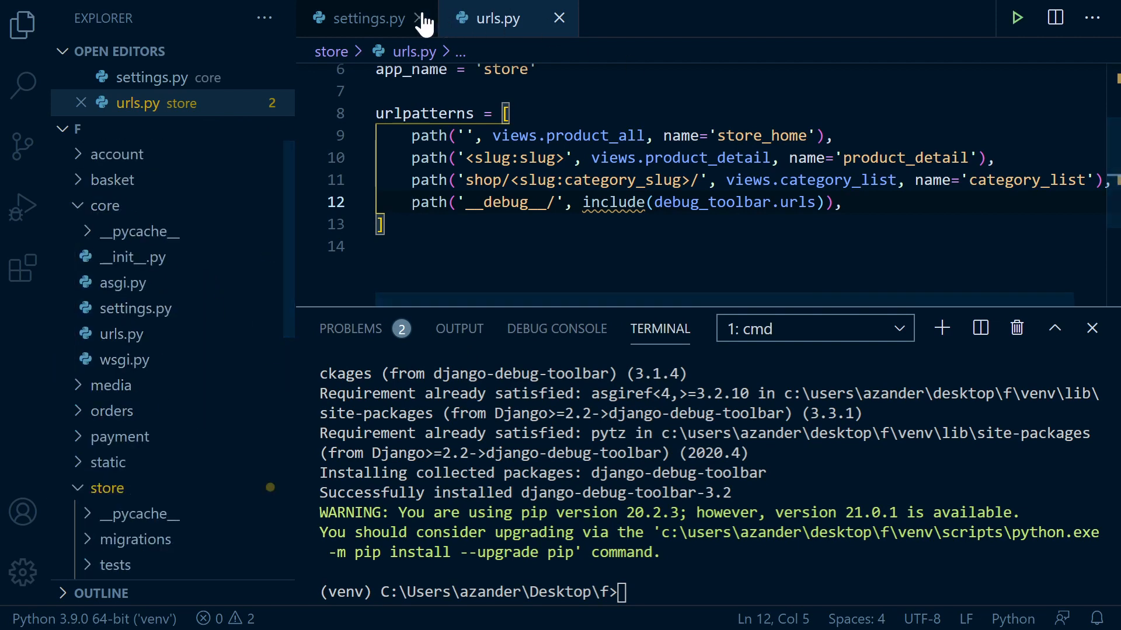
Step: Add 'debug_toolbar.middleware.DebugToolbarMiddleware', to the MIDDLEWARE list in settings.py
left_click(366, 18)
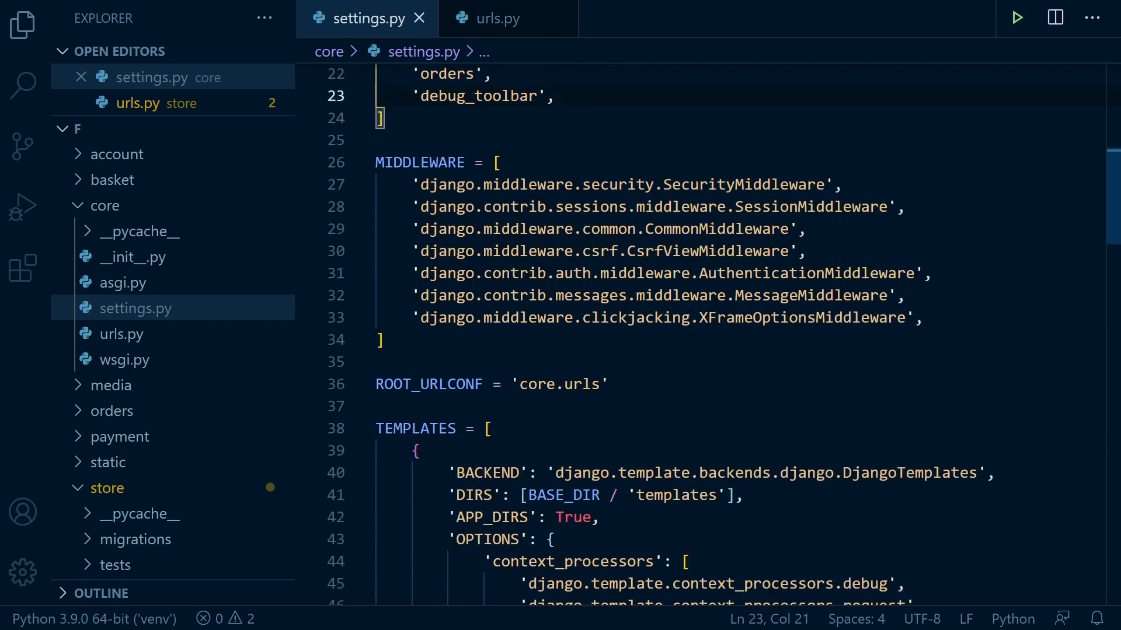
type("'debug_toolbar.middleware.DebugToolbarMiddleware',")
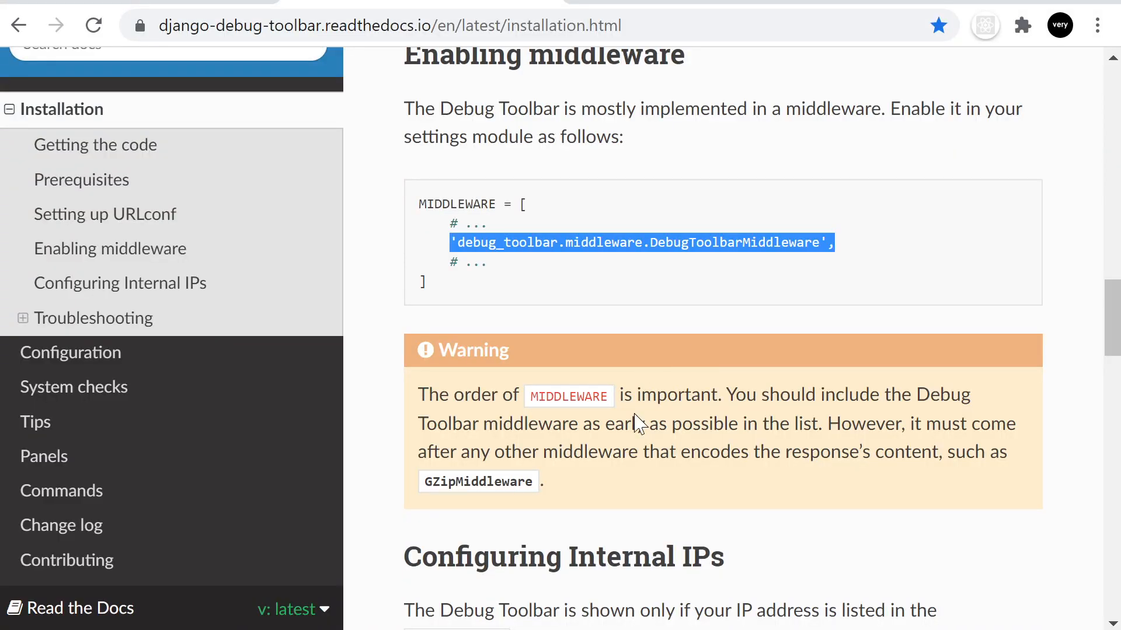
mouse_move(639, 425)
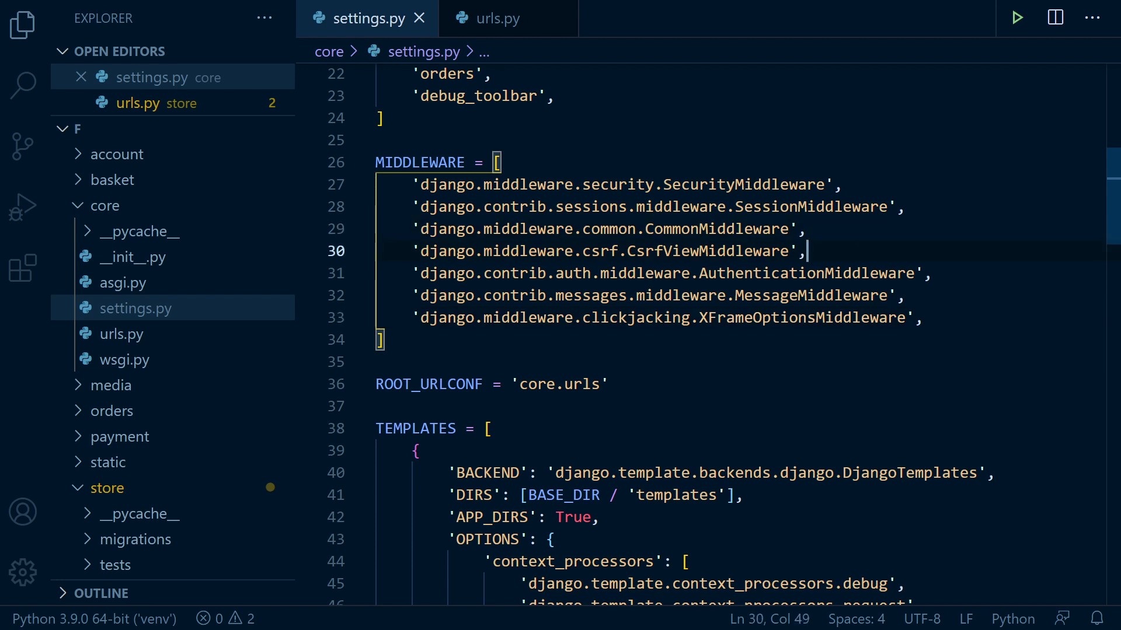
type("'debug_toolbar.middleware.DebugToolbarMiddleware',")
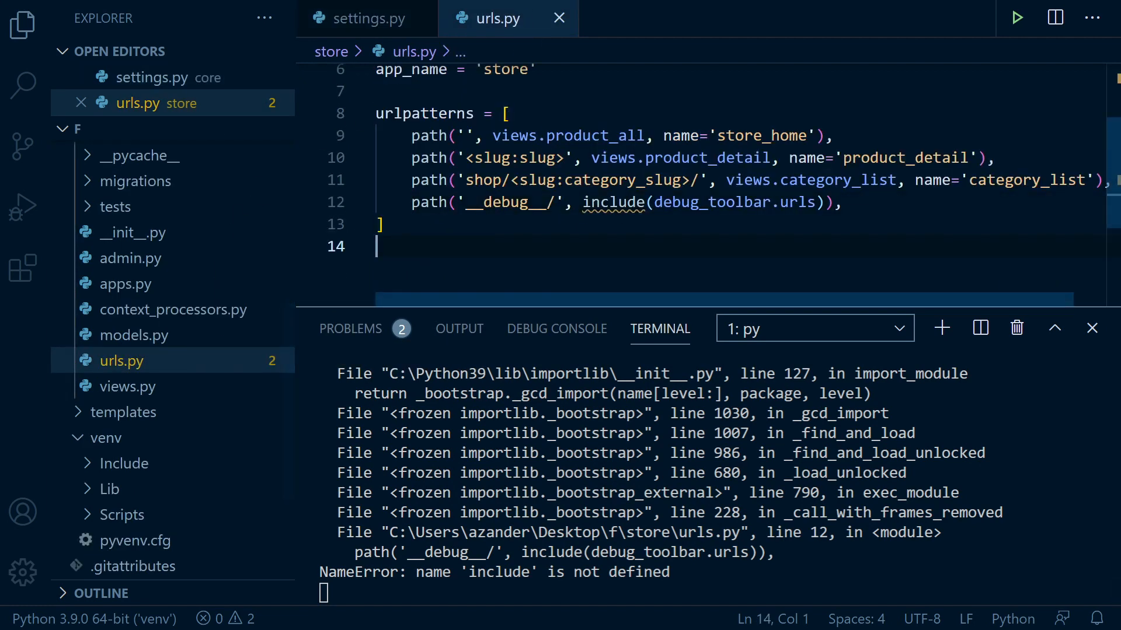
Step: Append include to the from django.urls import path line in store/urls.py
double_click(613, 202)
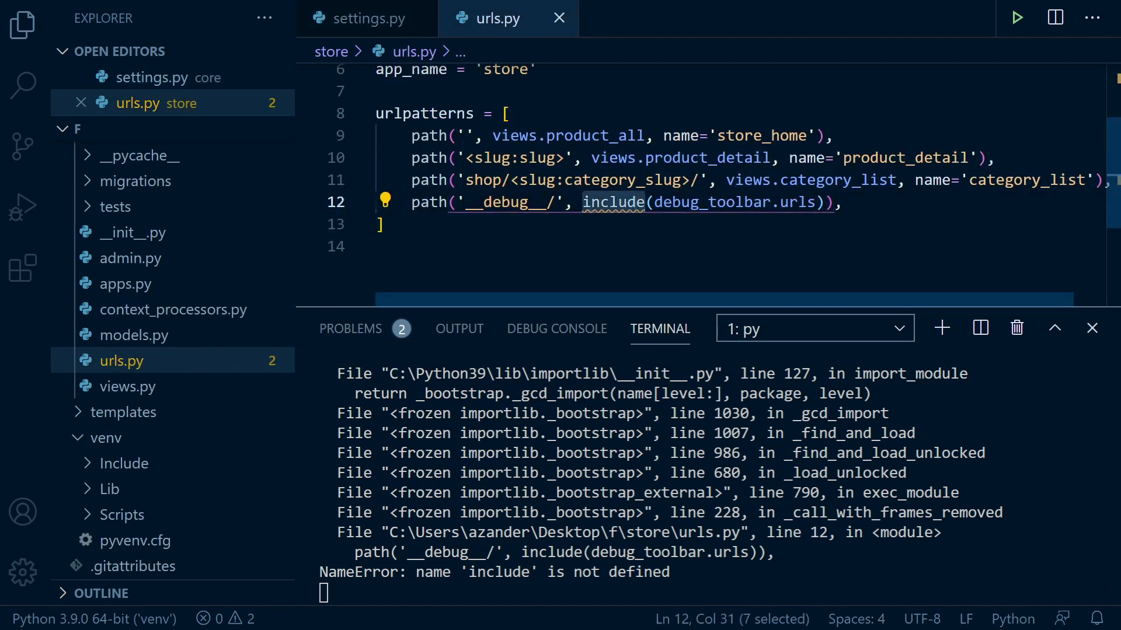
mouse_move(367, 205)
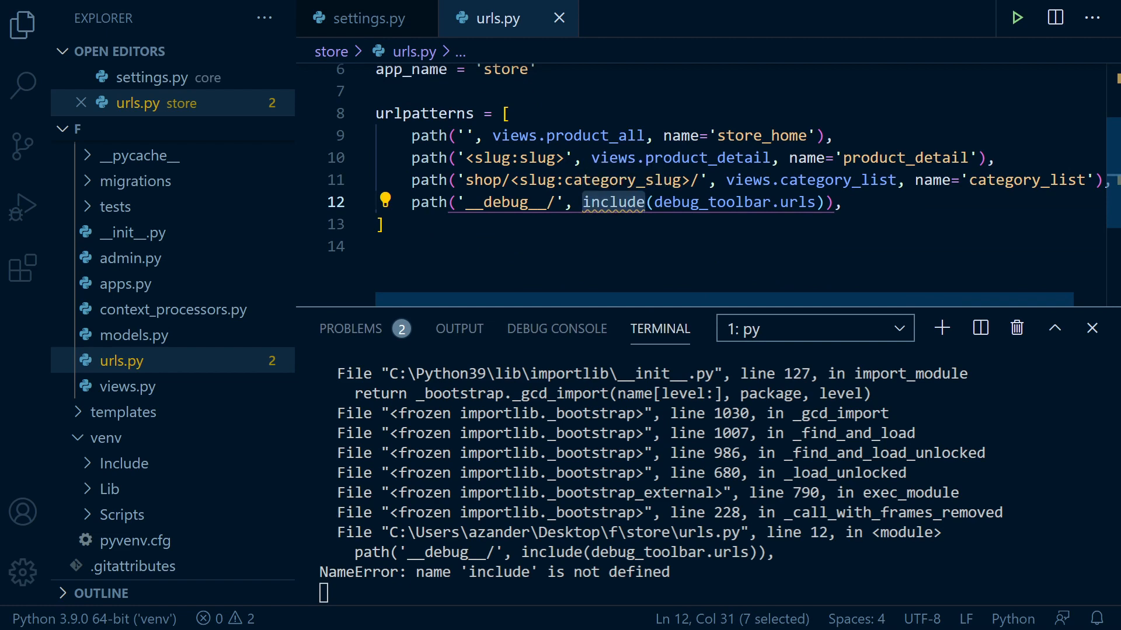
scroll("up", 3)
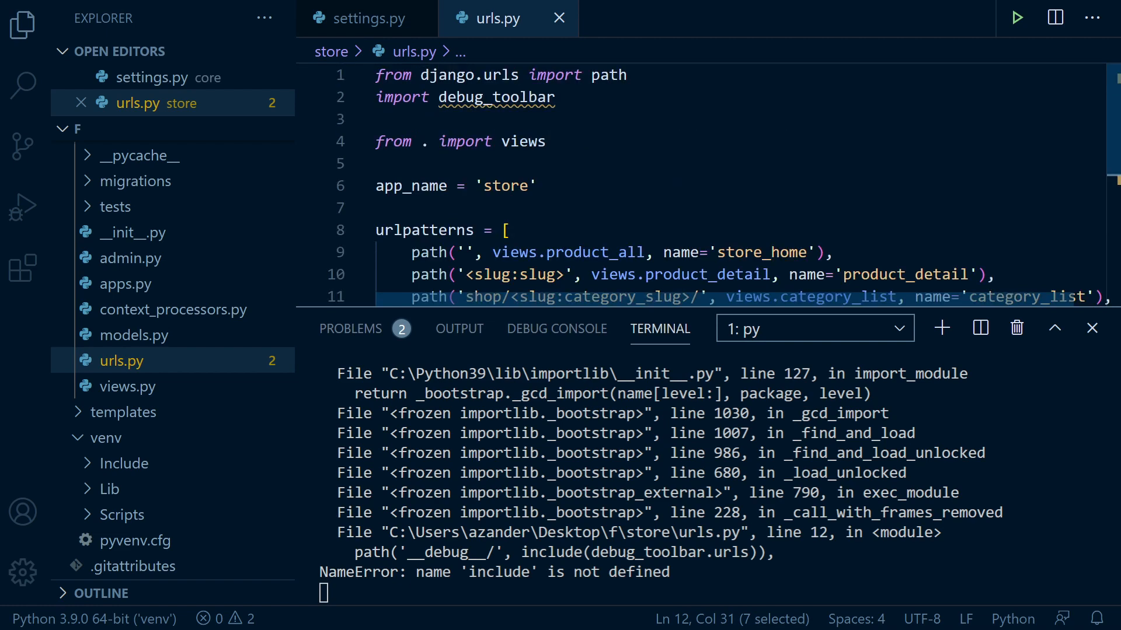
type(", incvlu")
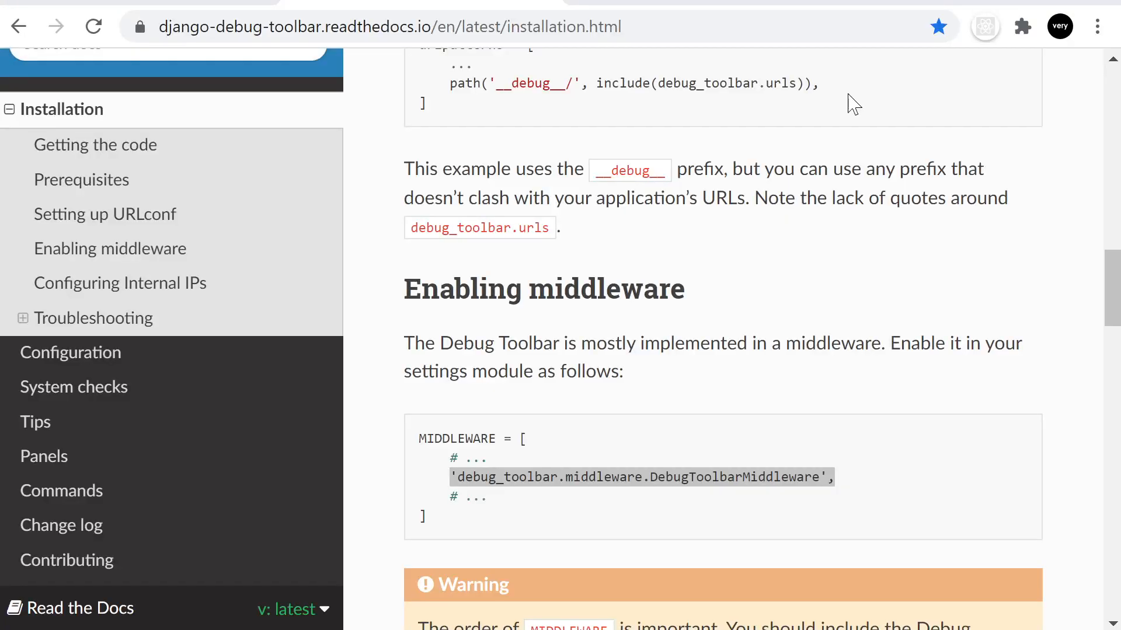
mouse_move(1062, 27)
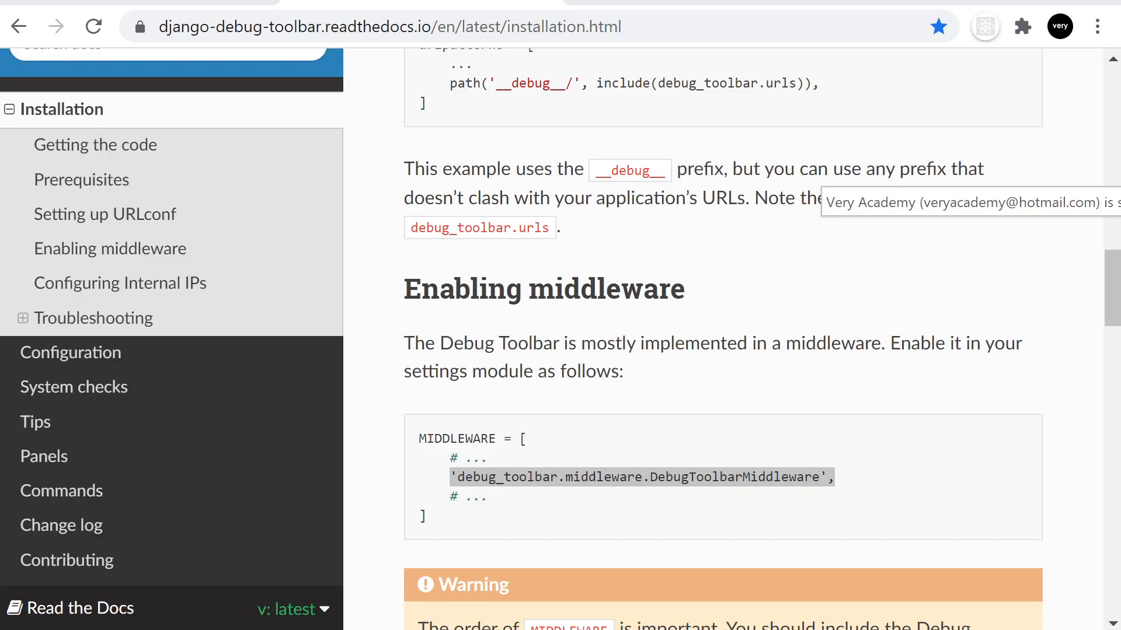
Step: Scroll the installation docs past Enabling middleware to the Configuring Internal IPs example
scroll("up", 3)
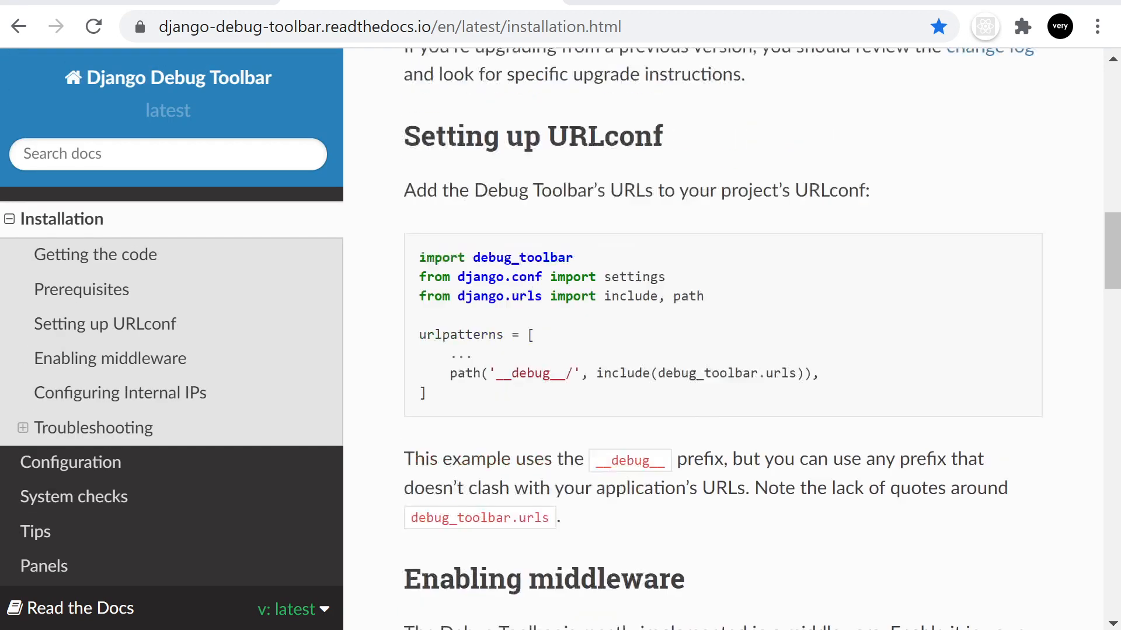
scroll("down", 3)
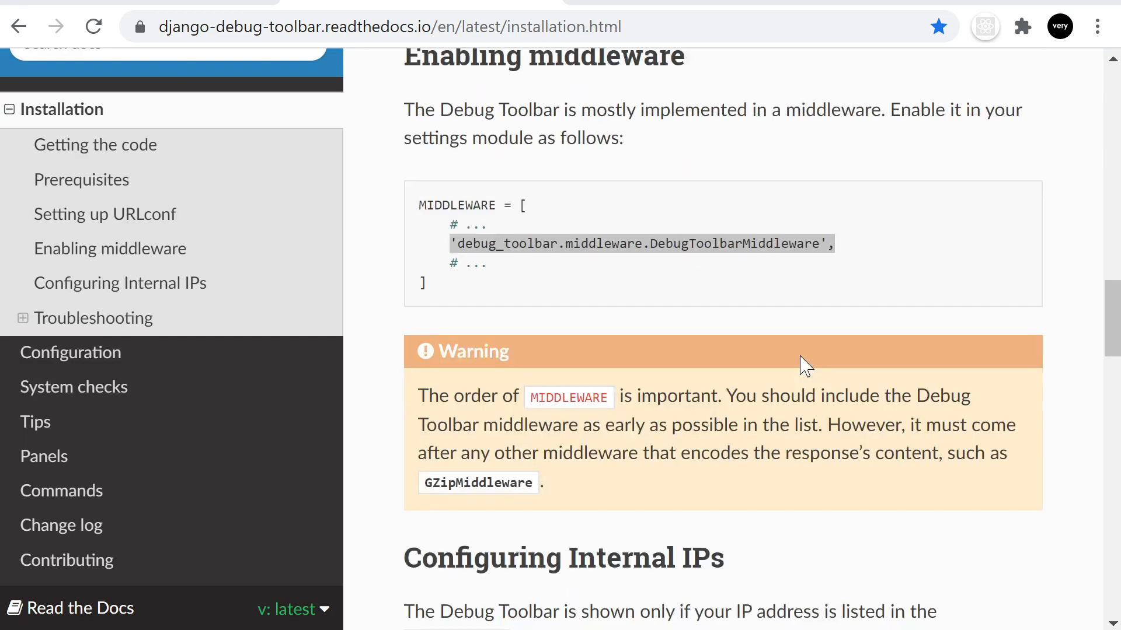
scroll("down", 3)
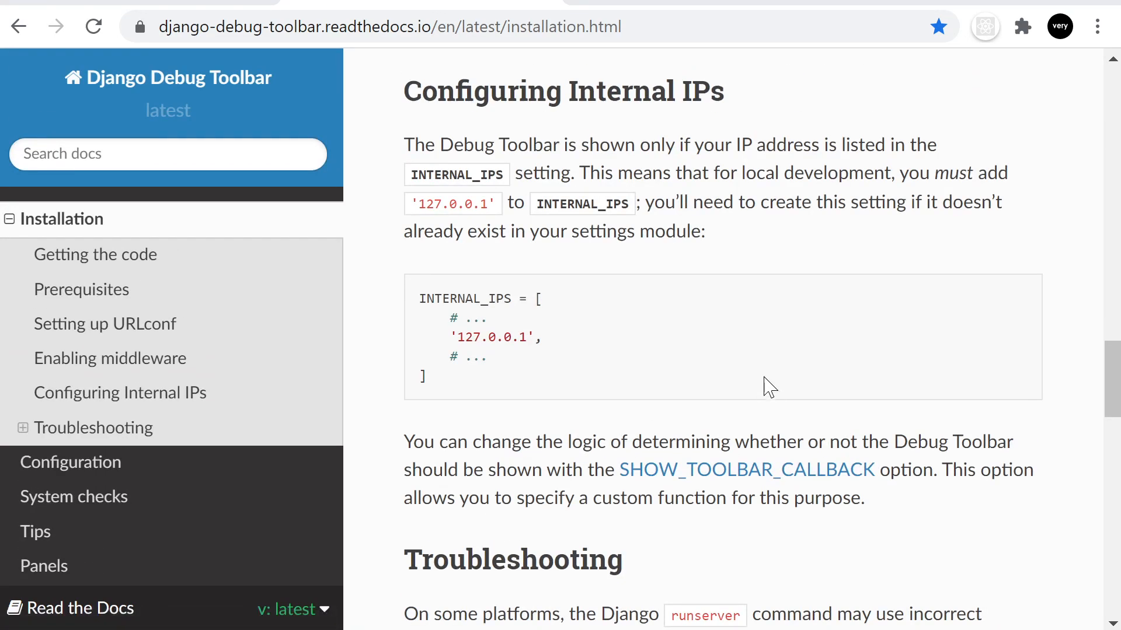
mouse_move(425, 371)
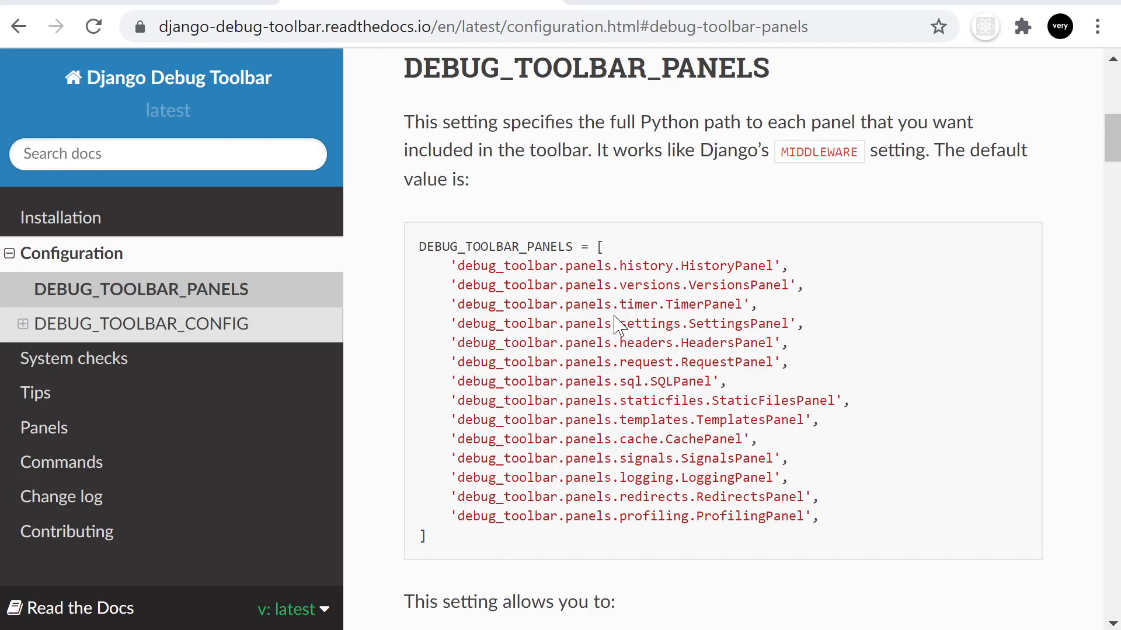
mouse_move(616, 325)
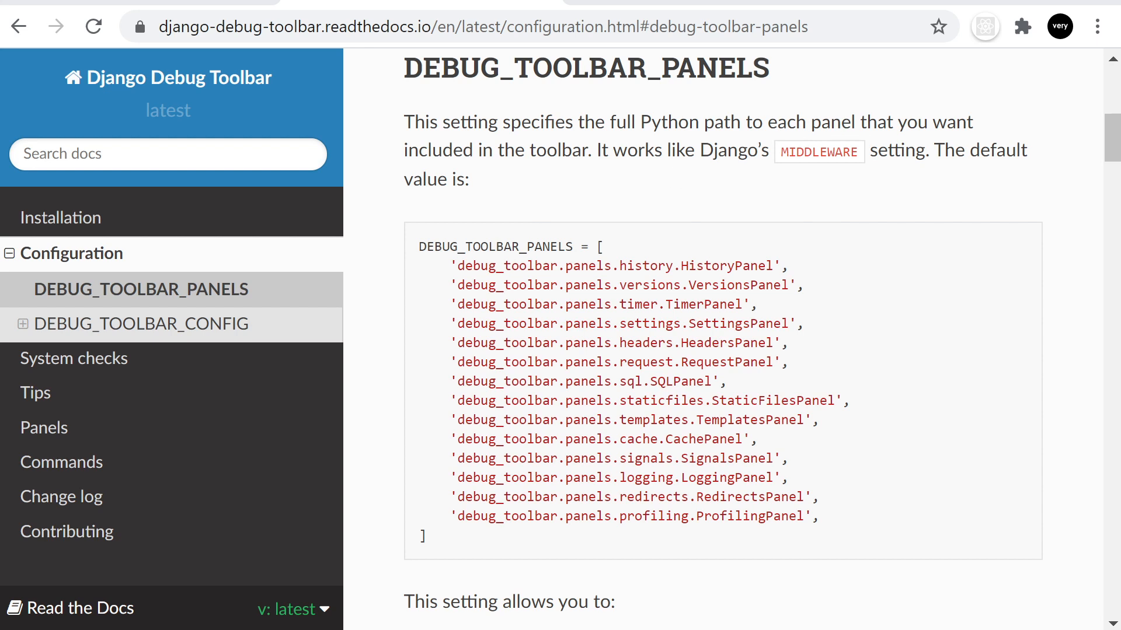
mouse_move(447, 539)
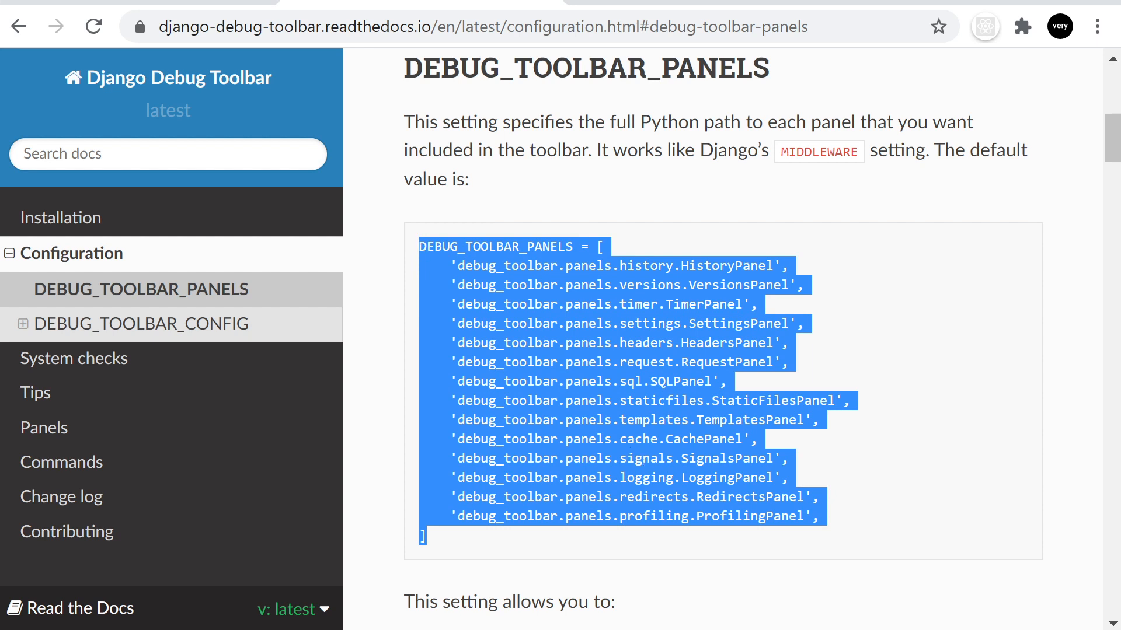
mouse_move(78, 303)
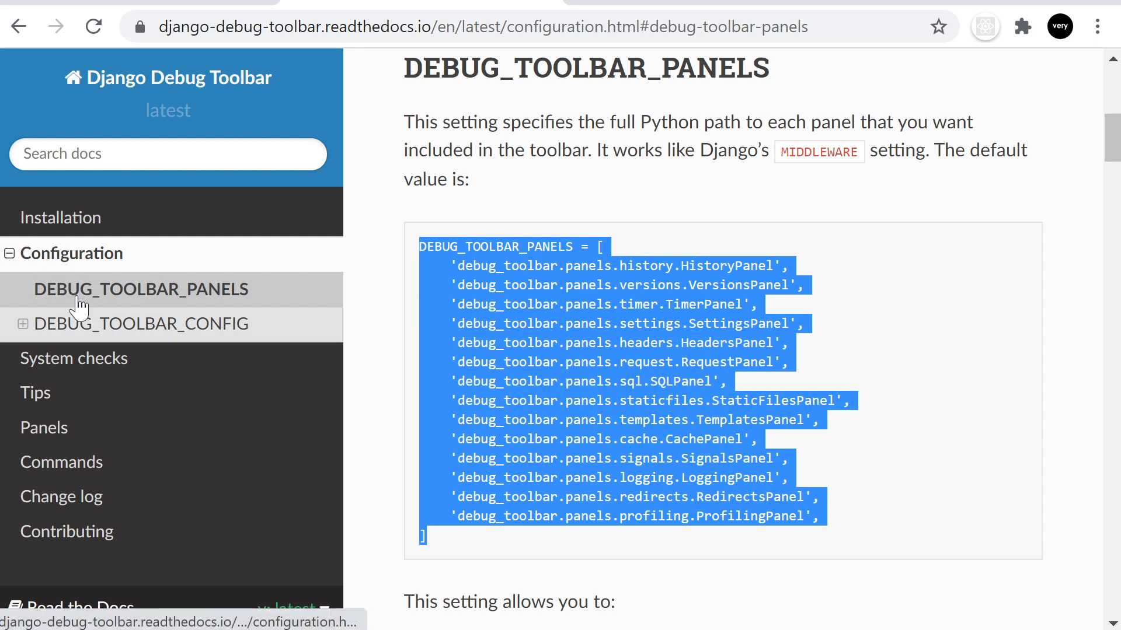
mouse_move(724, 380)
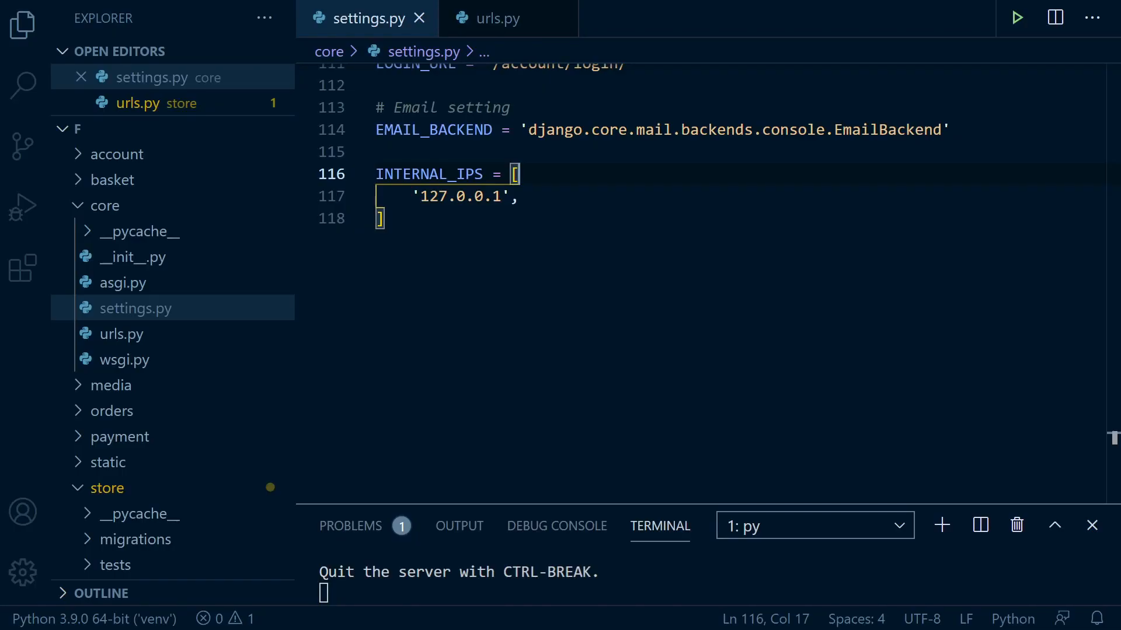
Step: Save settings.py with INTERNAL_IPS '127.0.0.1' and the DEBUG_TOOLBAR_PANELS list added
key("enter")
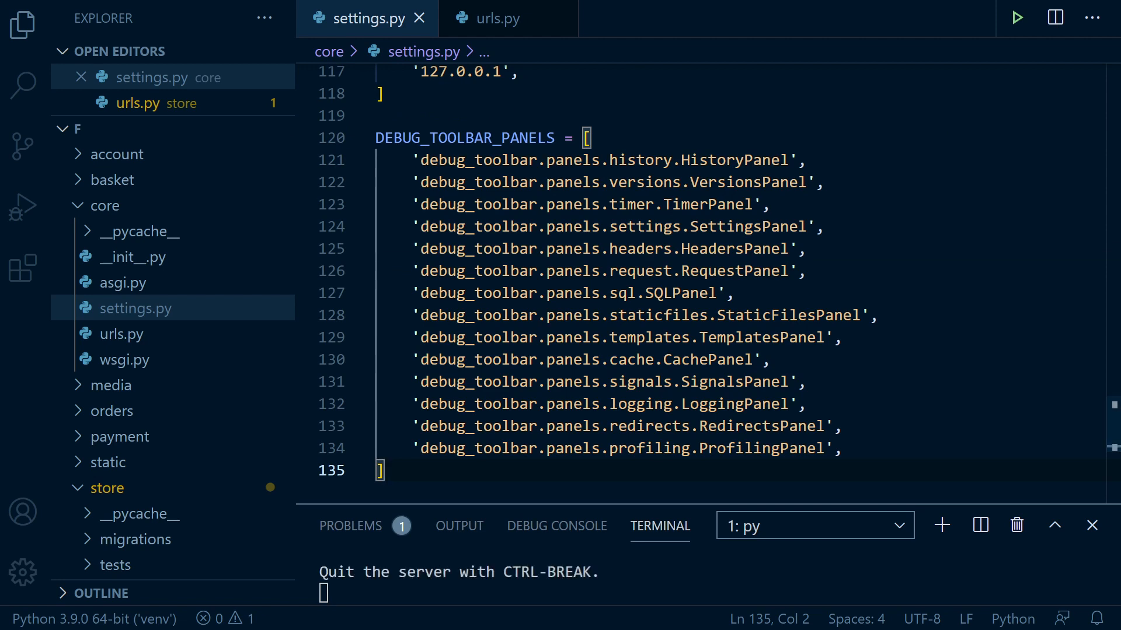
Step: Remove the __debug__ path from store/urls.py and add it to core/urls.py urlpatterns
left_click(496, 17)
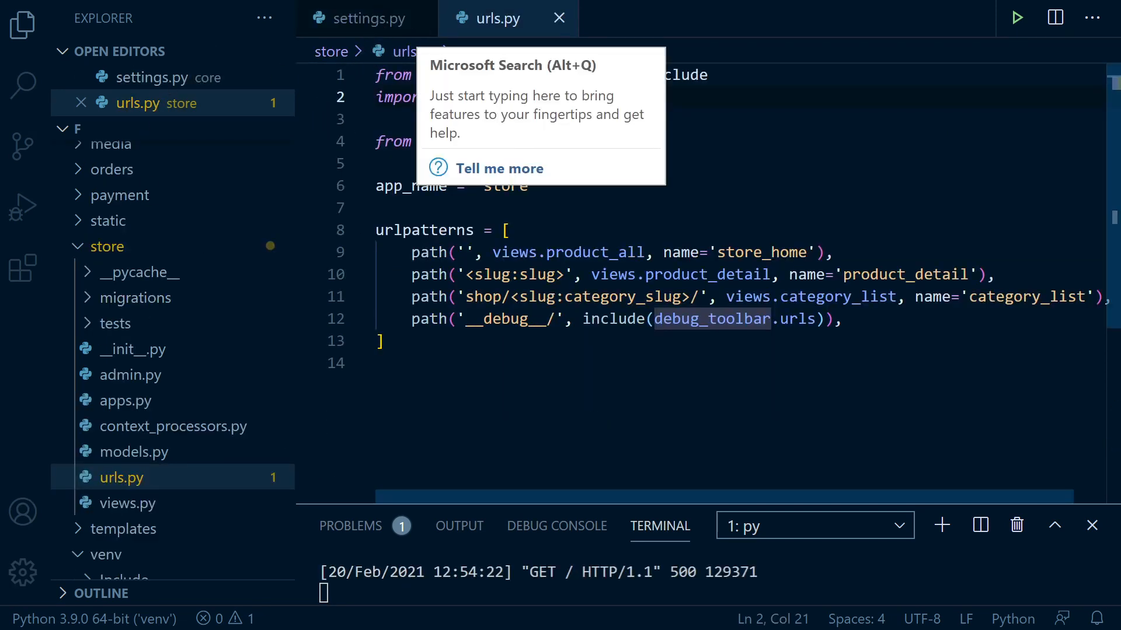
mouse_move(190, 468)
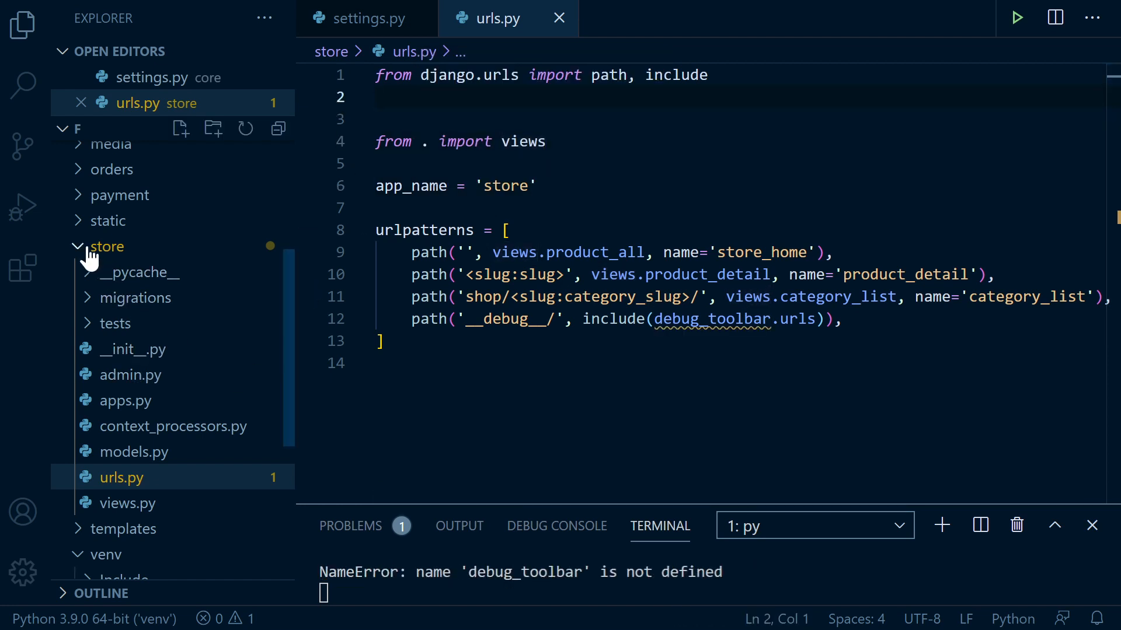
left_click(107, 246)
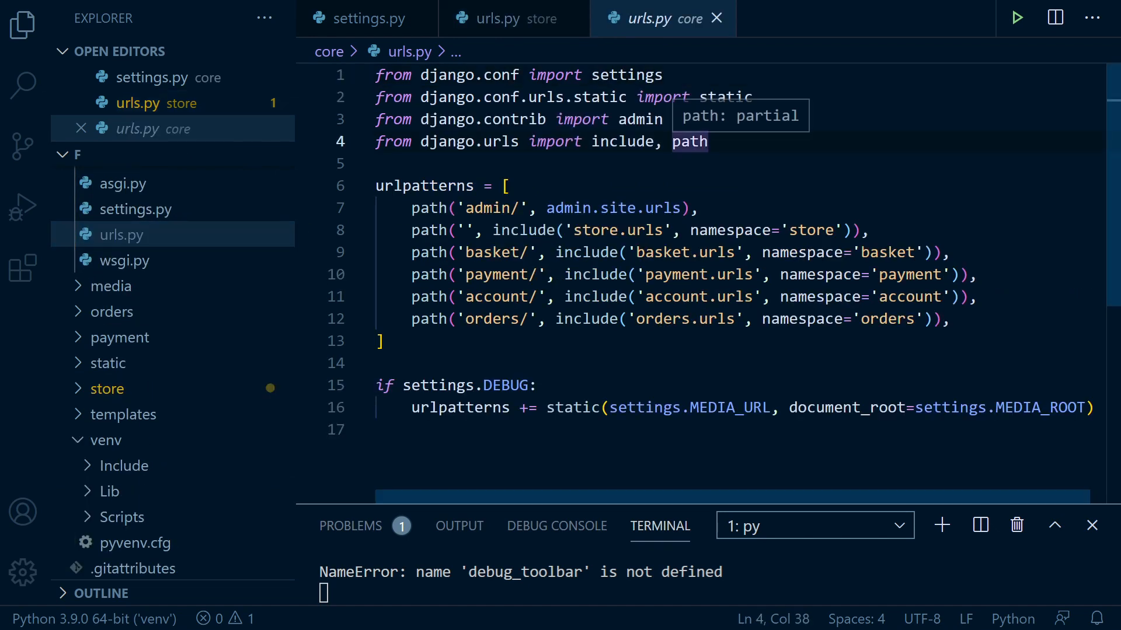
left_click(512, 17)
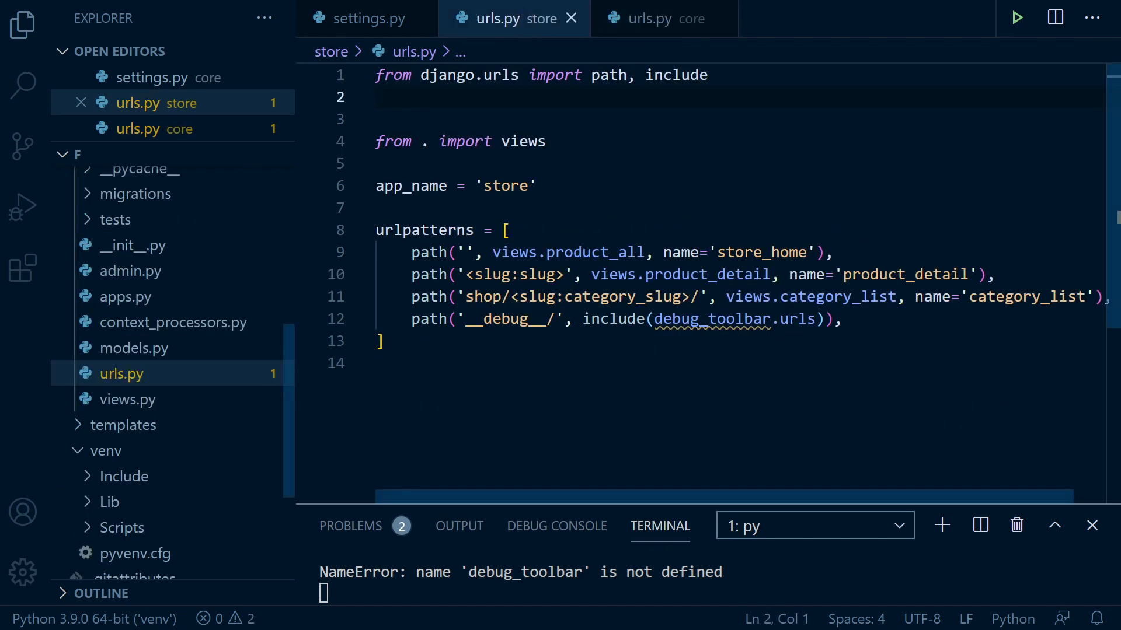
key("BackSpace")
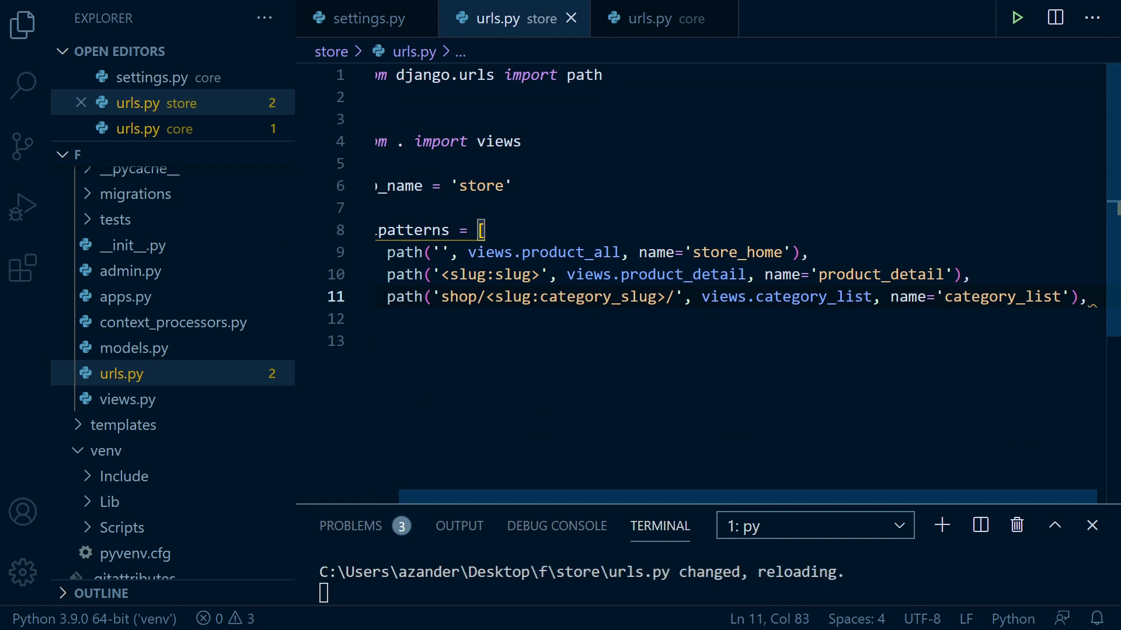
left_click(663, 18)
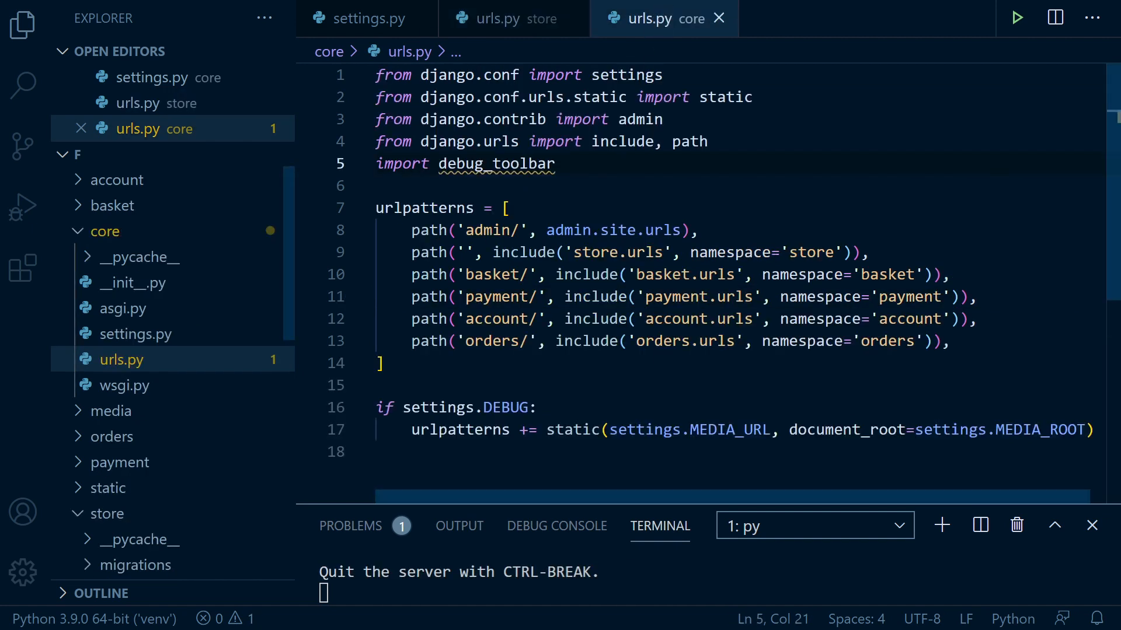
type("path('__debug__/', include(debug_toolbar.urls)),")
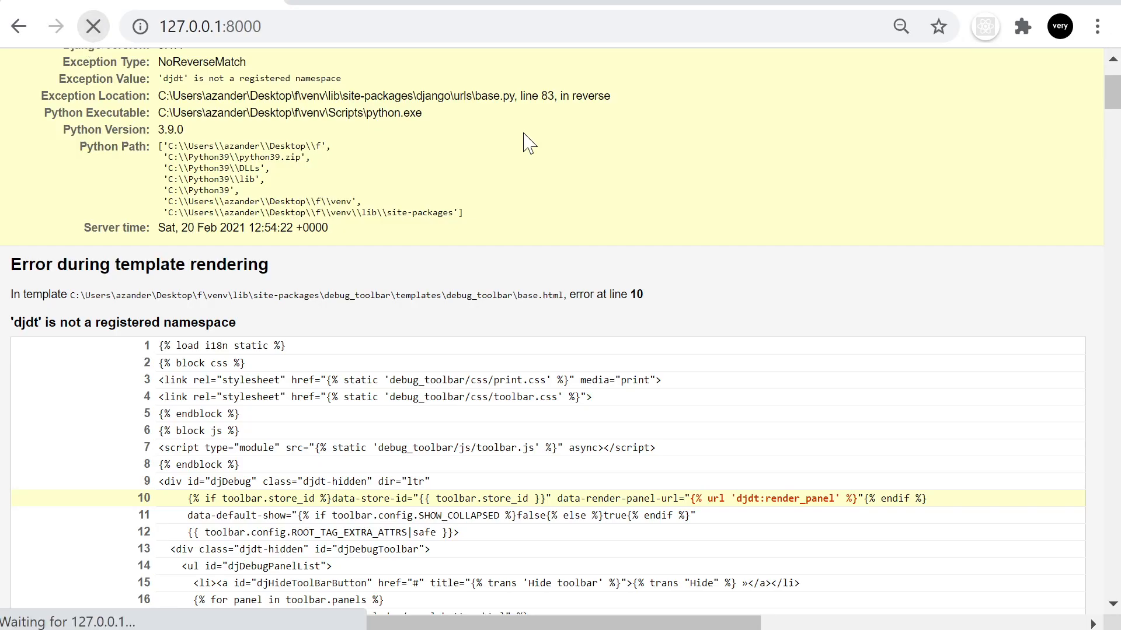
Step: Reload the store home page at 127.0.0.1:8000 and expand the DJDT toolbar panel list
left_click(94, 26)
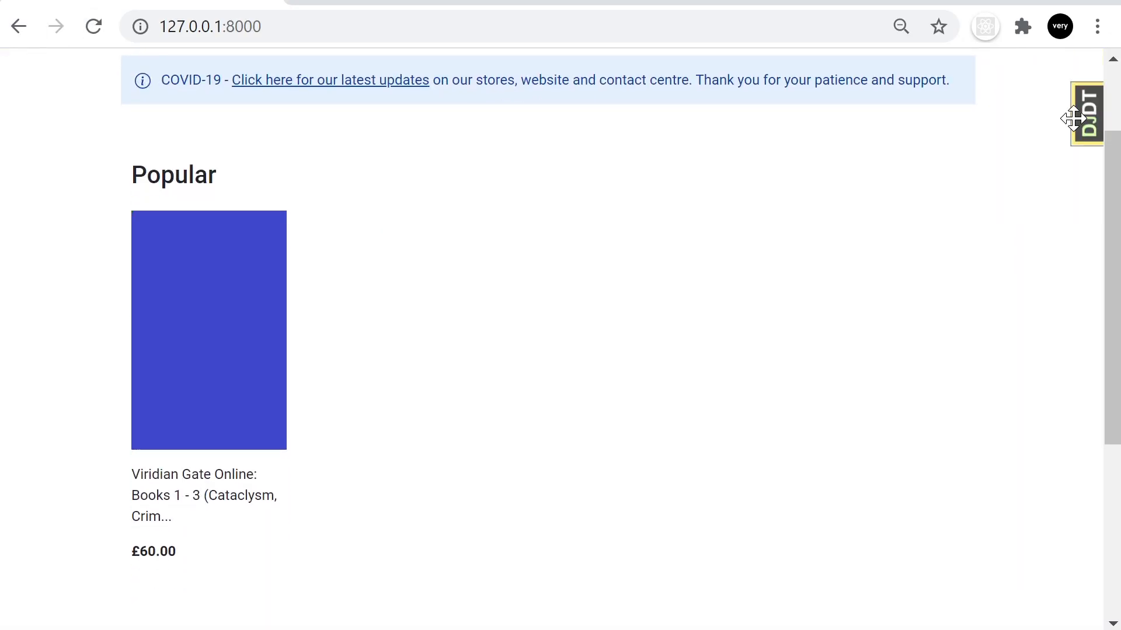
left_click(1087, 114)
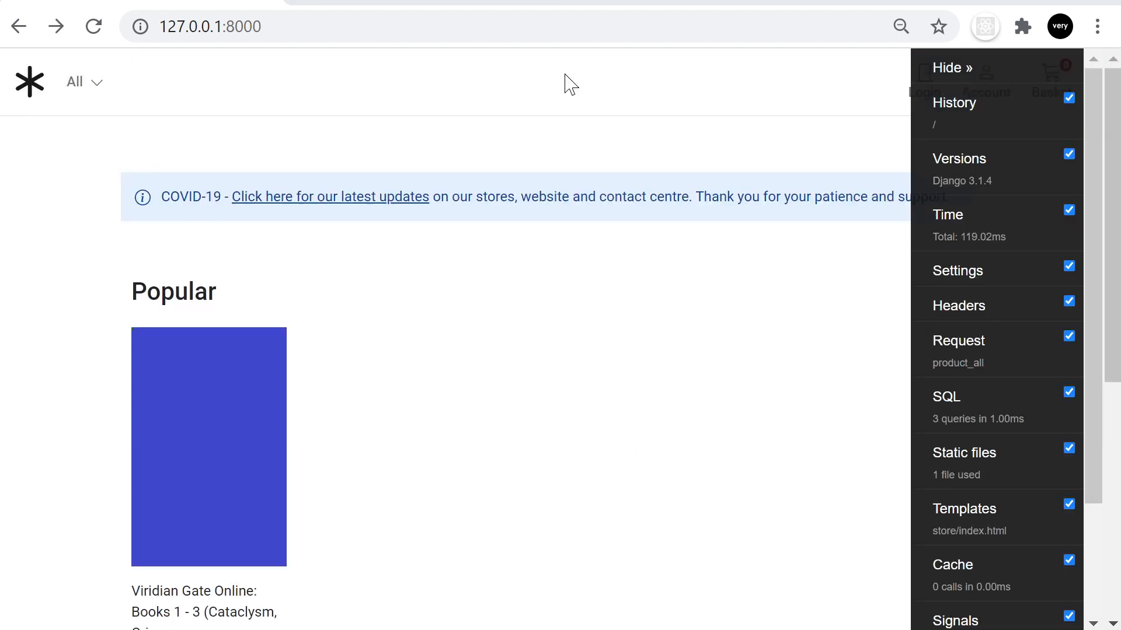
mouse_move(990, 286)
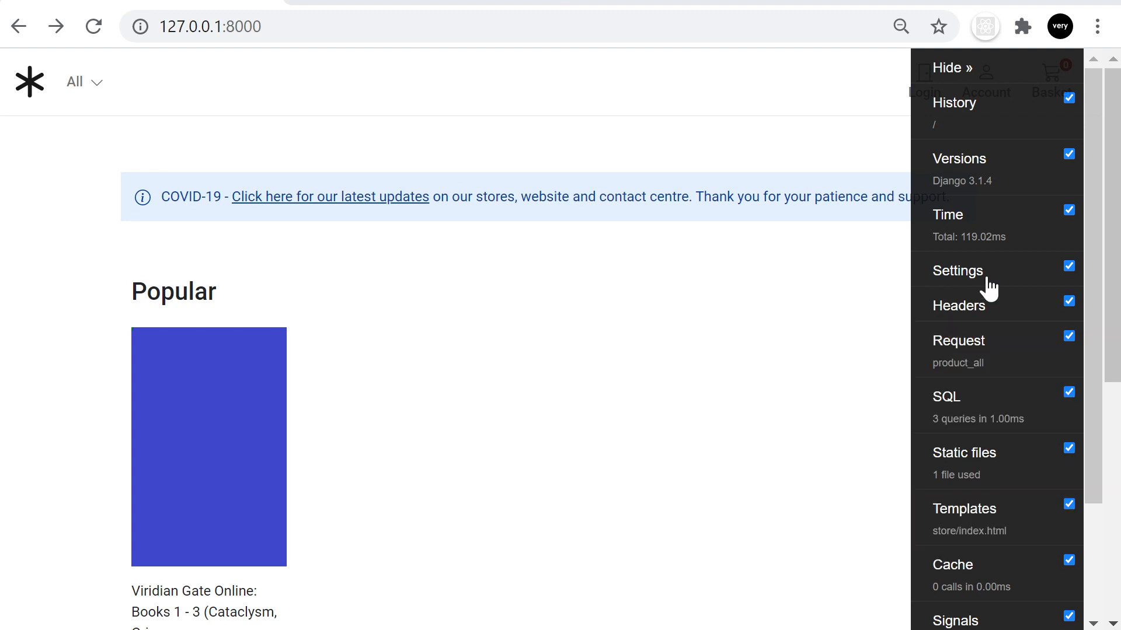
mouse_move(345, 399)
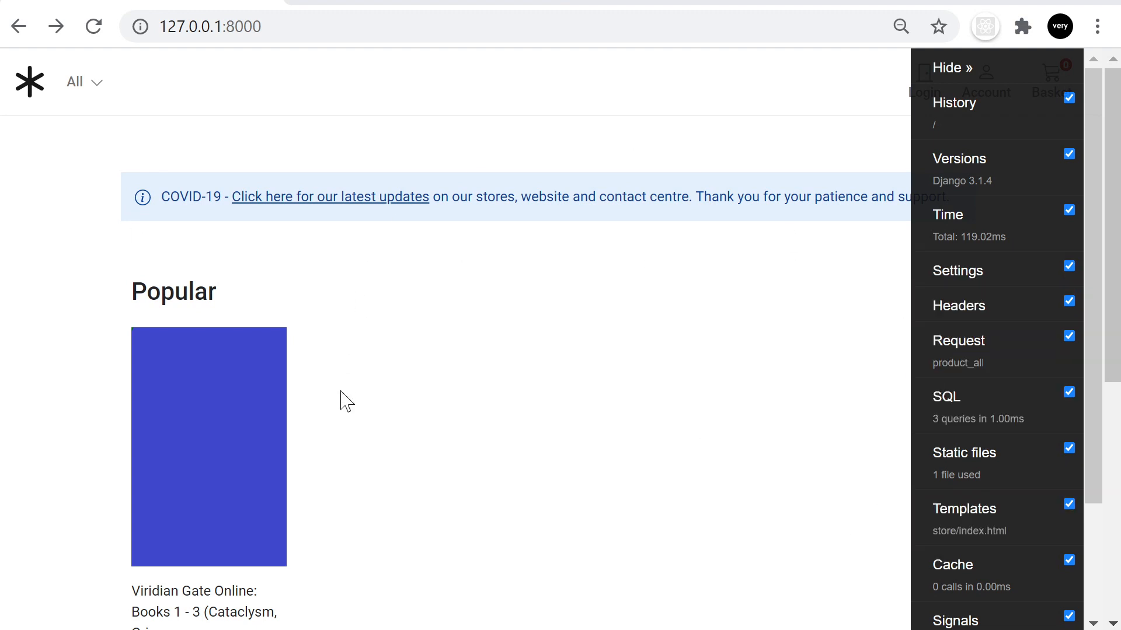
mouse_move(379, 301)
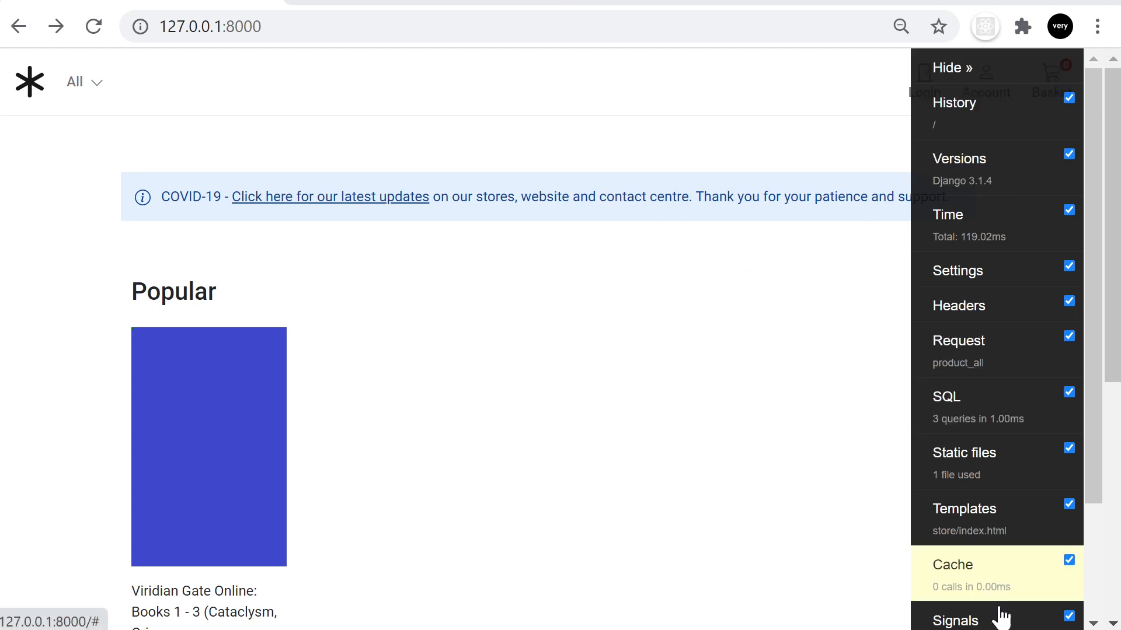
mouse_move(805, 371)
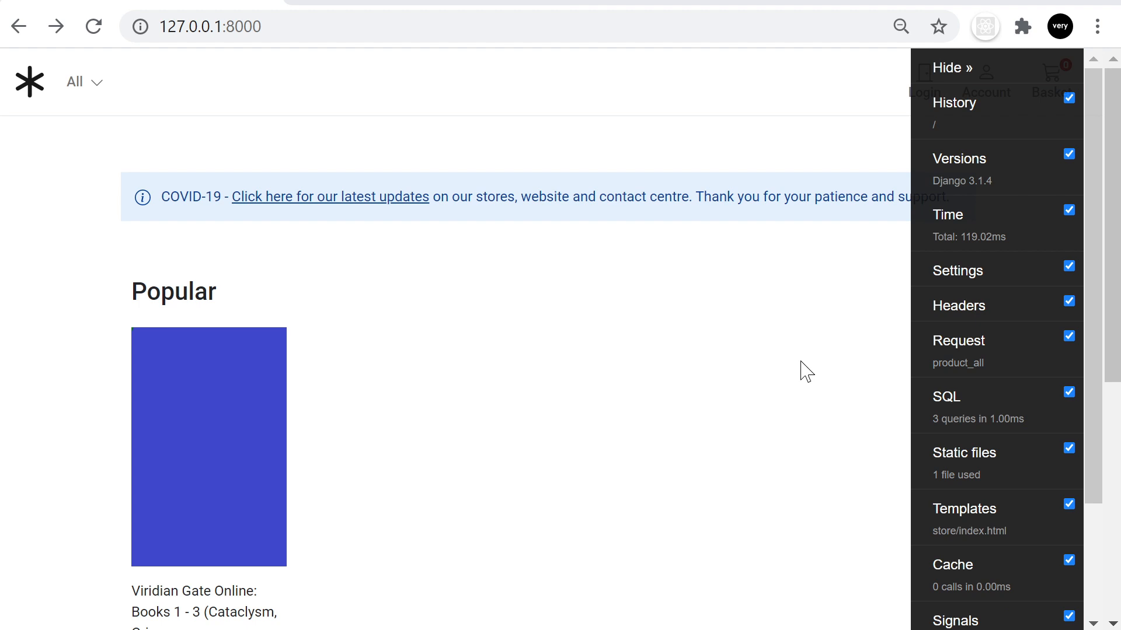
mouse_move(808, 344)
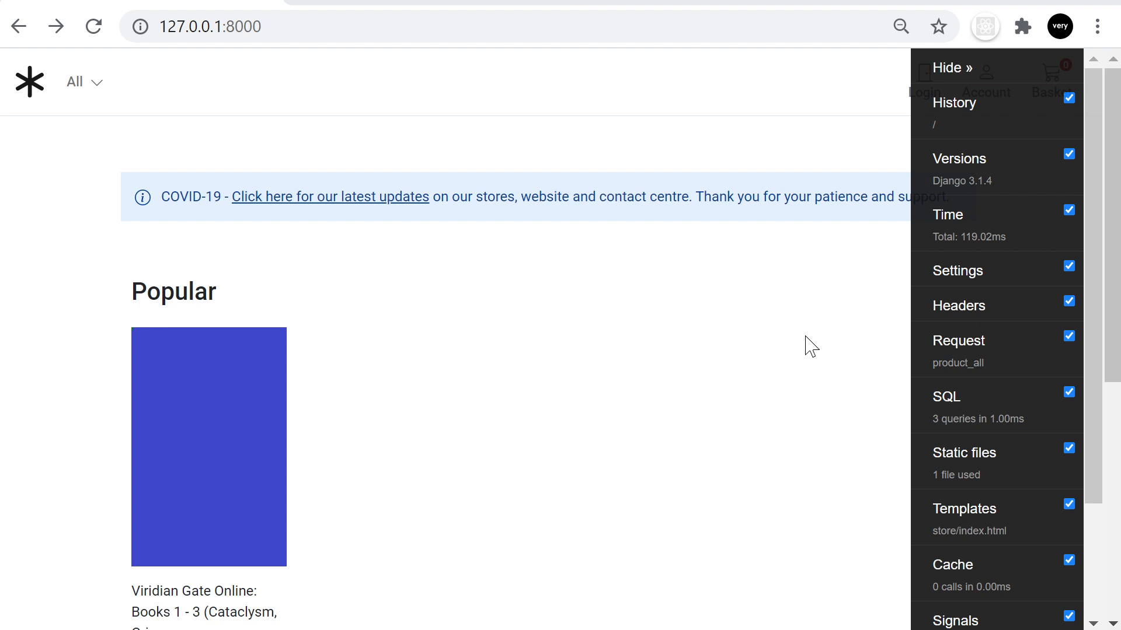
mouse_move(724, 291)
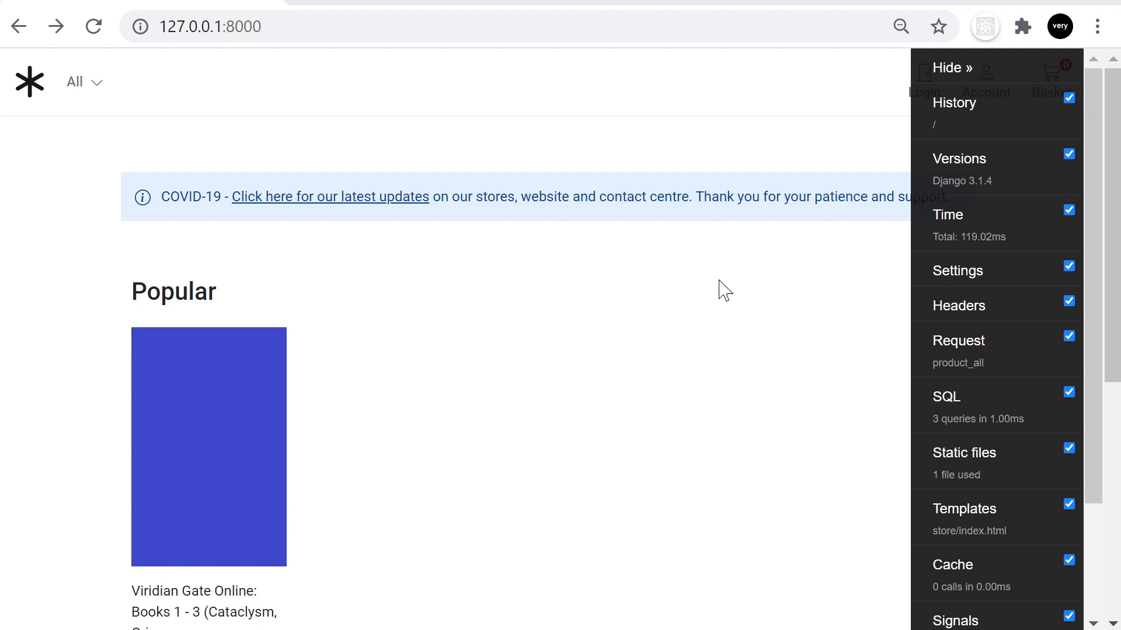
mouse_move(725, 269)
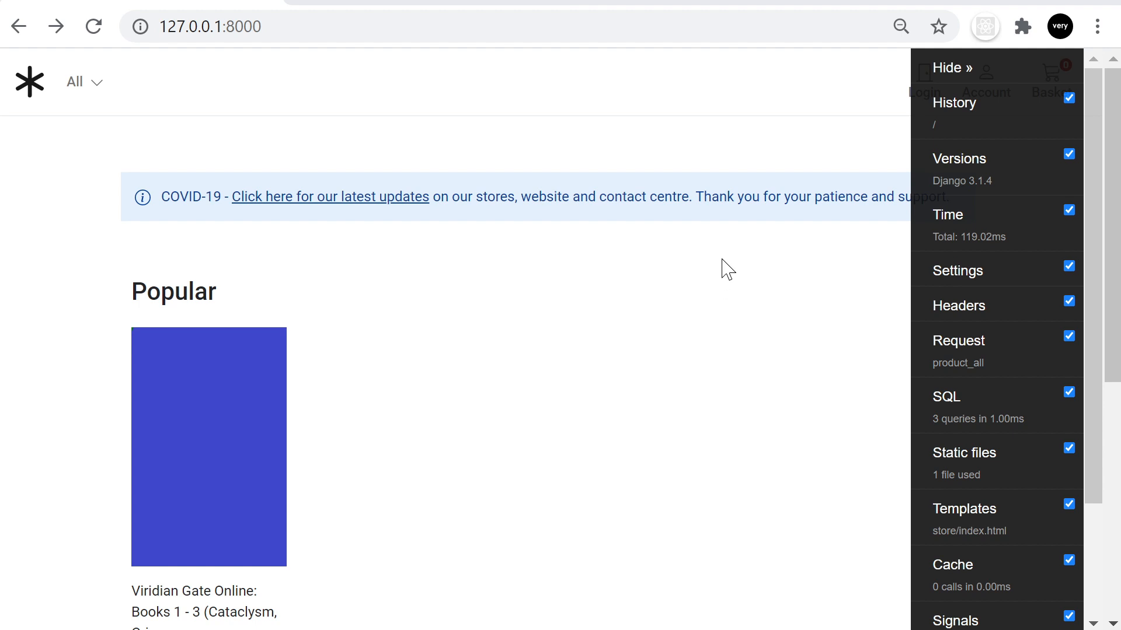
scroll("down", 3)
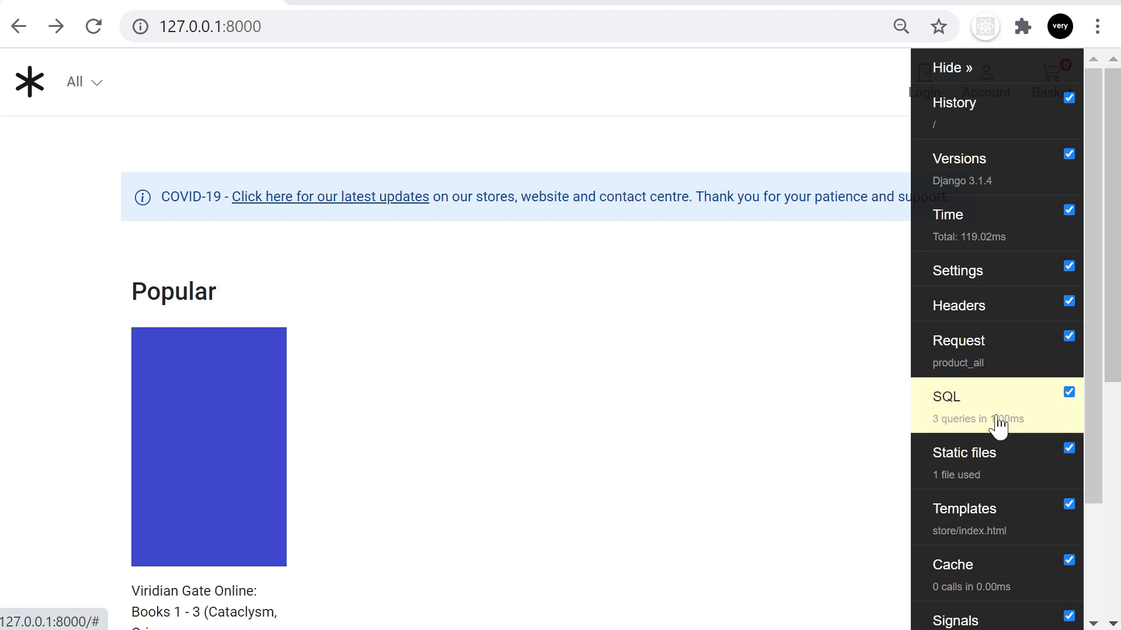
Step: Show the SQL panel's 3 queries, expanding and collapsing the store_product and store_category queries
left_click(944, 397)
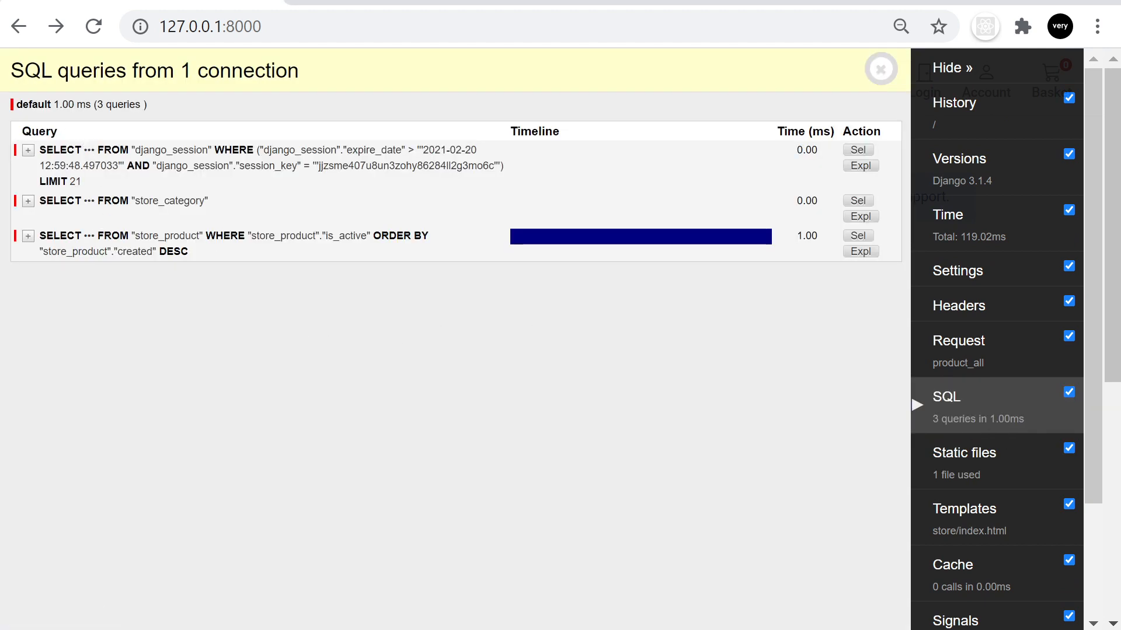
mouse_move(225, 225)
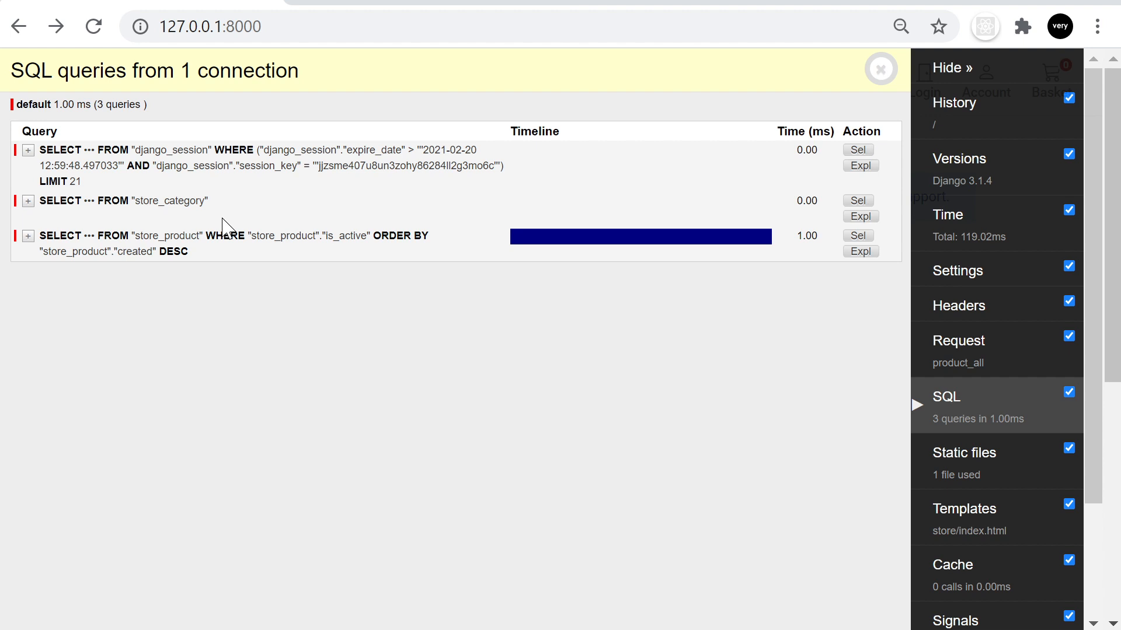
mouse_move(716, 189)
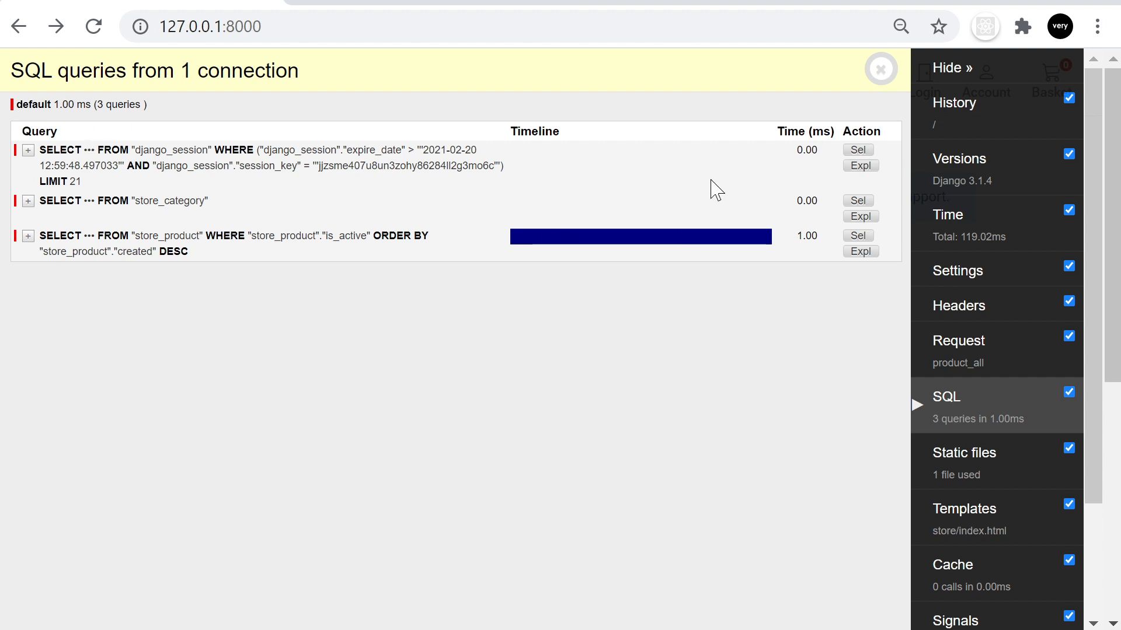
mouse_move(342, 220)
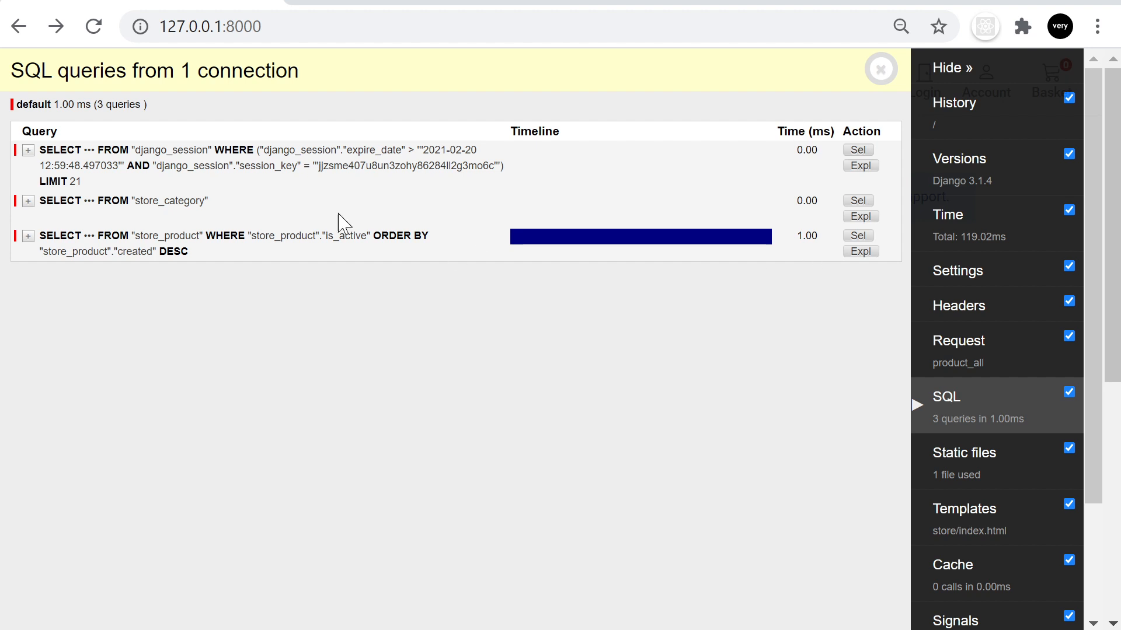
left_click(27, 236)
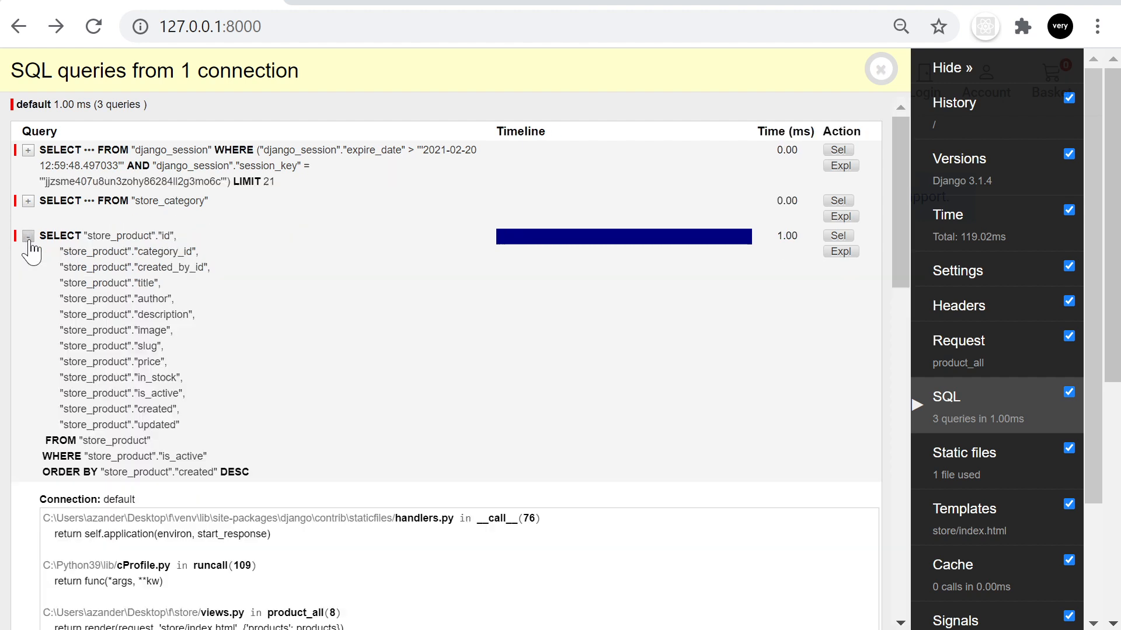
left_click(27, 236)
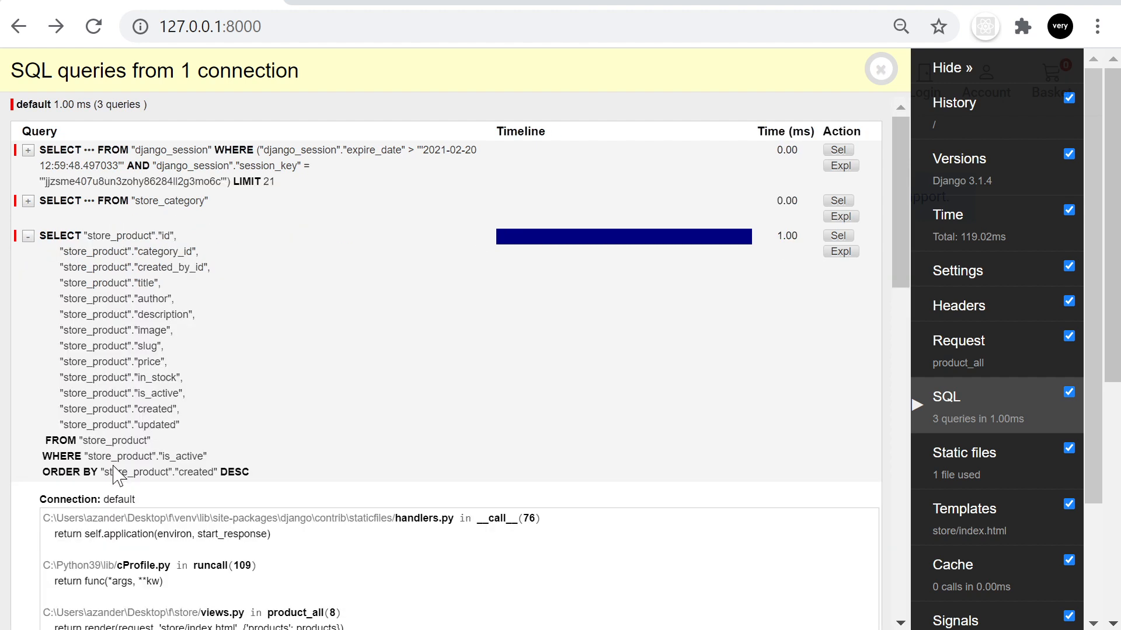
mouse_move(236, 476)
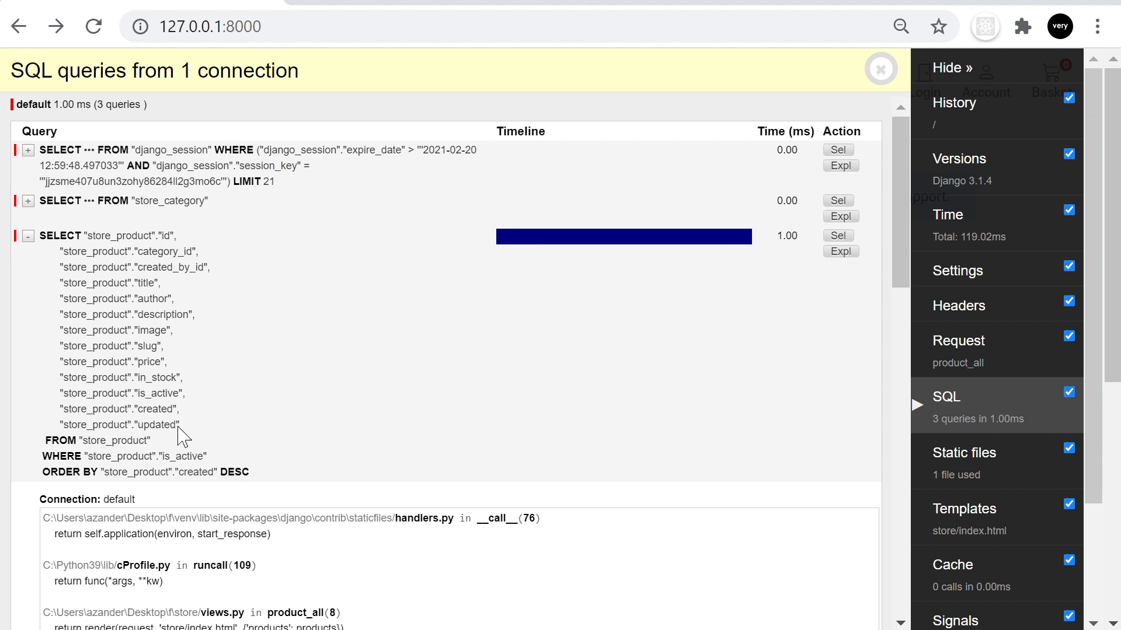
mouse_move(143, 289)
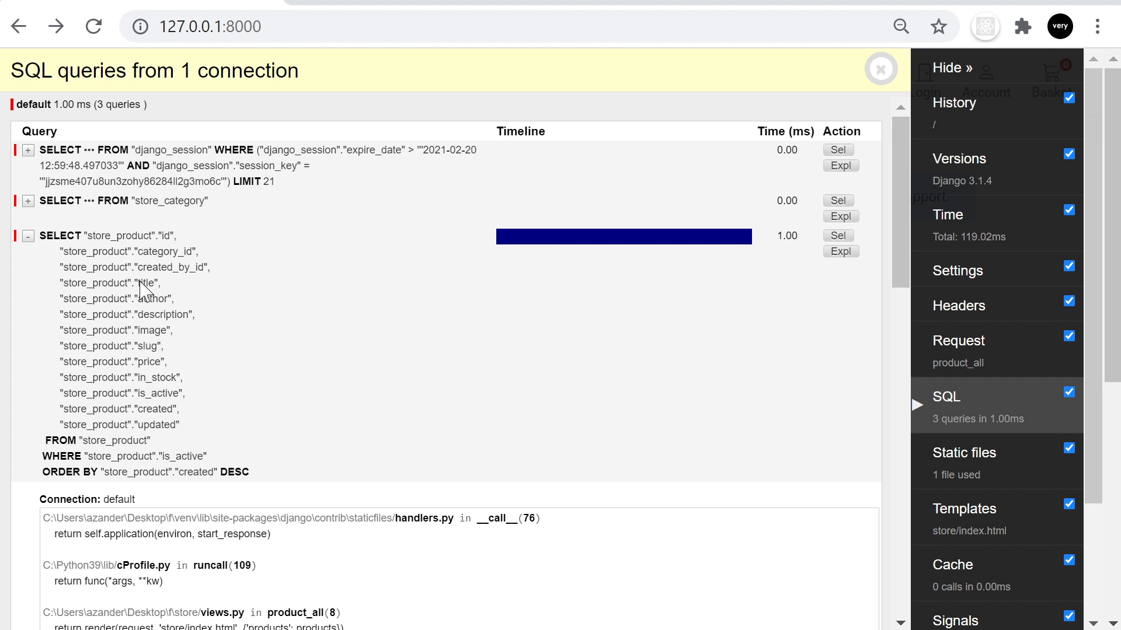
mouse_move(18, 267)
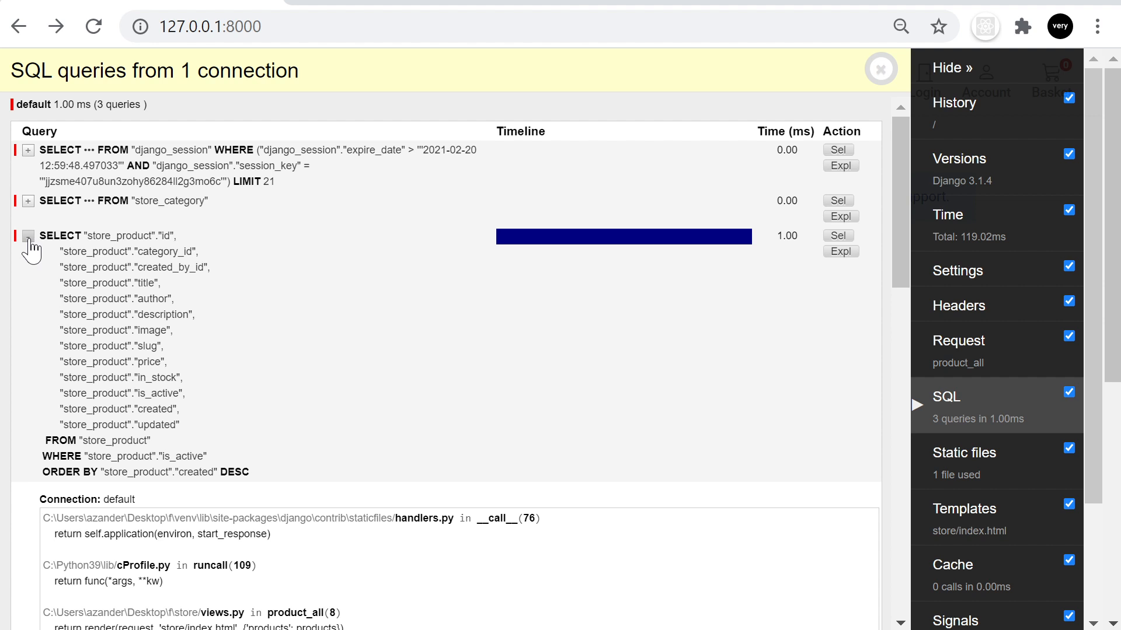
left_click(27, 236)
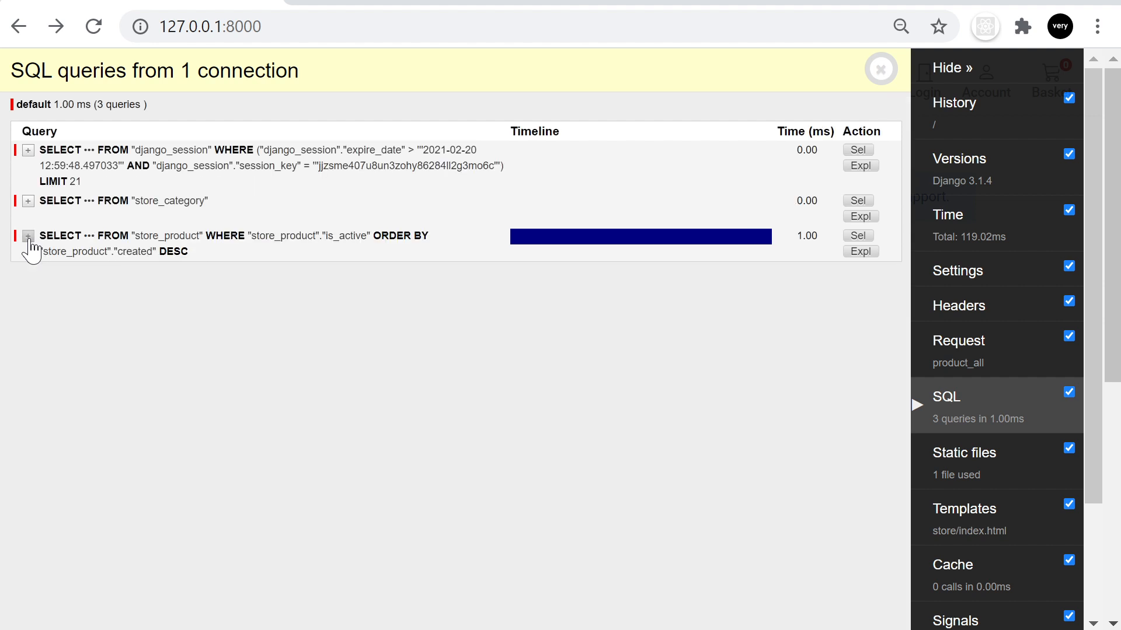
left_click(28, 201)
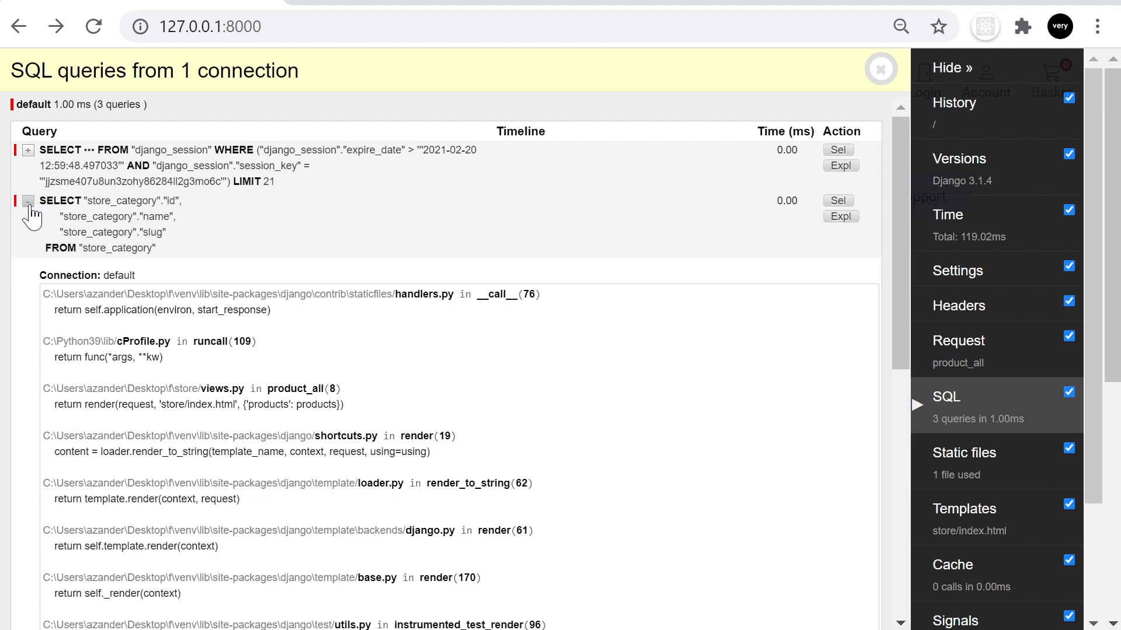
left_click(28, 201)
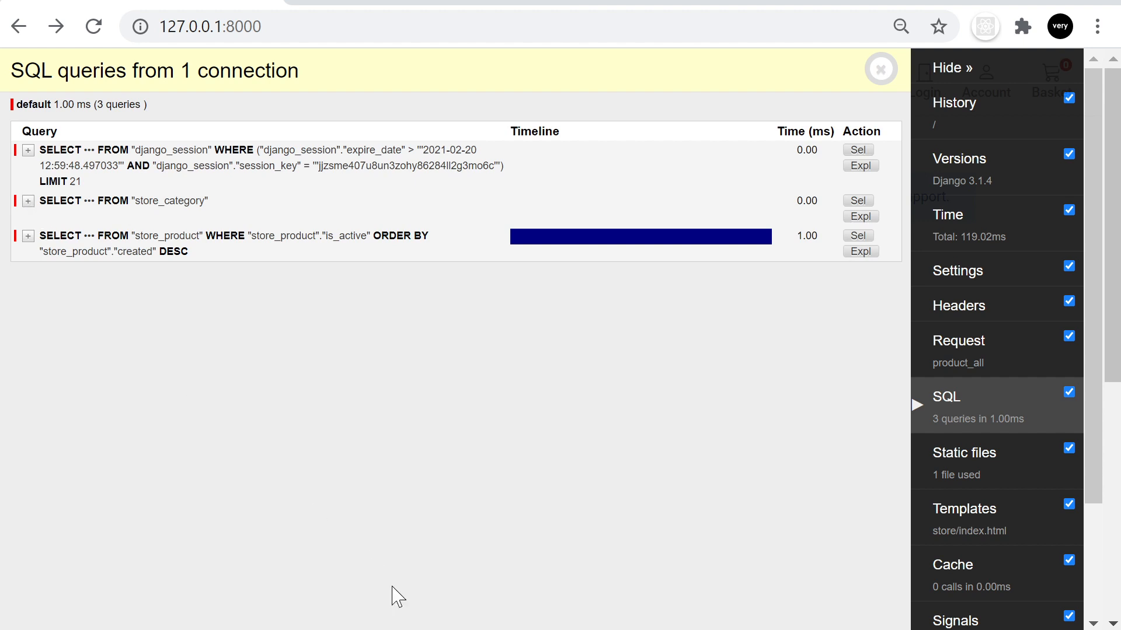
mouse_move(193, 309)
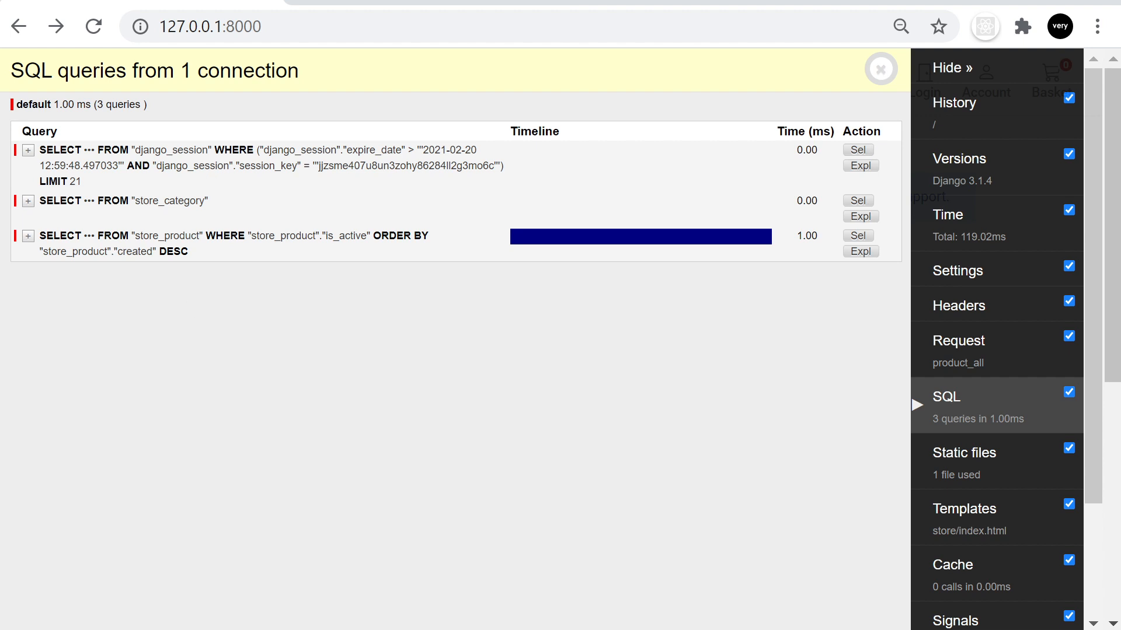
mouse_move(232, 259)
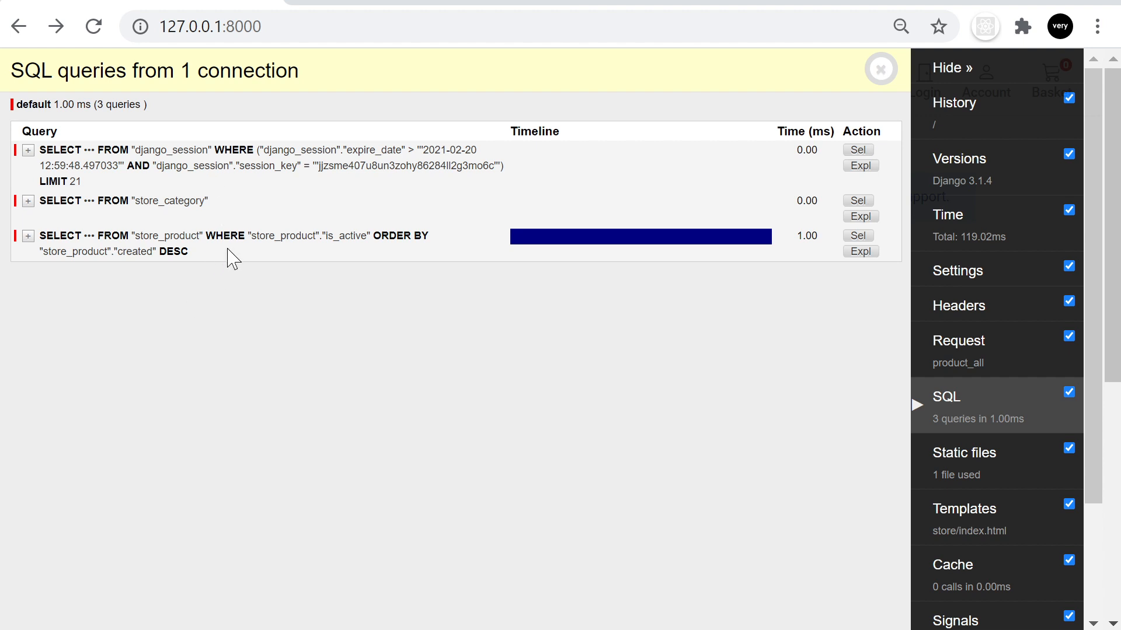
mouse_move(348, 360)
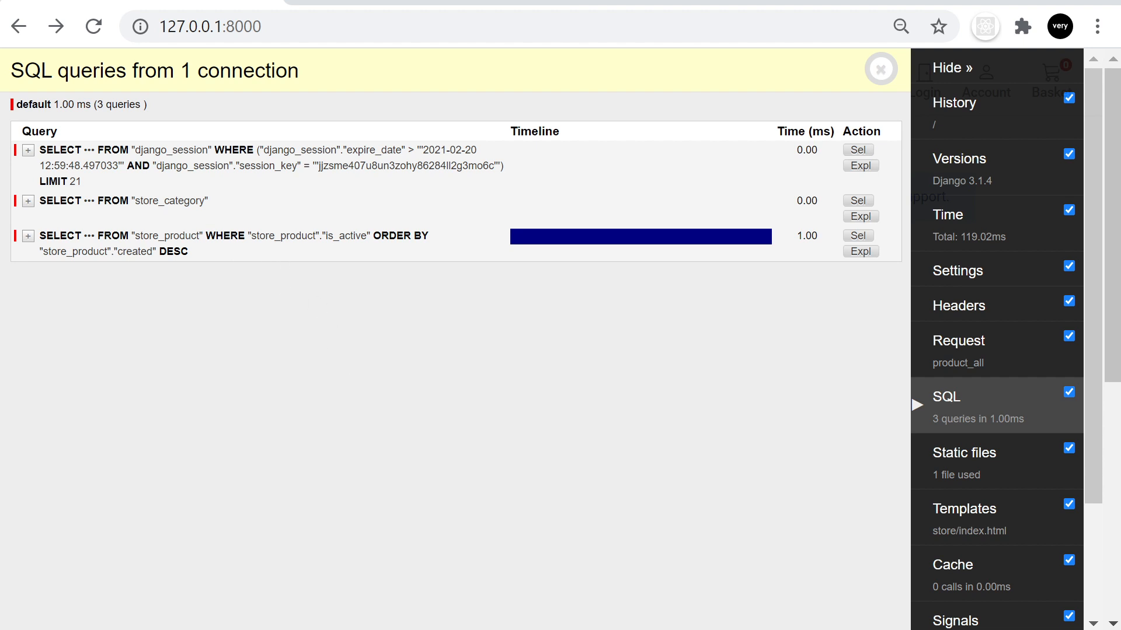
Step: Navigate back then forward to the Viridian Gate Online product page and show Versions: Django 3.1.4, Python 3.9.0, debug_toolbar 3.2
left_click(953, 103)
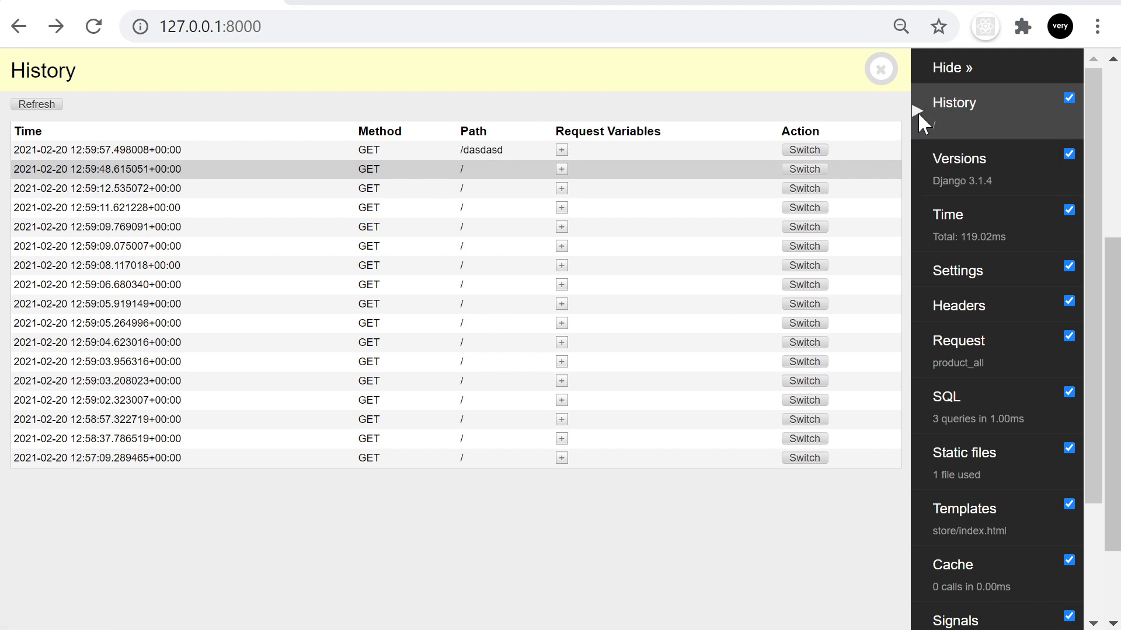
mouse_move(24, 27)
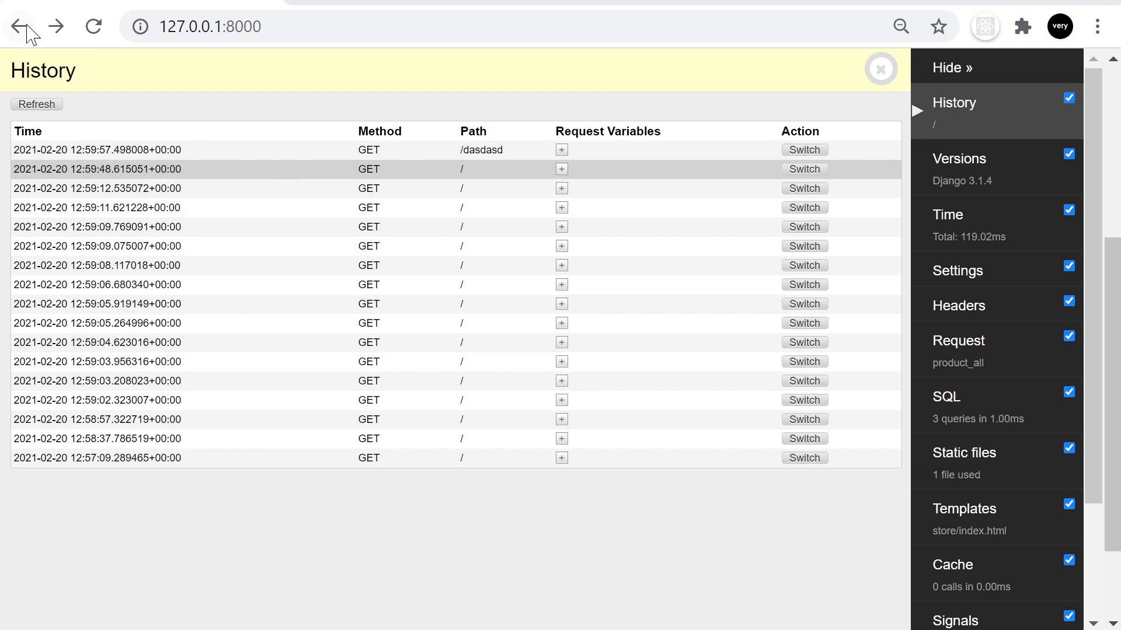
left_click(24, 27)
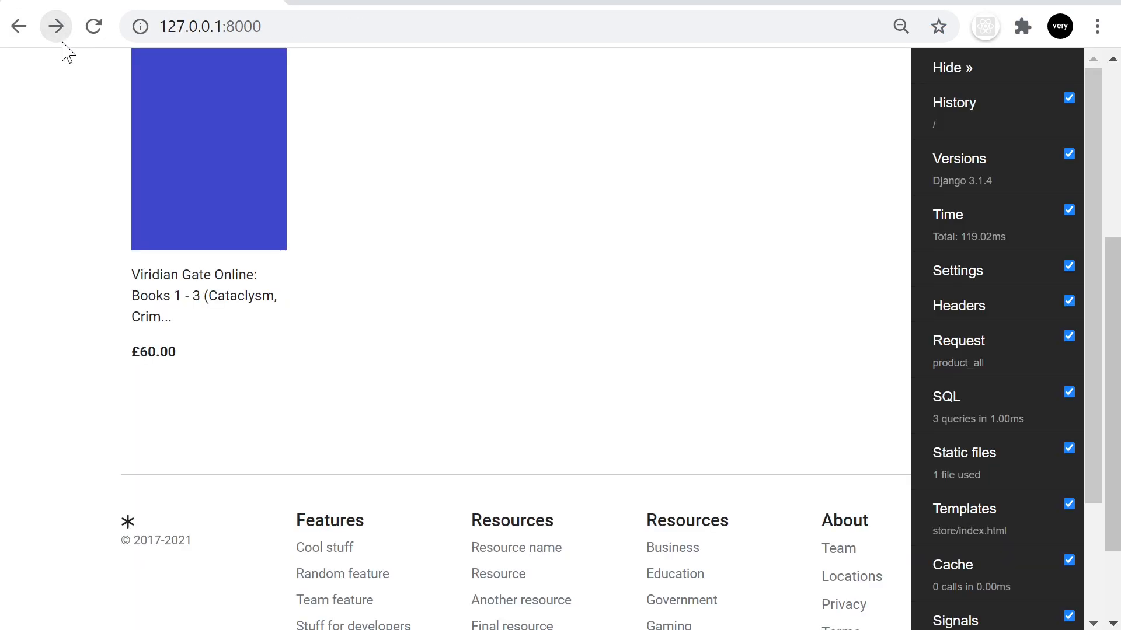
left_click(55, 27)
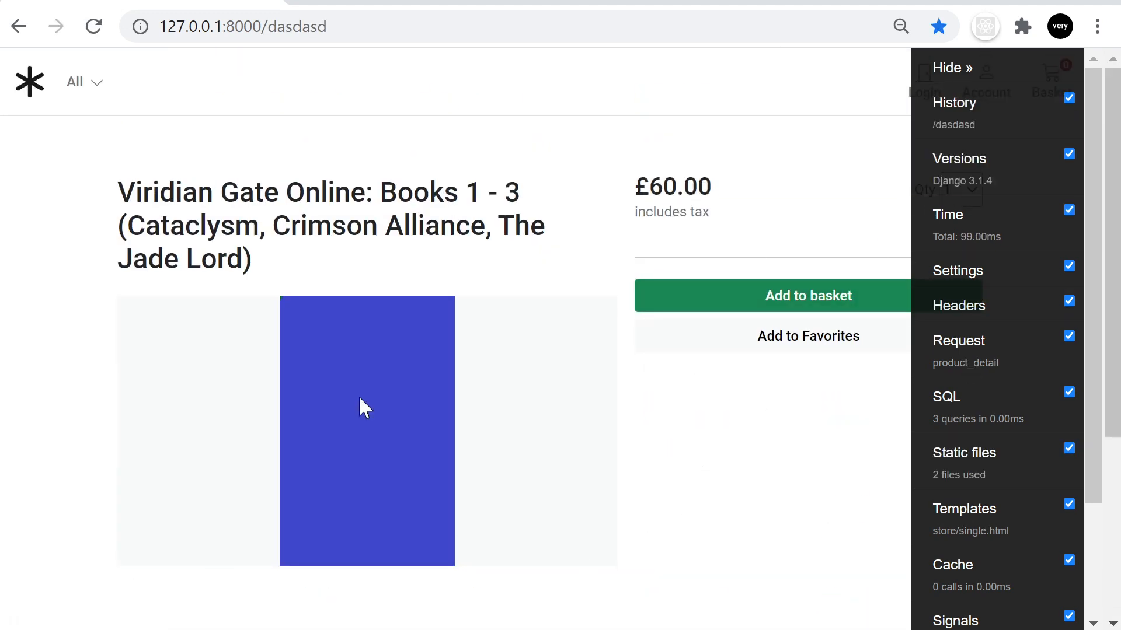
left_click(960, 158)
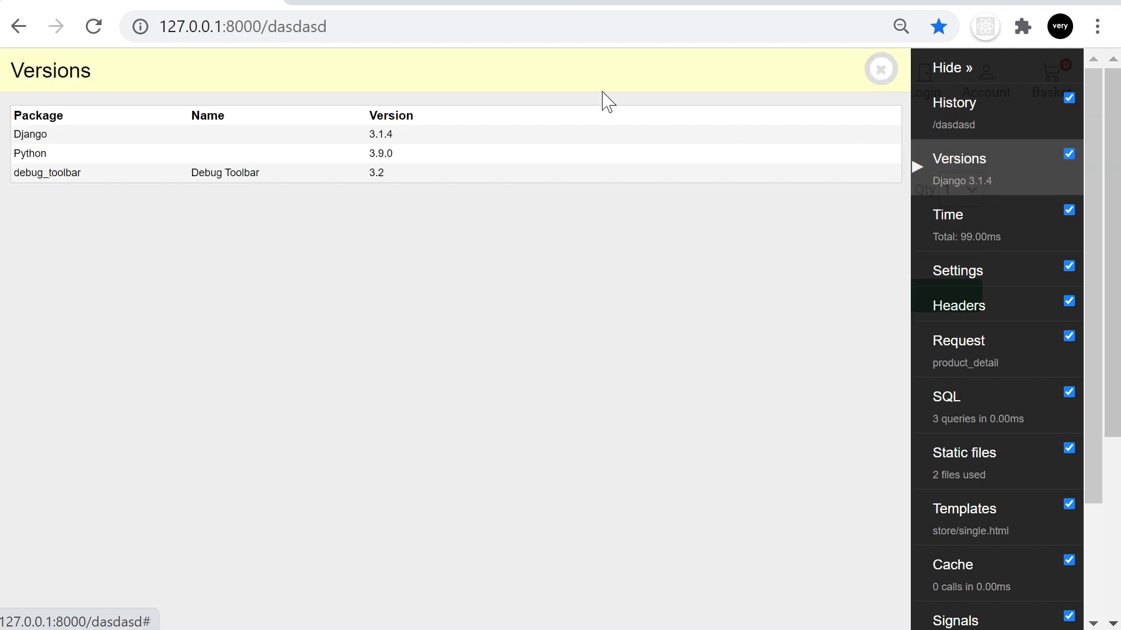
mouse_move(89, 367)
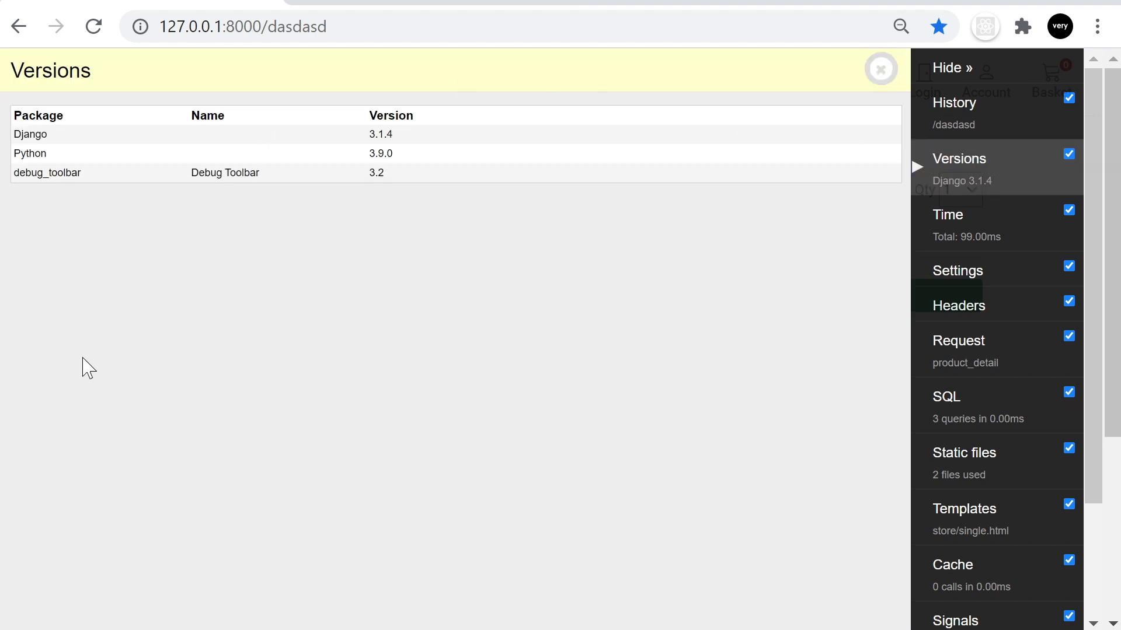
mouse_move(255, 249)
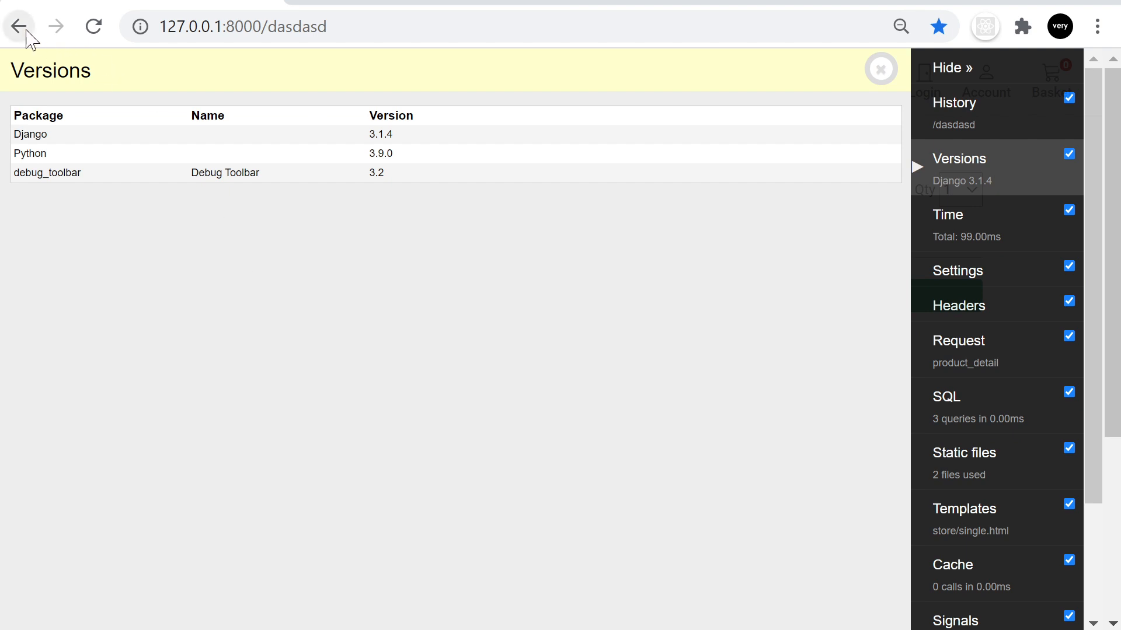
Step: Go back to the store home page and reload it three times, ending with a 103.00ms total time
left_click(18, 26)
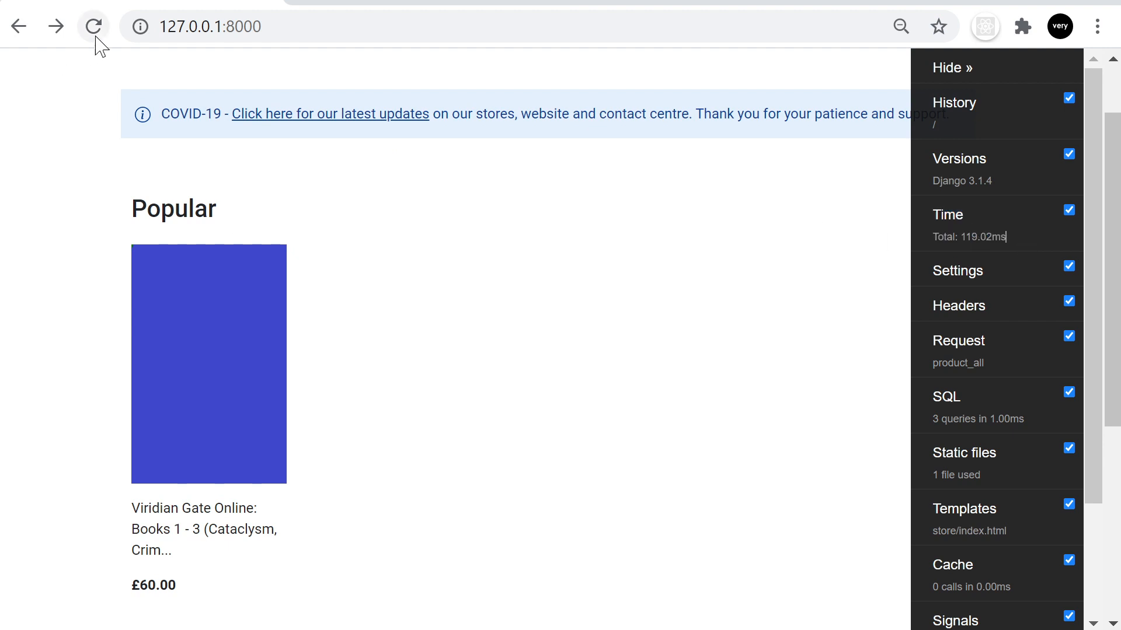
left_click(94, 27)
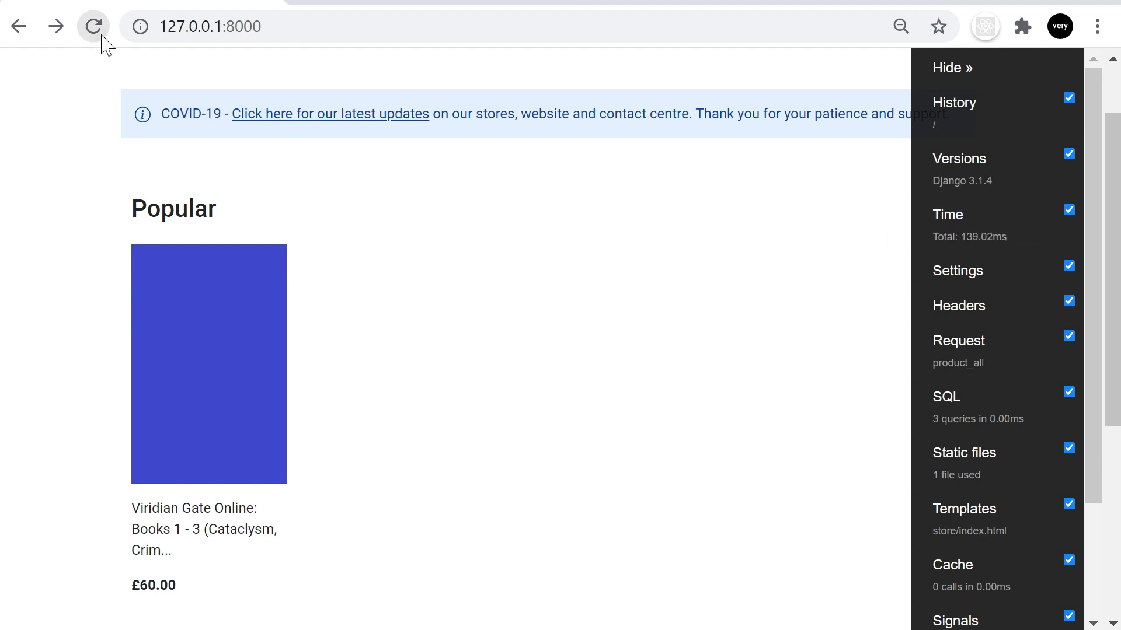
left_click(93, 27)
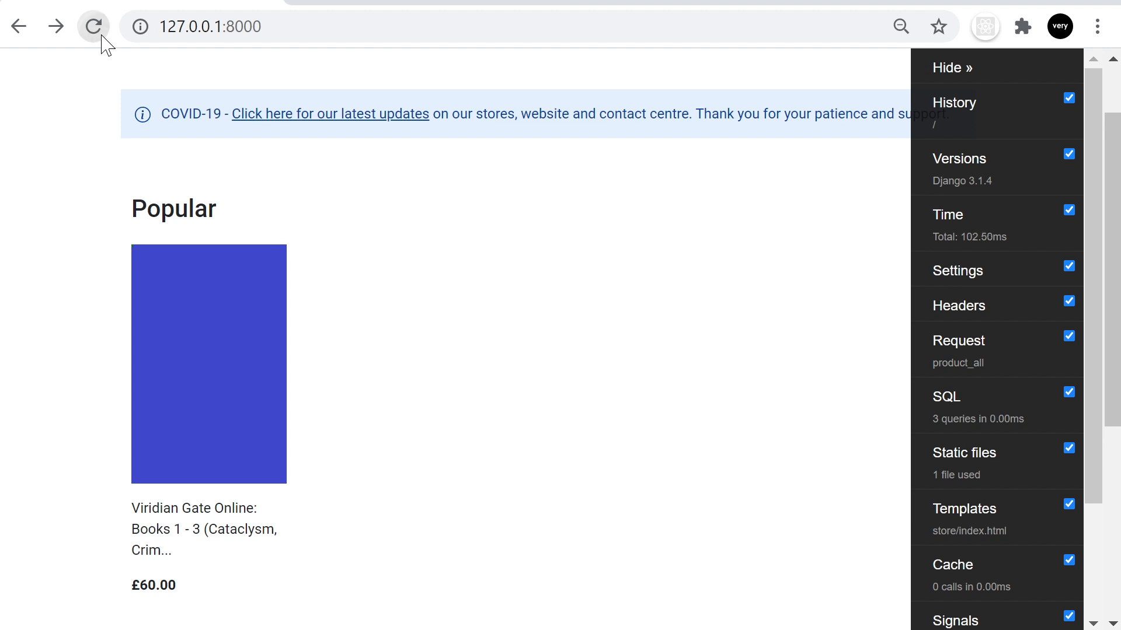
left_click(92, 27)
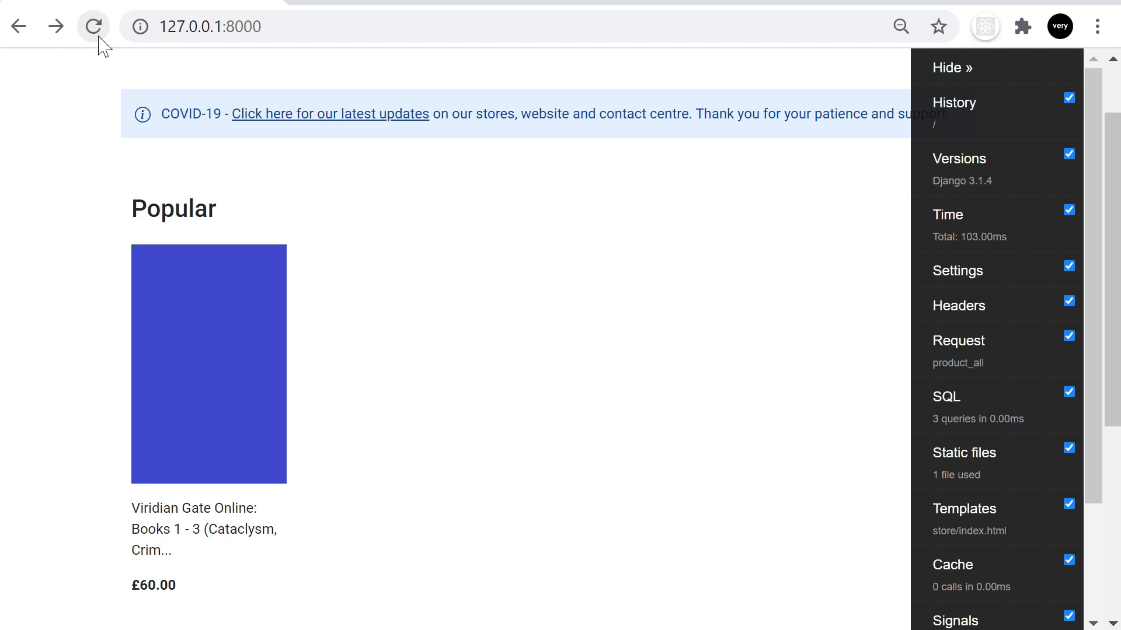
mouse_move(93, 14)
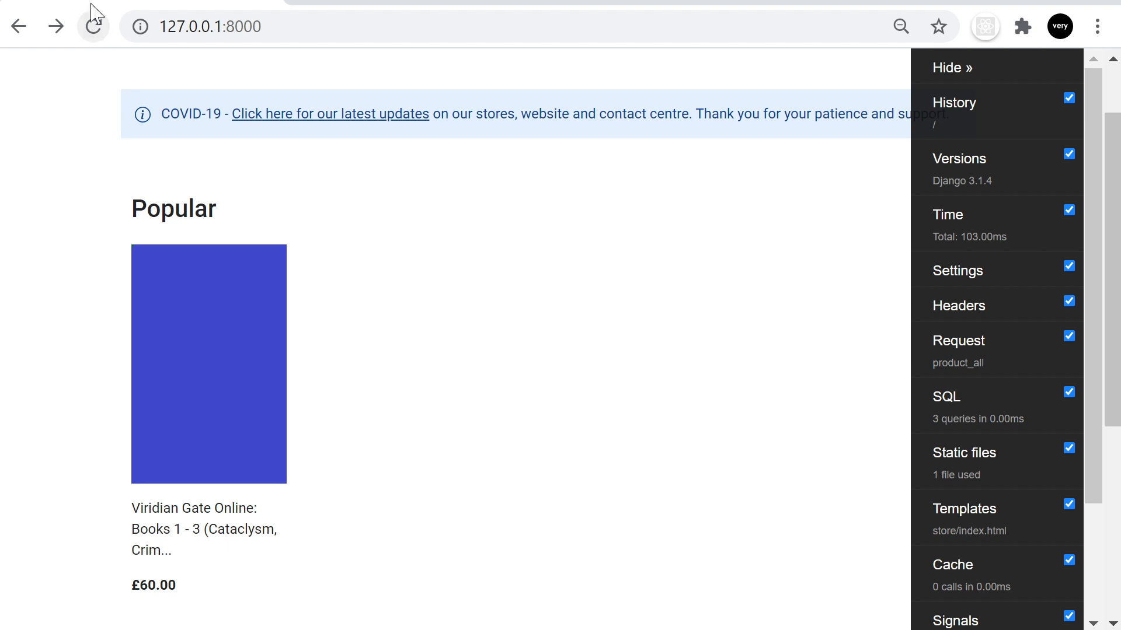
Step: Show the Settings panel and scroll through core.settings values such as BASKET_SESSION_ID 'basket' and the SQLite database
left_click(957, 270)
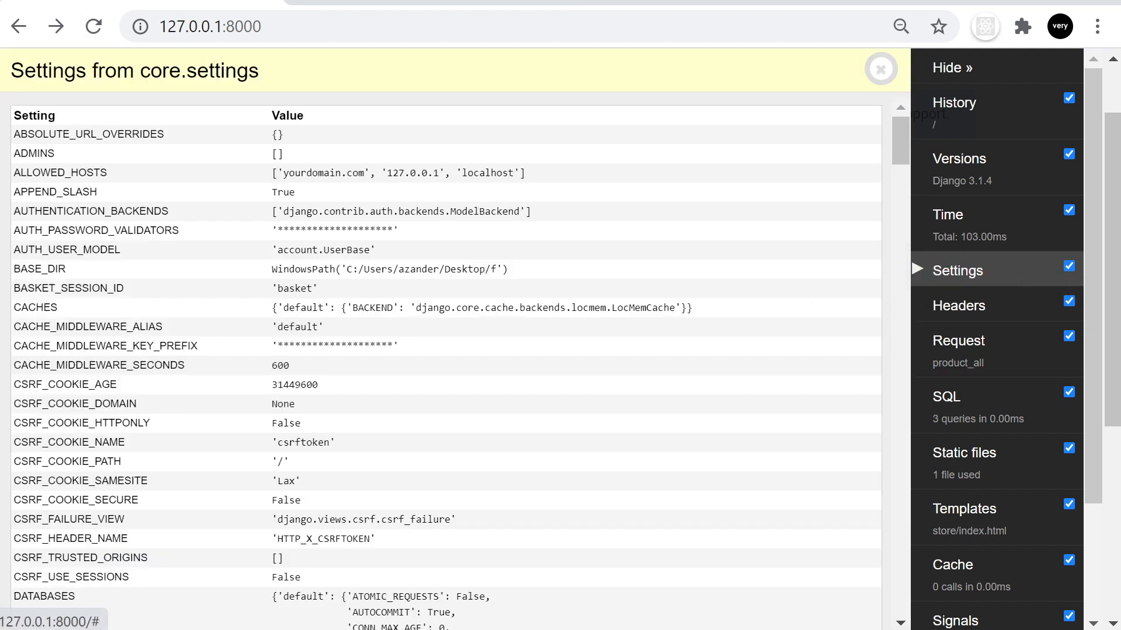
mouse_move(314, 278)
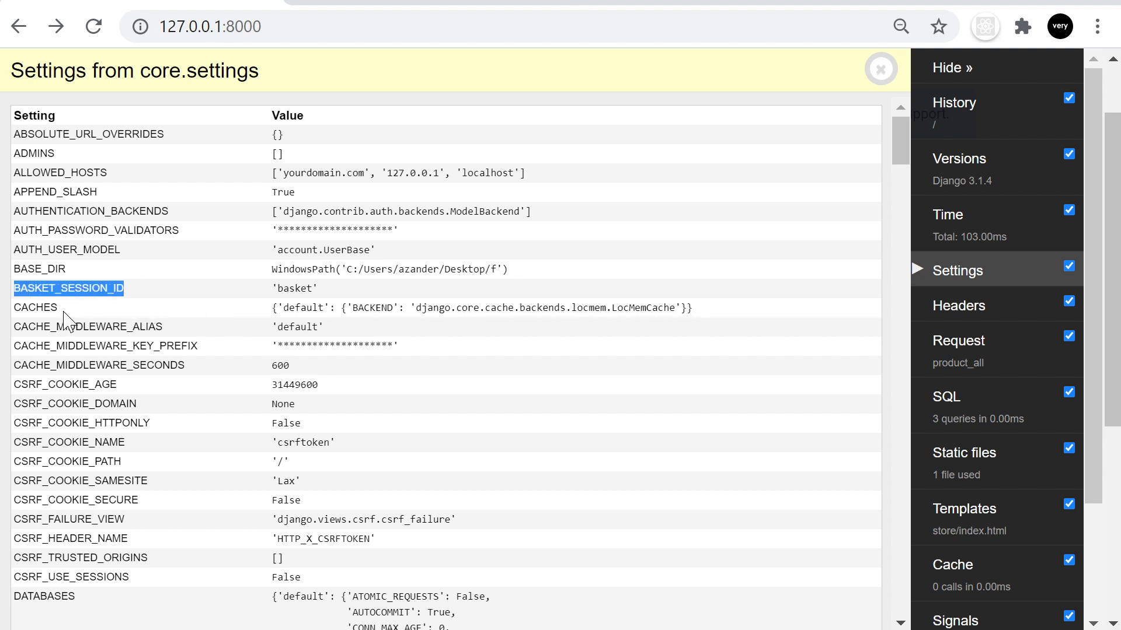
scroll("down", 3)
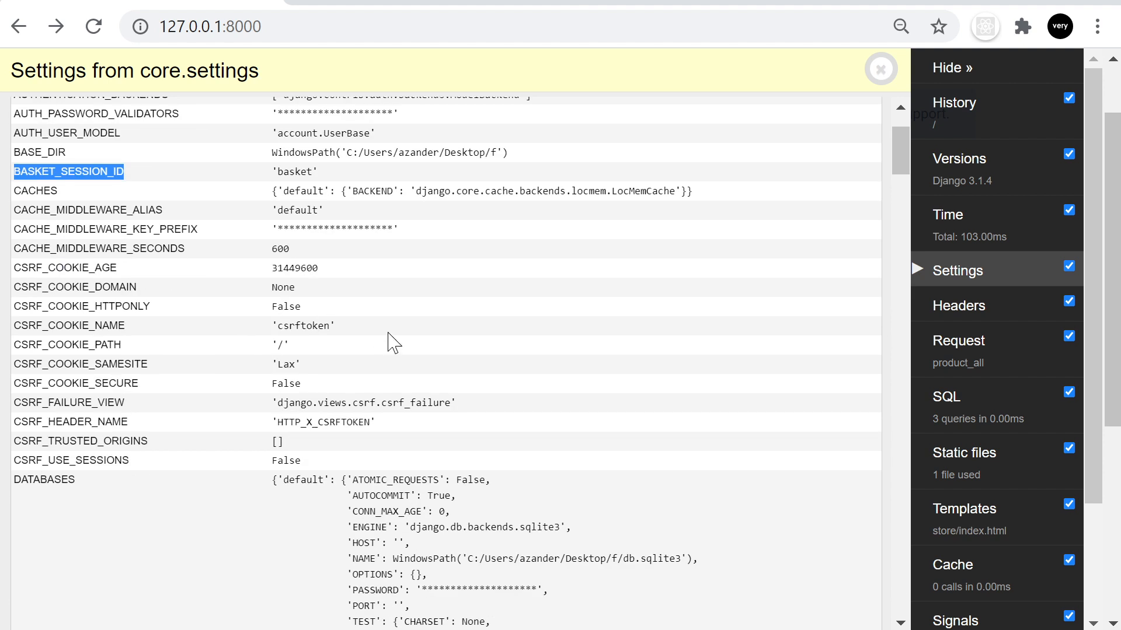
mouse_move(402, 357)
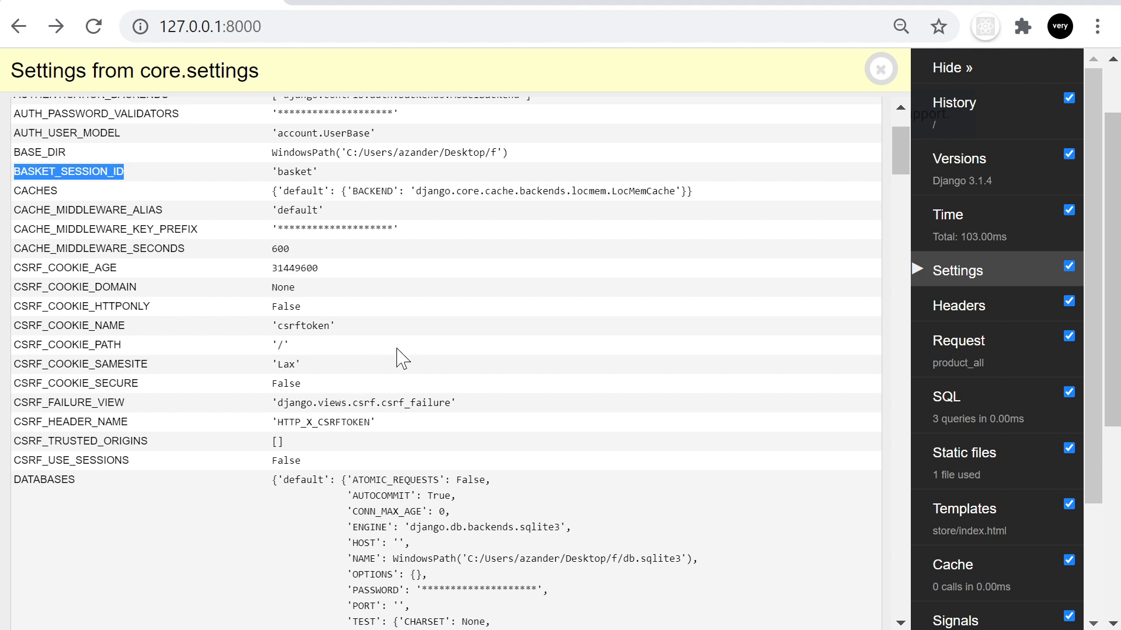
mouse_move(380, 360)
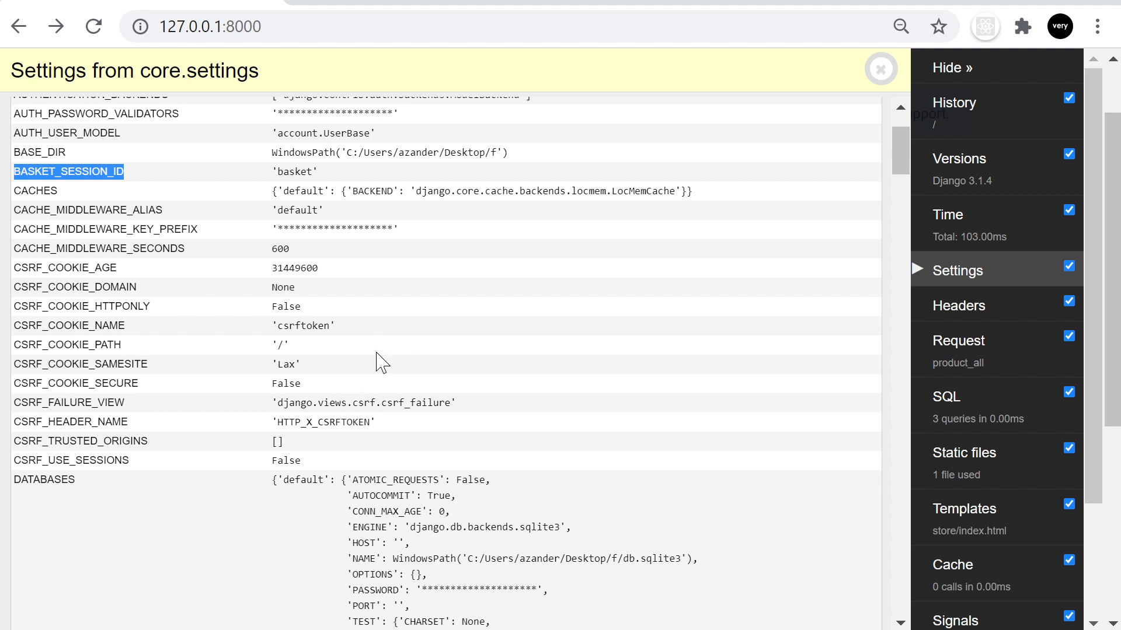
scroll("down", 3)
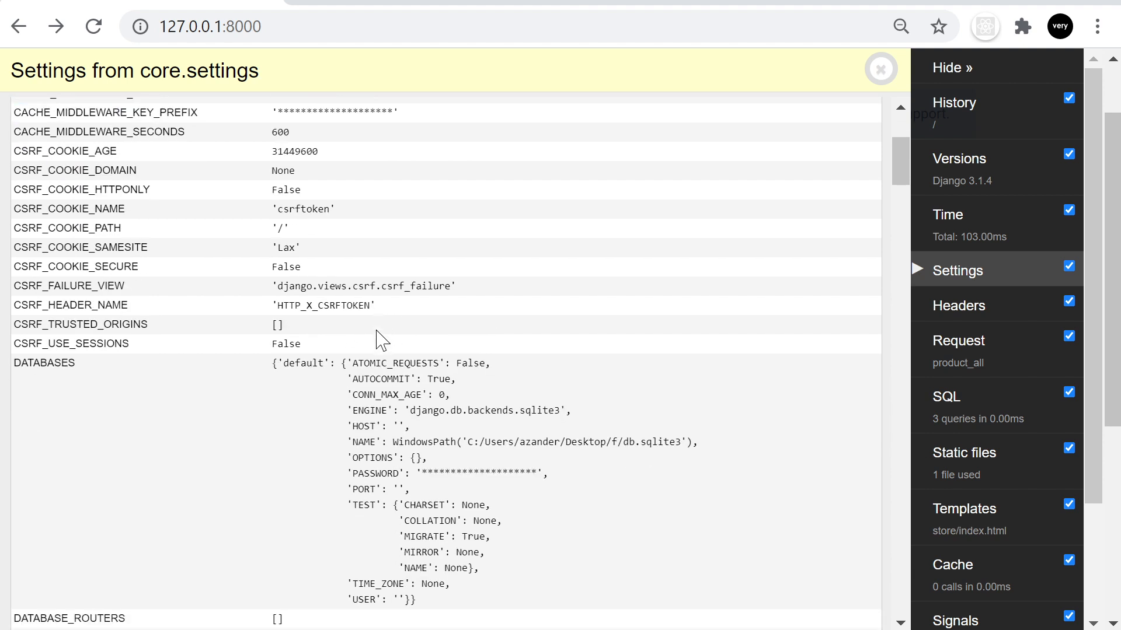
scroll("down", 3)
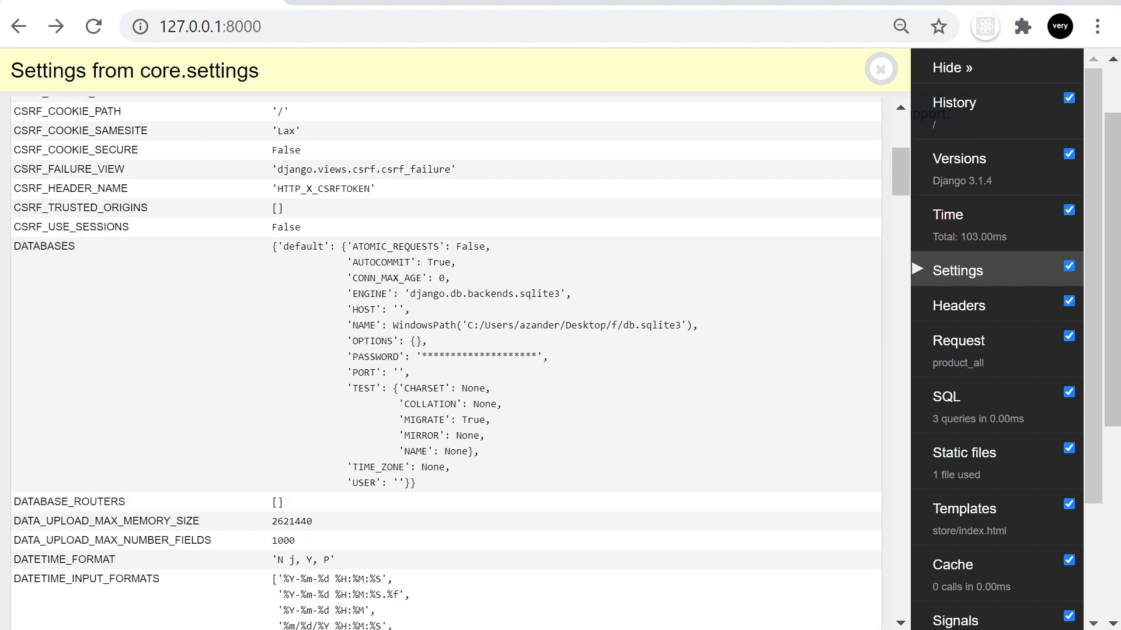
scroll("down", 3)
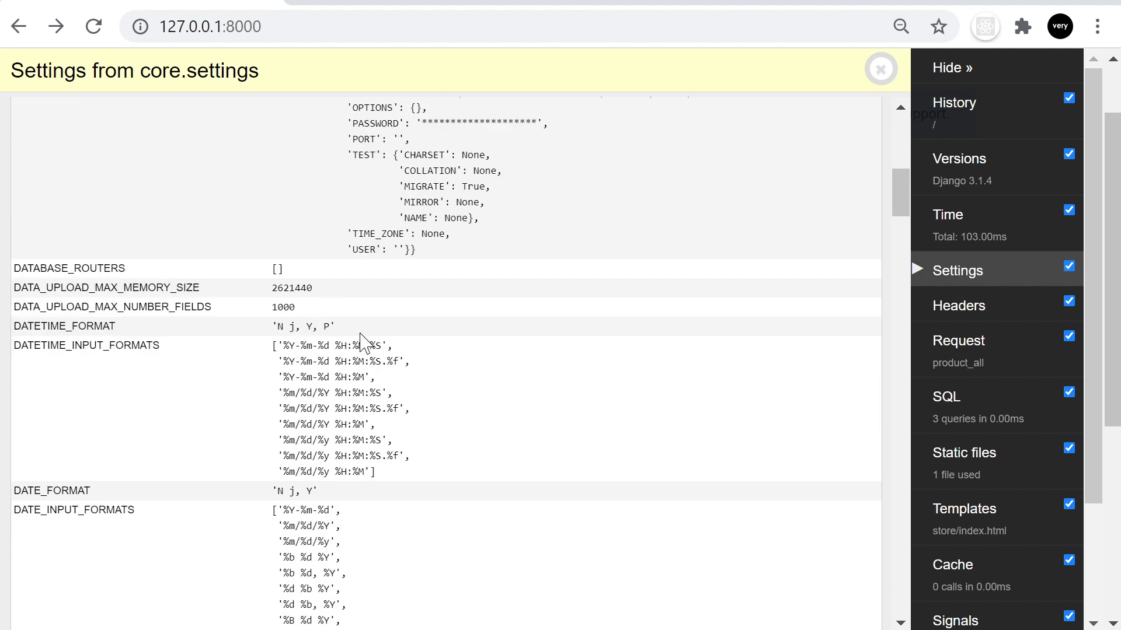
scroll("down", 3)
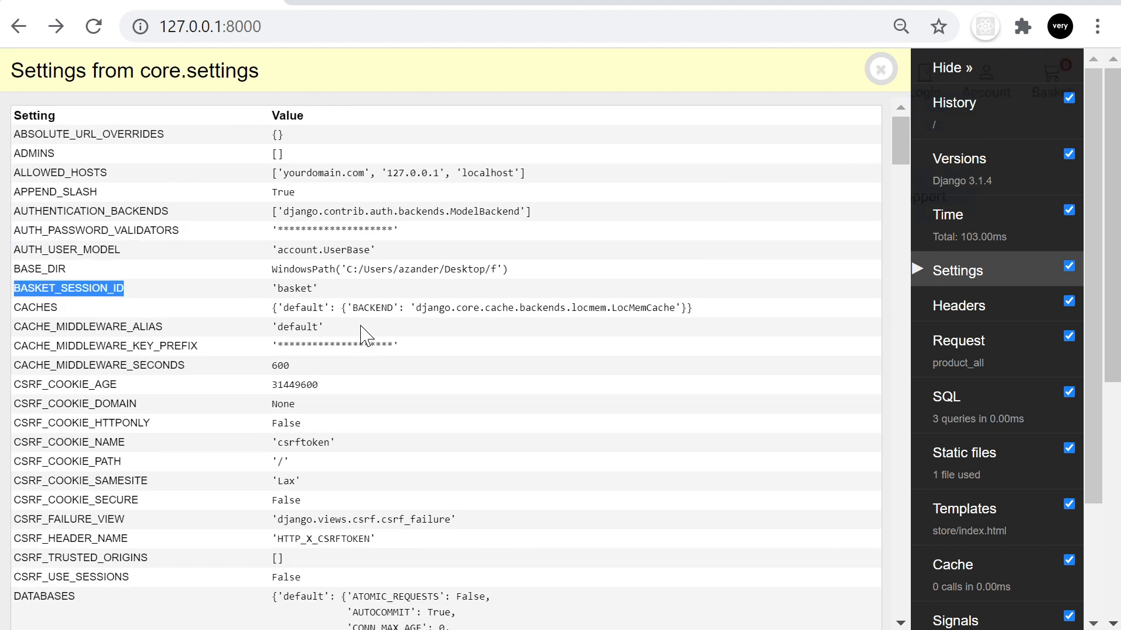
mouse_move(632, 427)
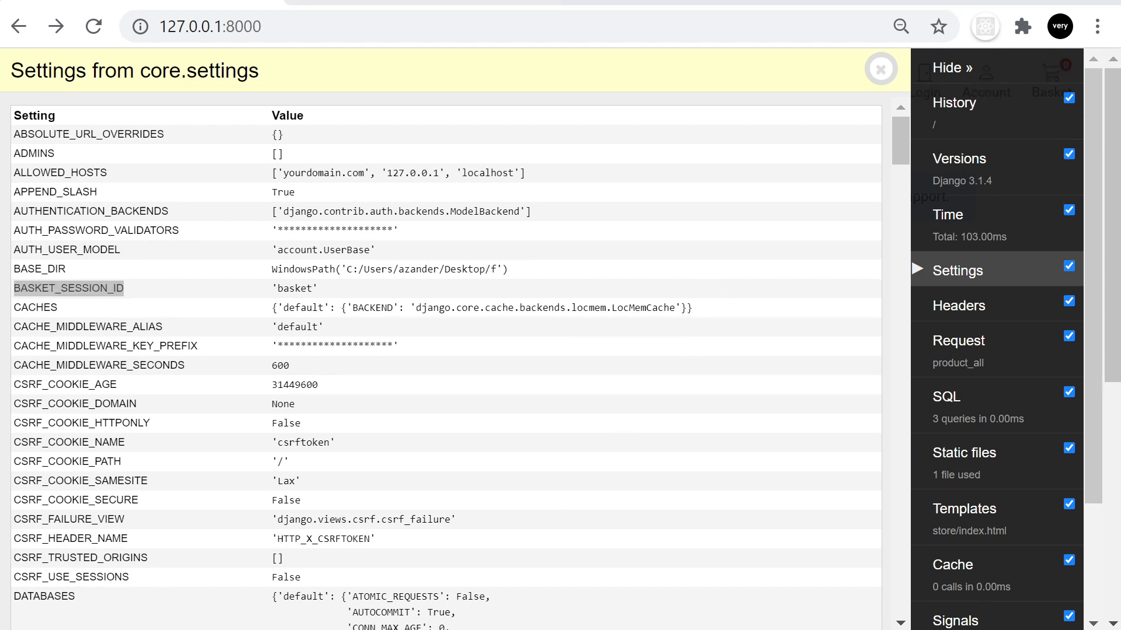
Step: Show the Headers panel with the home page's request headers, response headers and WSGI environ
left_click(960, 306)
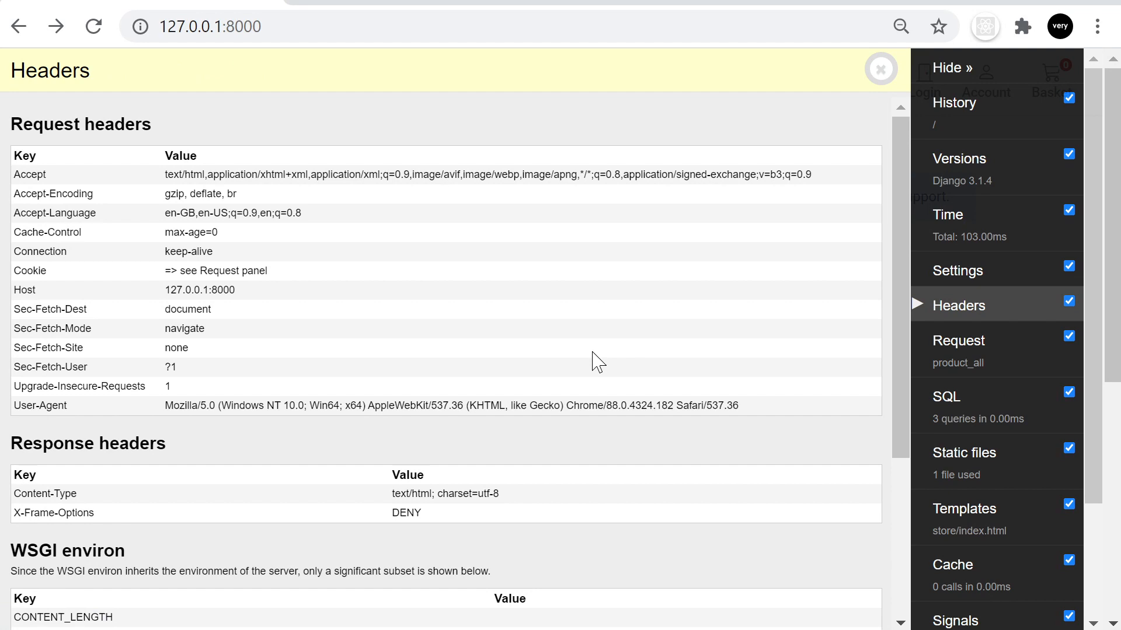
scroll("down", 3)
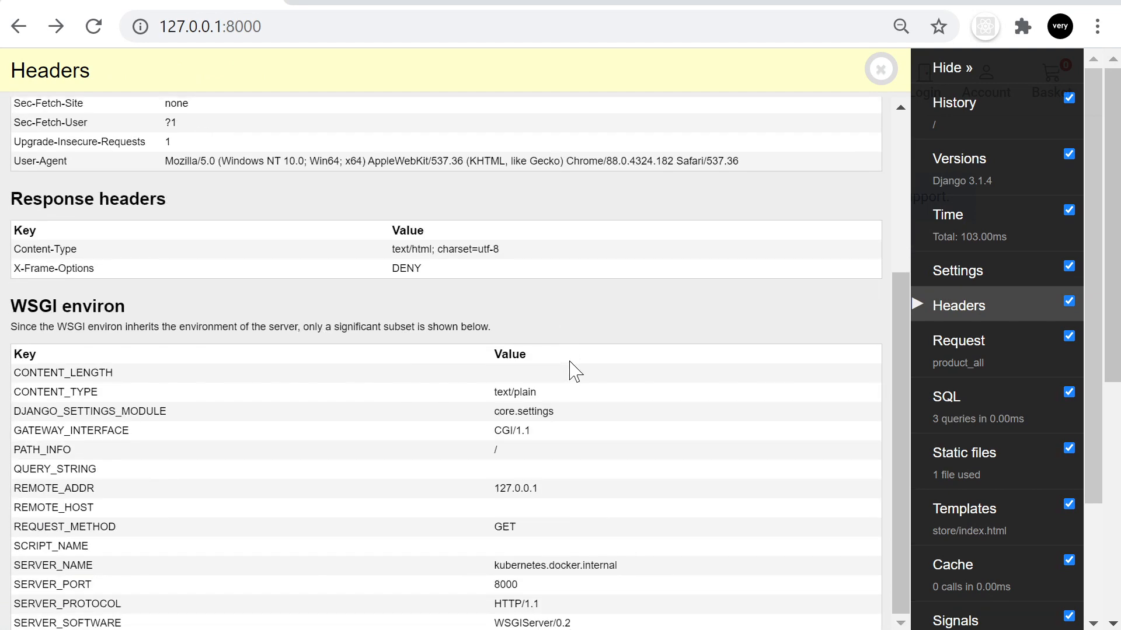
mouse_move(604, 367)
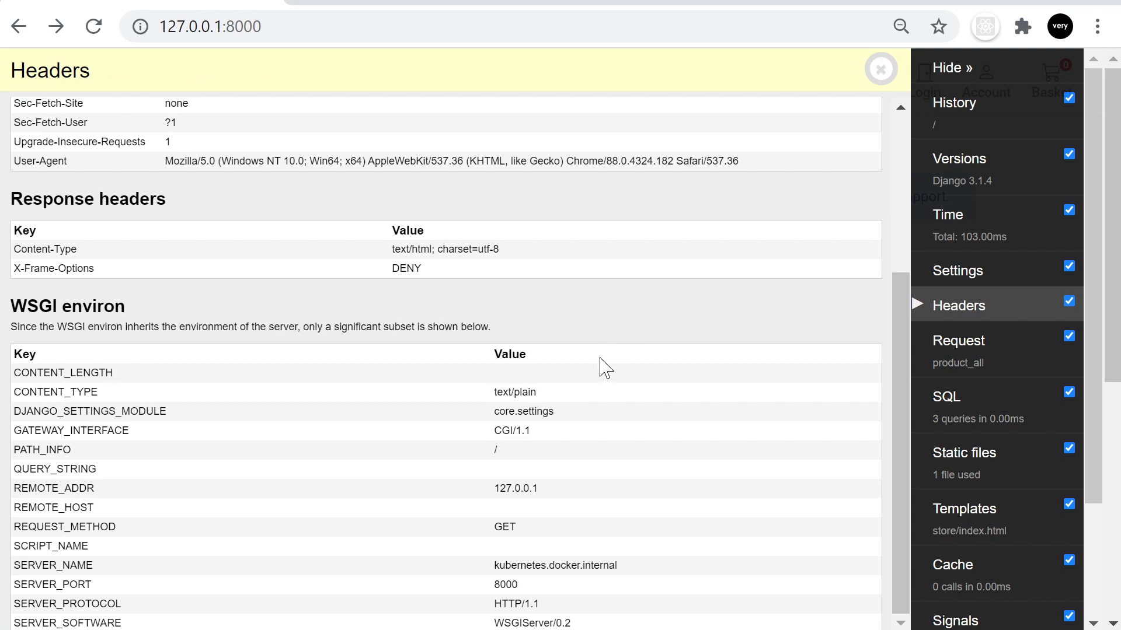
mouse_move(598, 344)
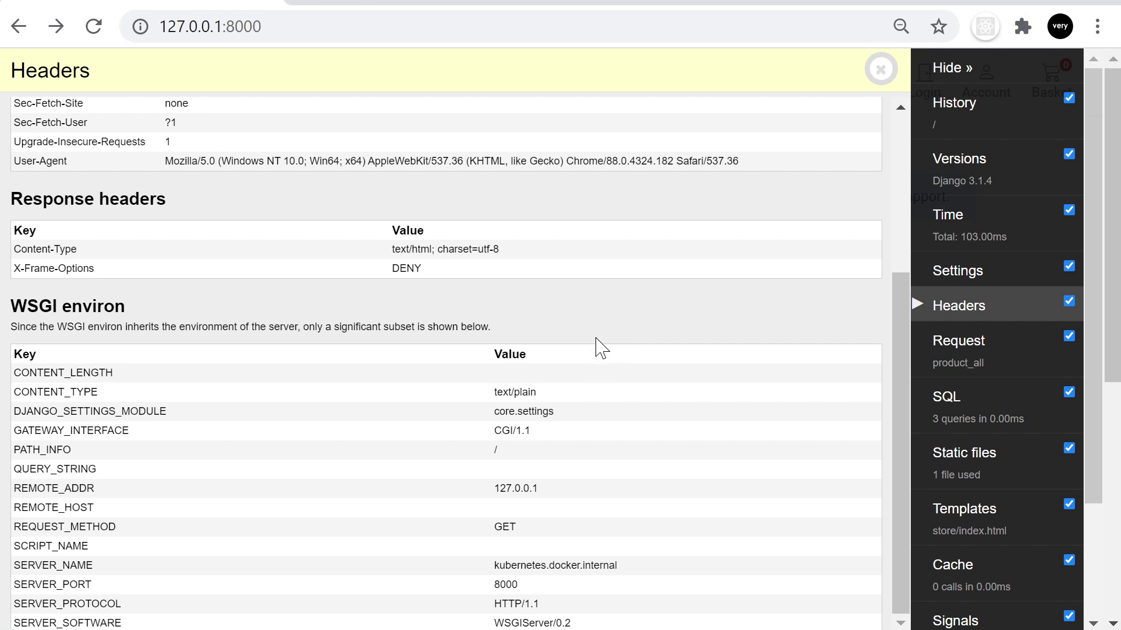
scroll("up", 3)
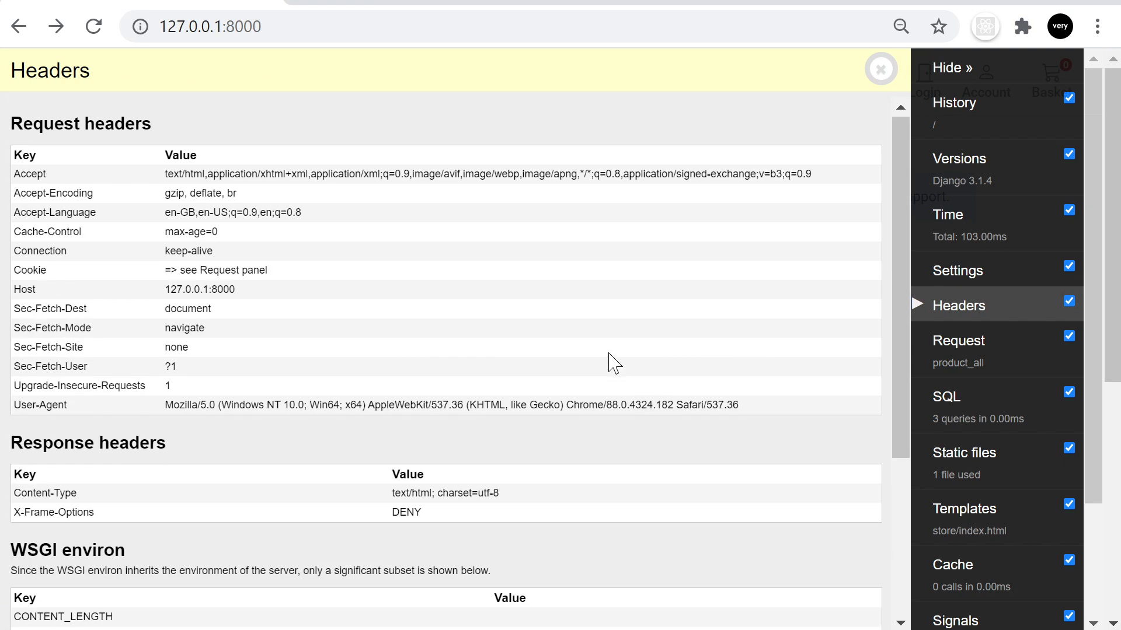
mouse_move(410, 343)
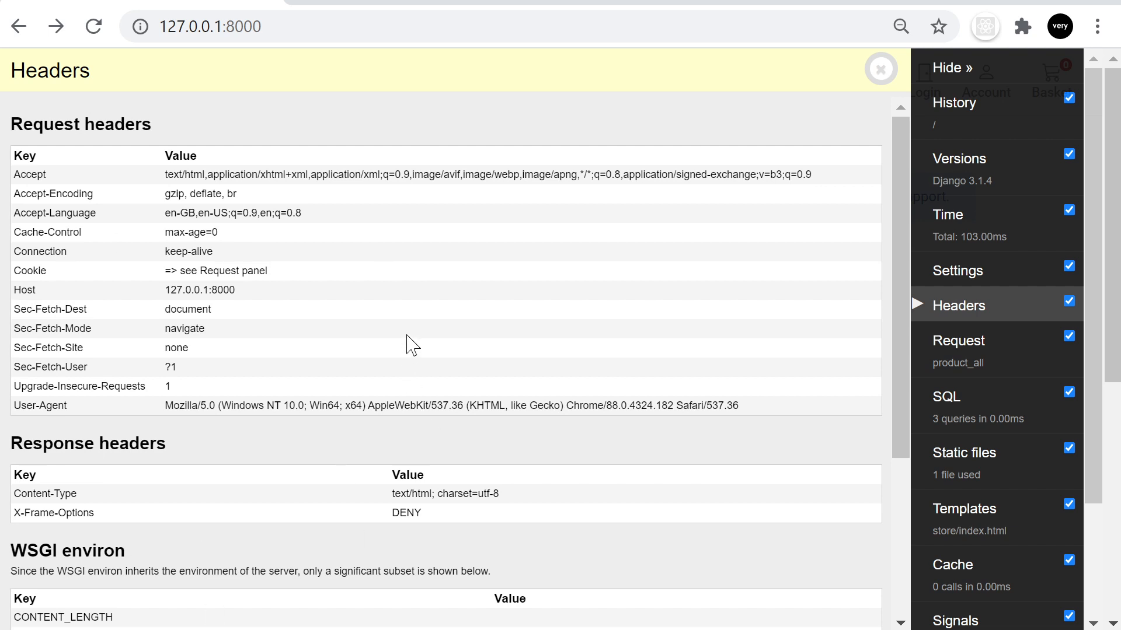
mouse_move(408, 359)
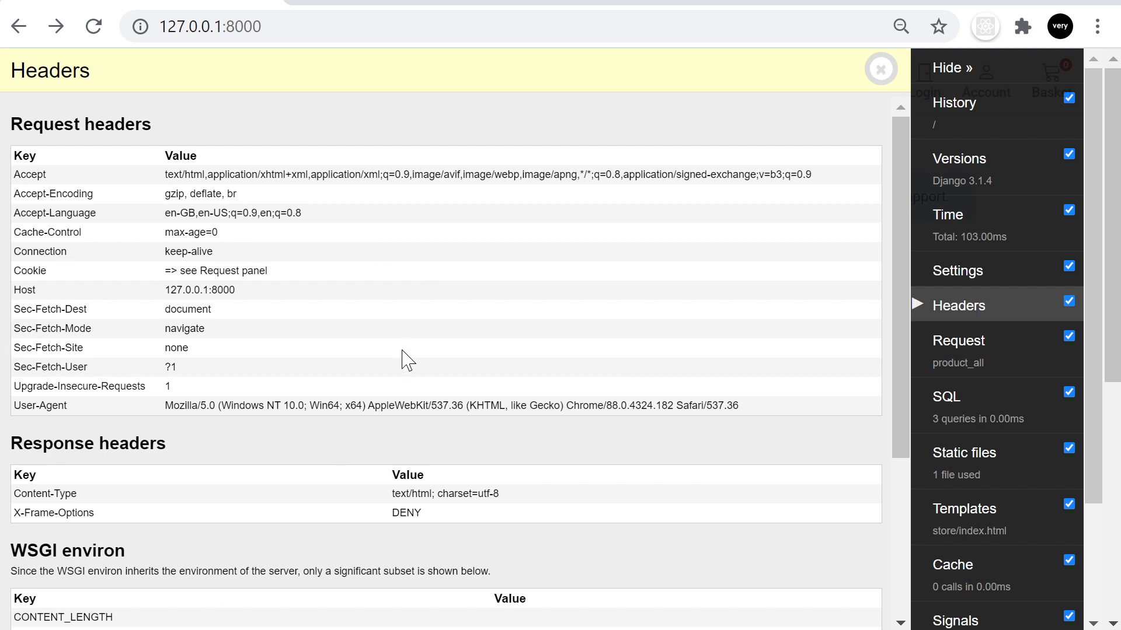
mouse_move(923, 313)
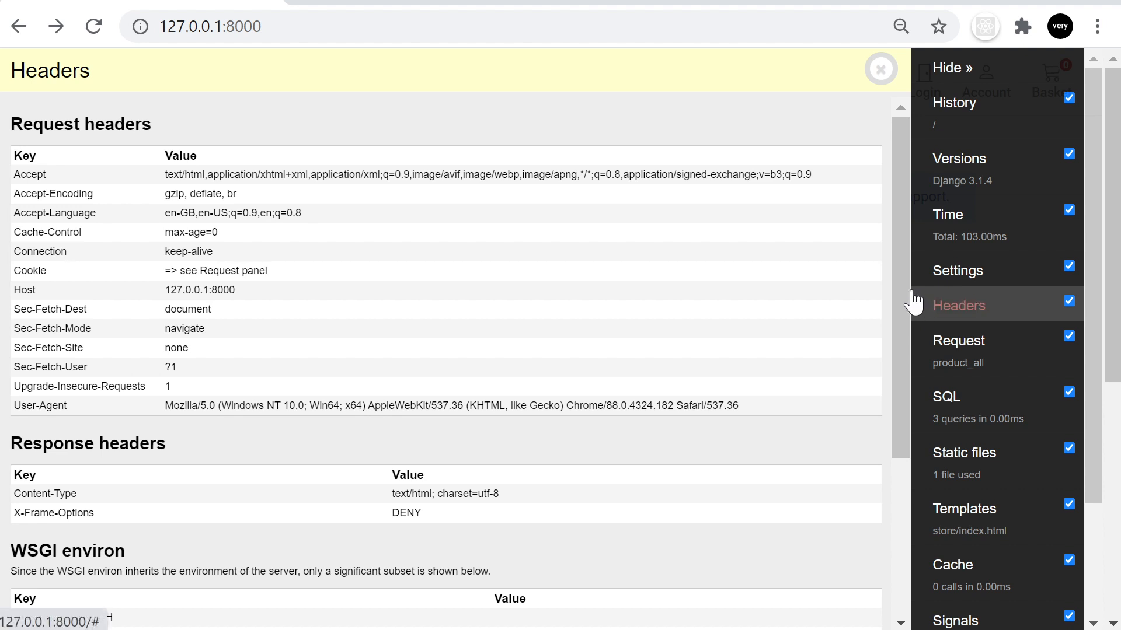
Step: Show the Request panel for the product_all view and highlight the 'basket' session variable set to {}
left_click(957, 340)
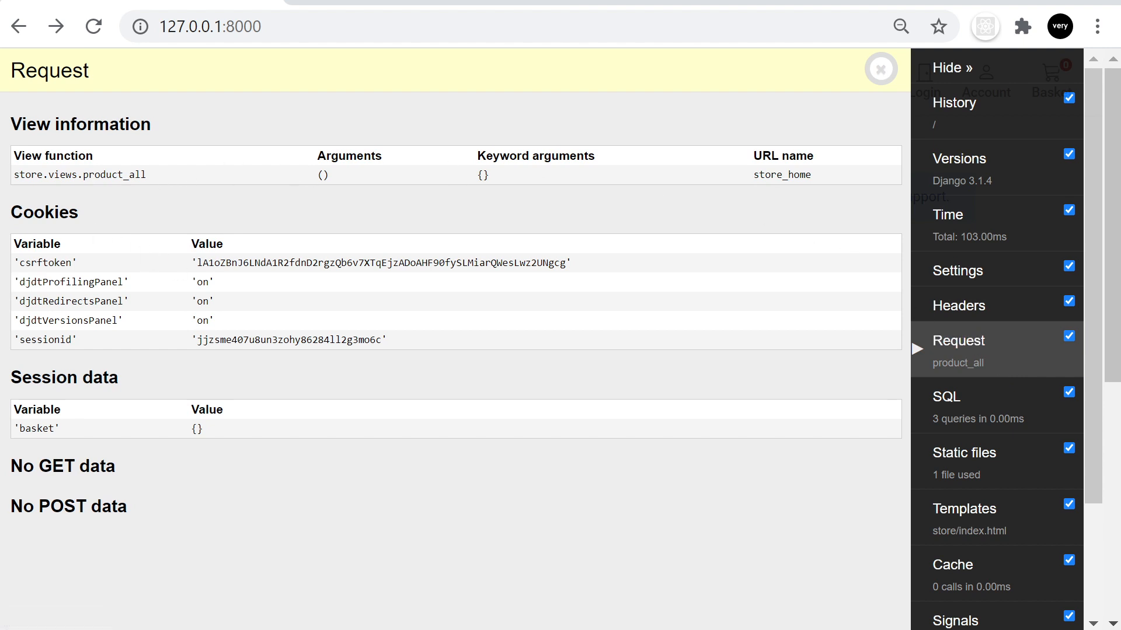
double_click(53, 156)
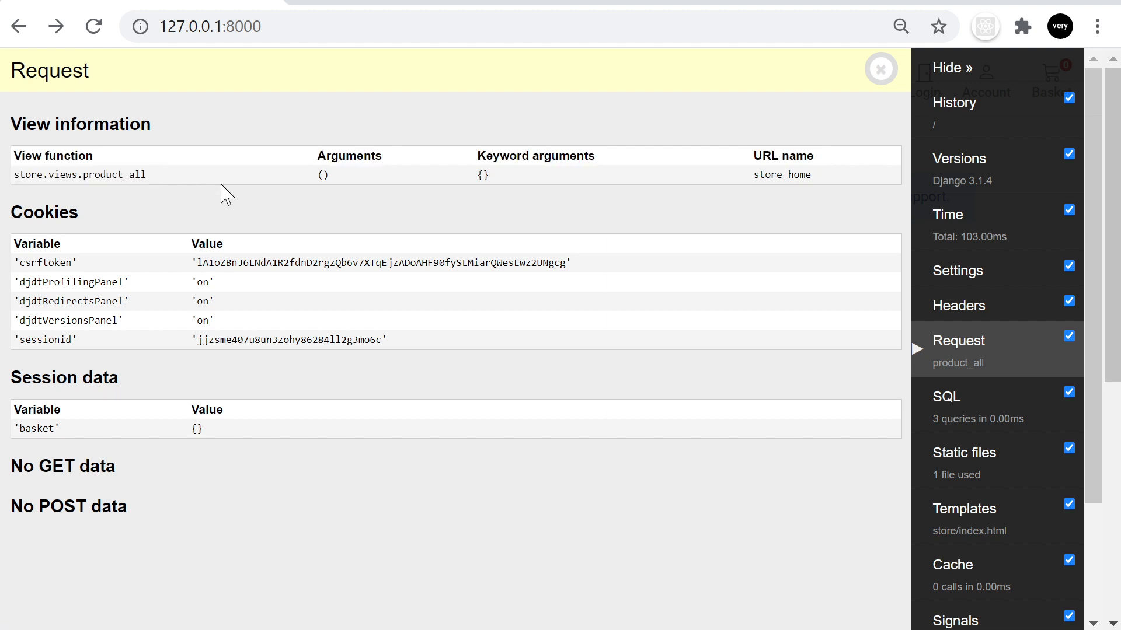
mouse_move(513, 195)
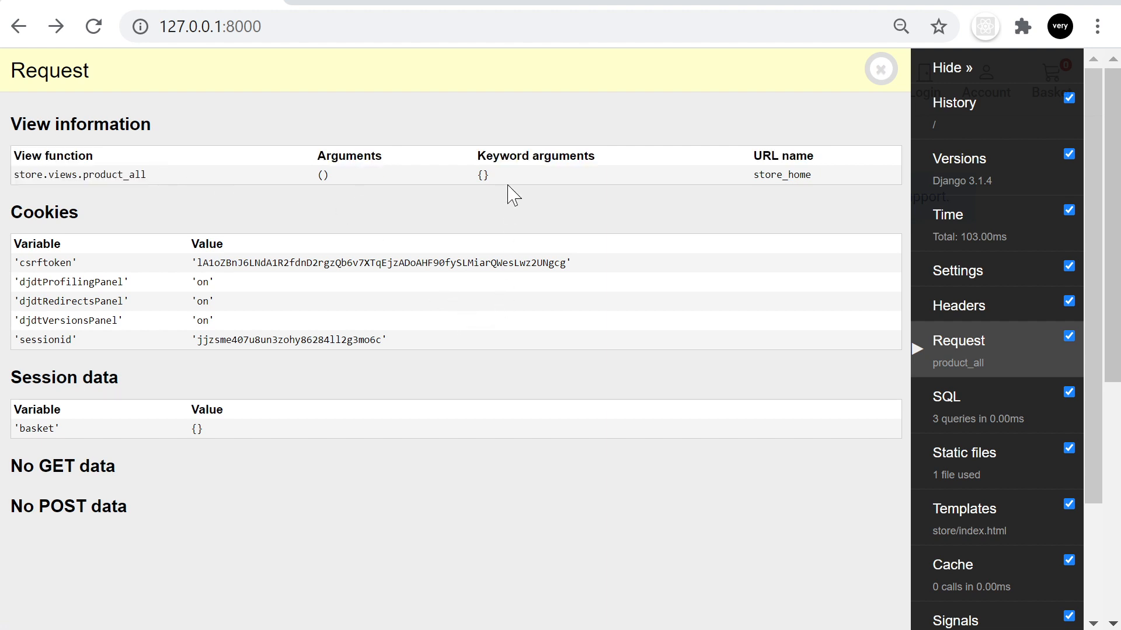
mouse_move(718, 165)
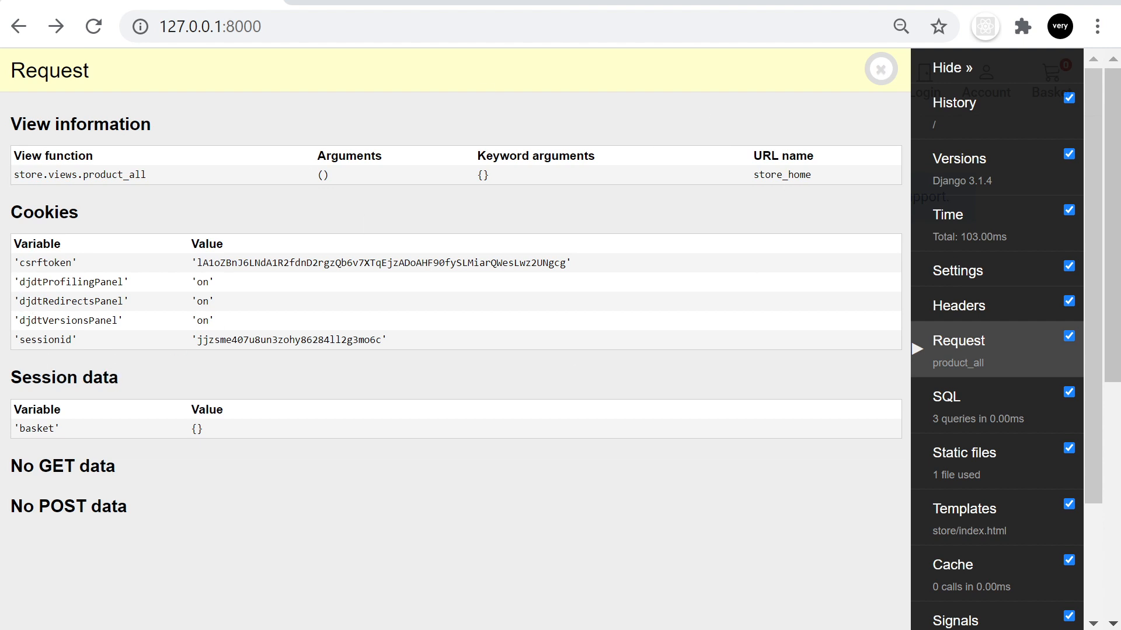
mouse_move(107, 364)
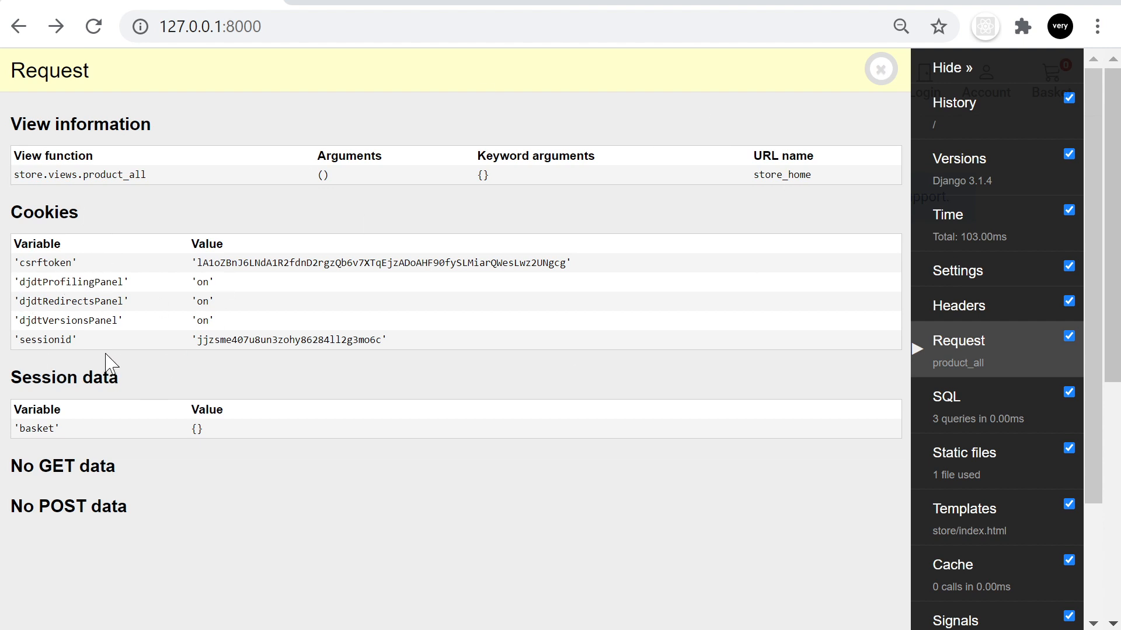
mouse_move(13, 428)
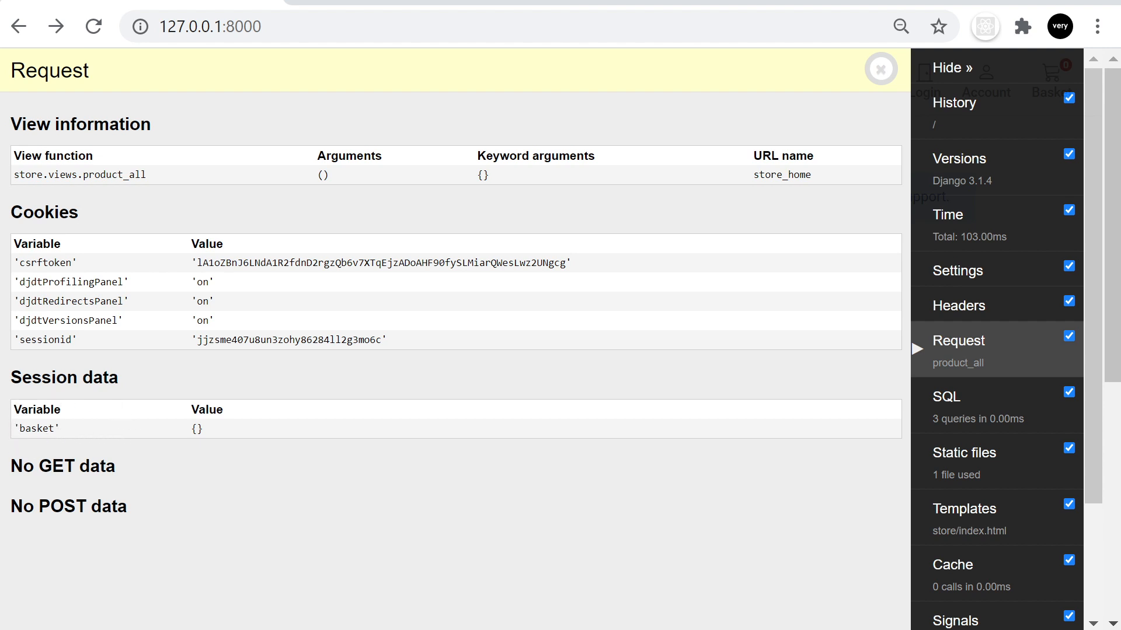
double_click(36, 429)
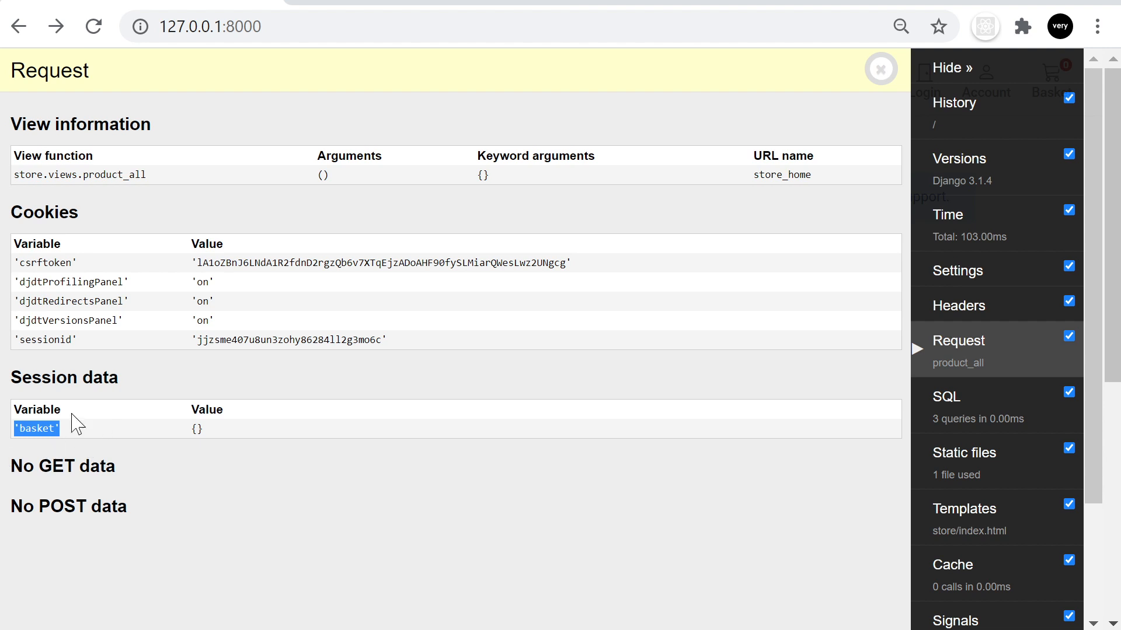
mouse_move(227, 406)
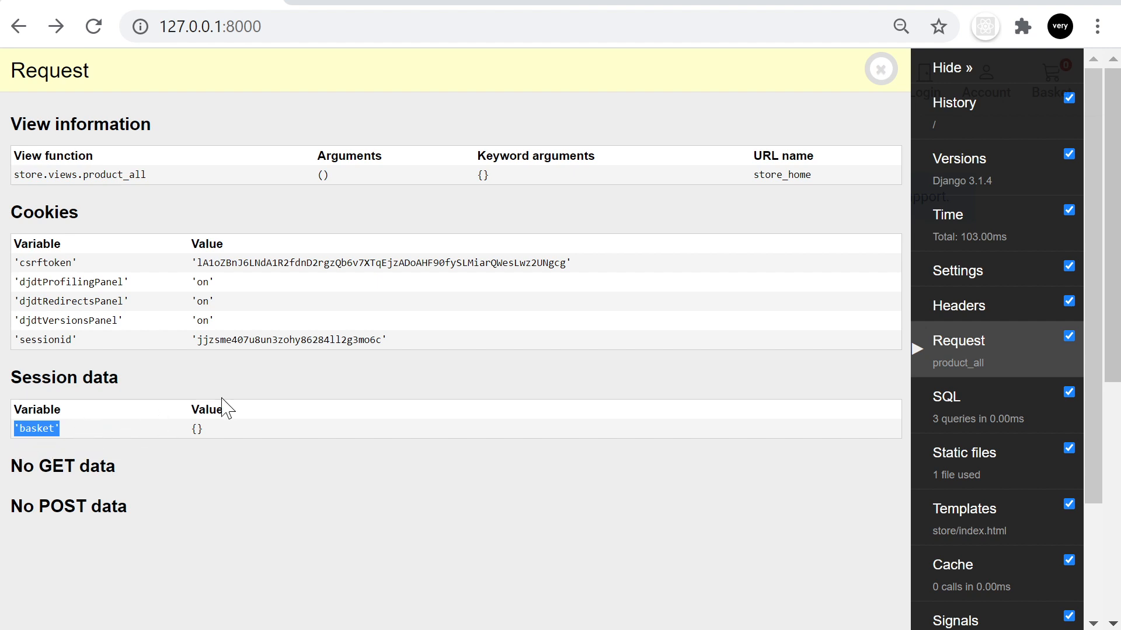
mouse_move(228, 411)
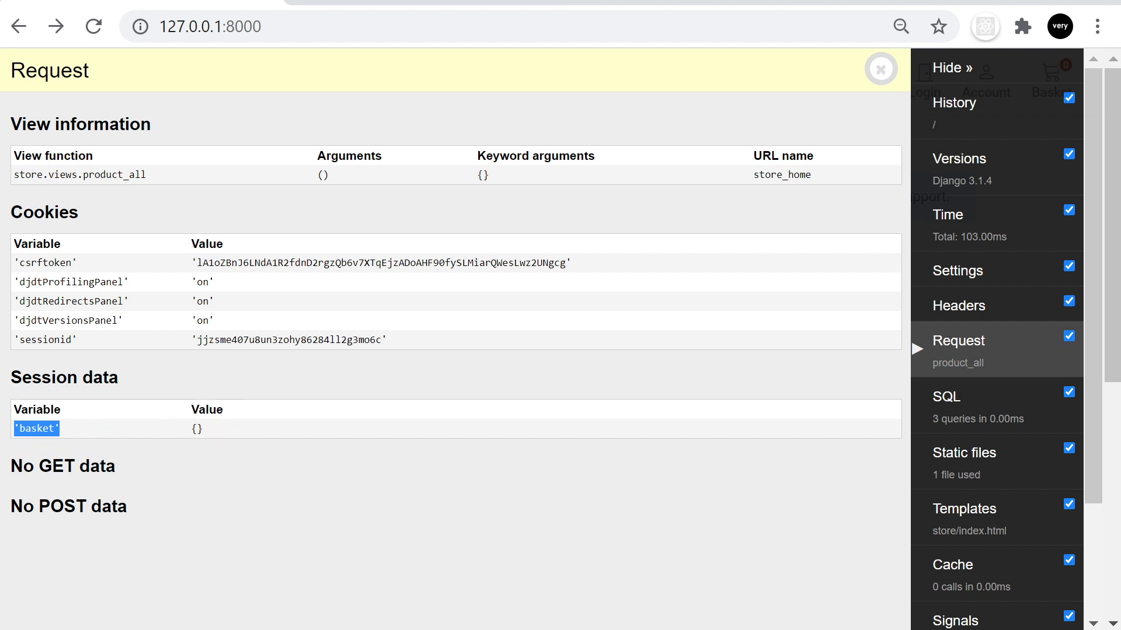
mouse_move(269, 508)
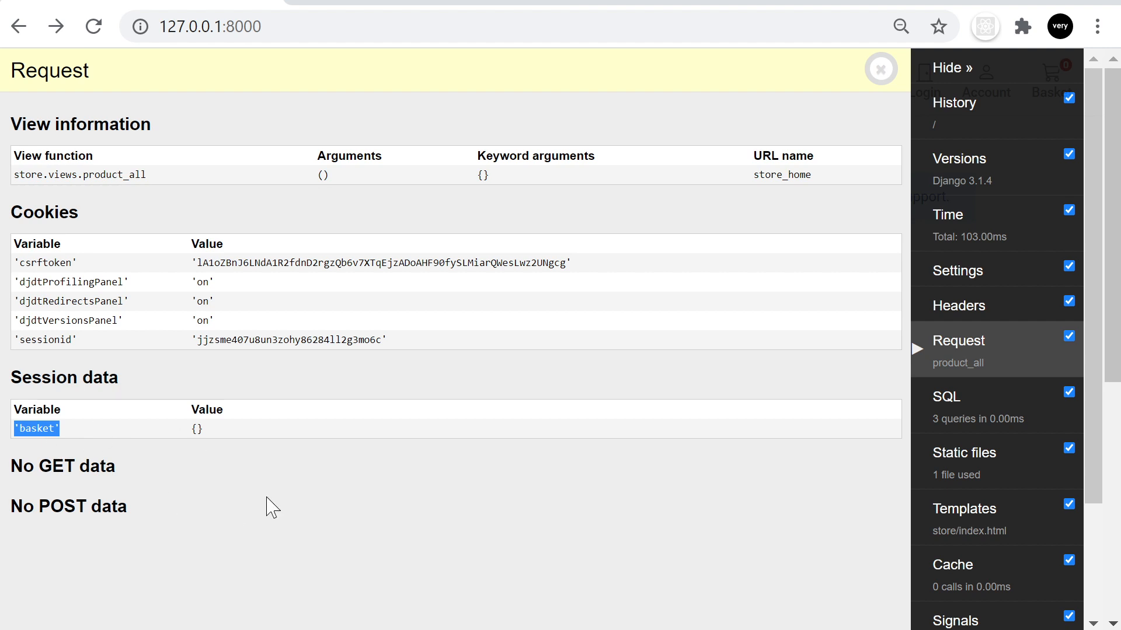
mouse_move(179, 410)
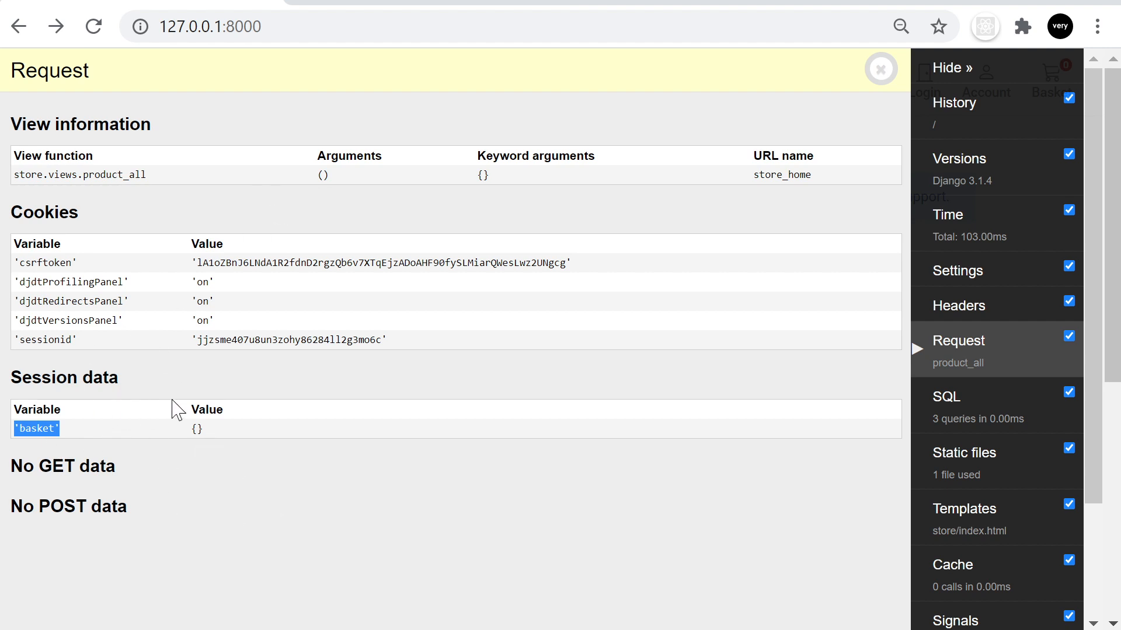
mouse_move(251, 127)
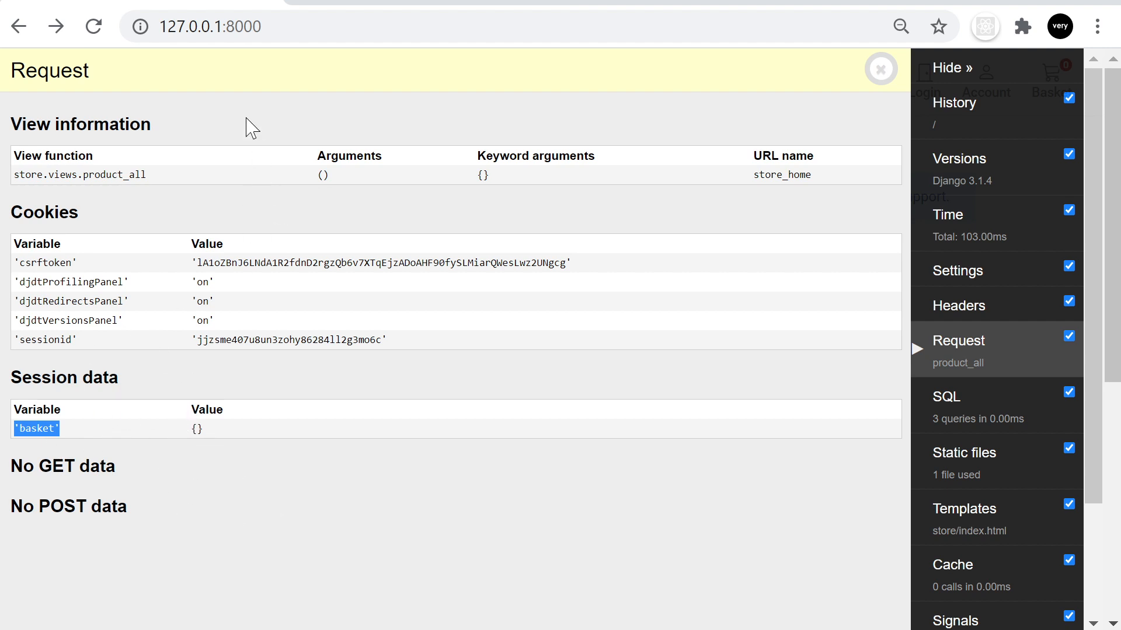
mouse_move(37, 93)
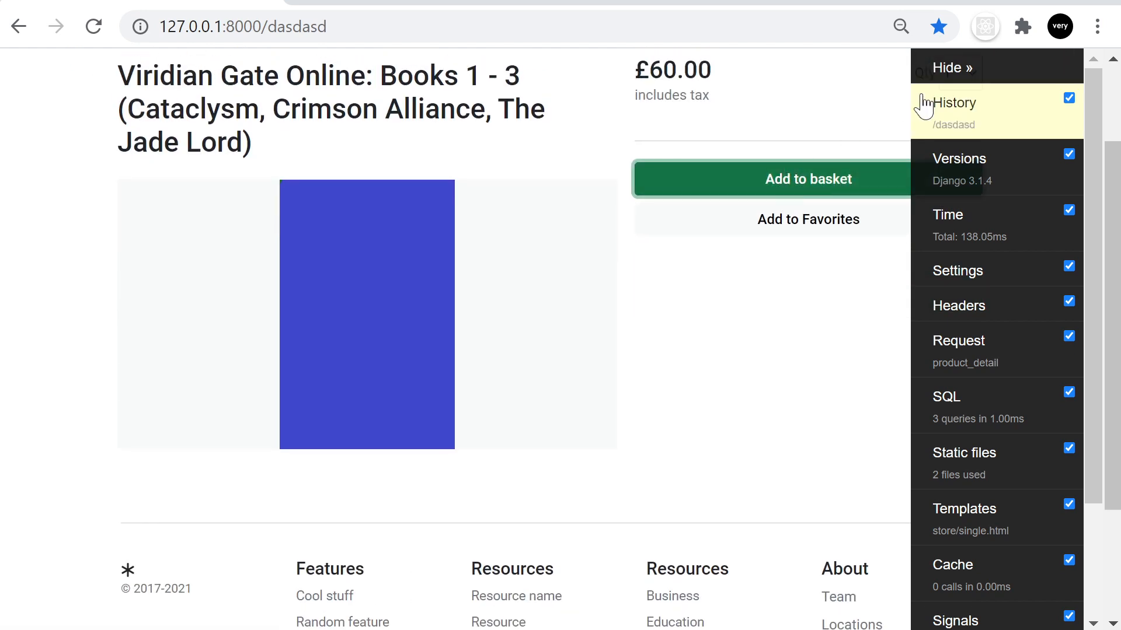
mouse_move(999, 314)
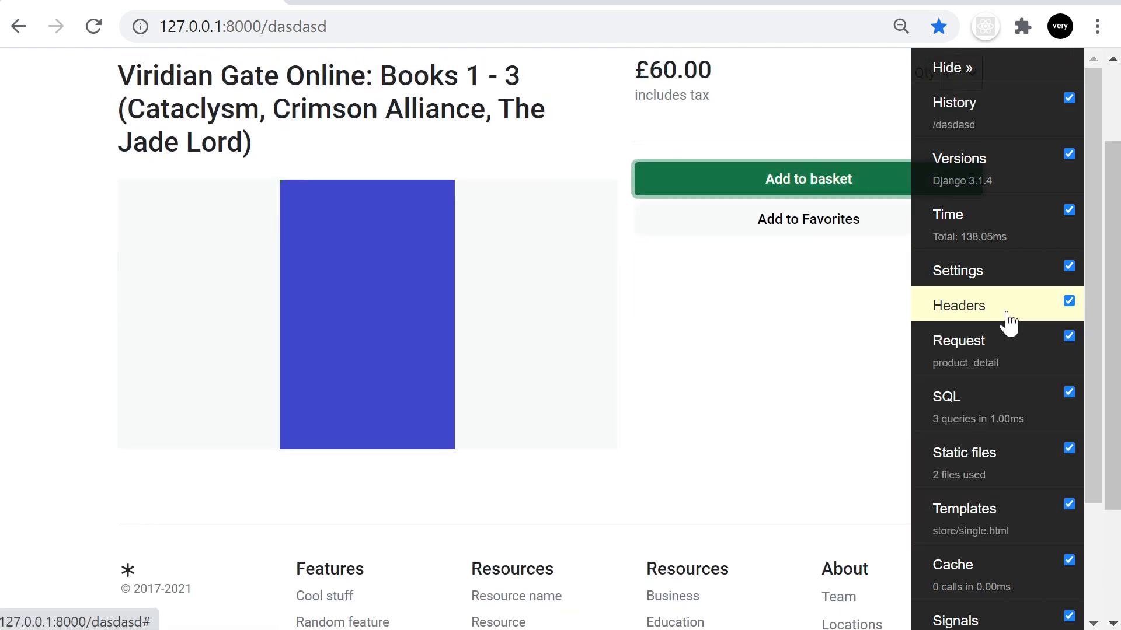
Step: Check the product page's Request panel, return to the page, and reopen Request after adding to basket
left_click(958, 340)
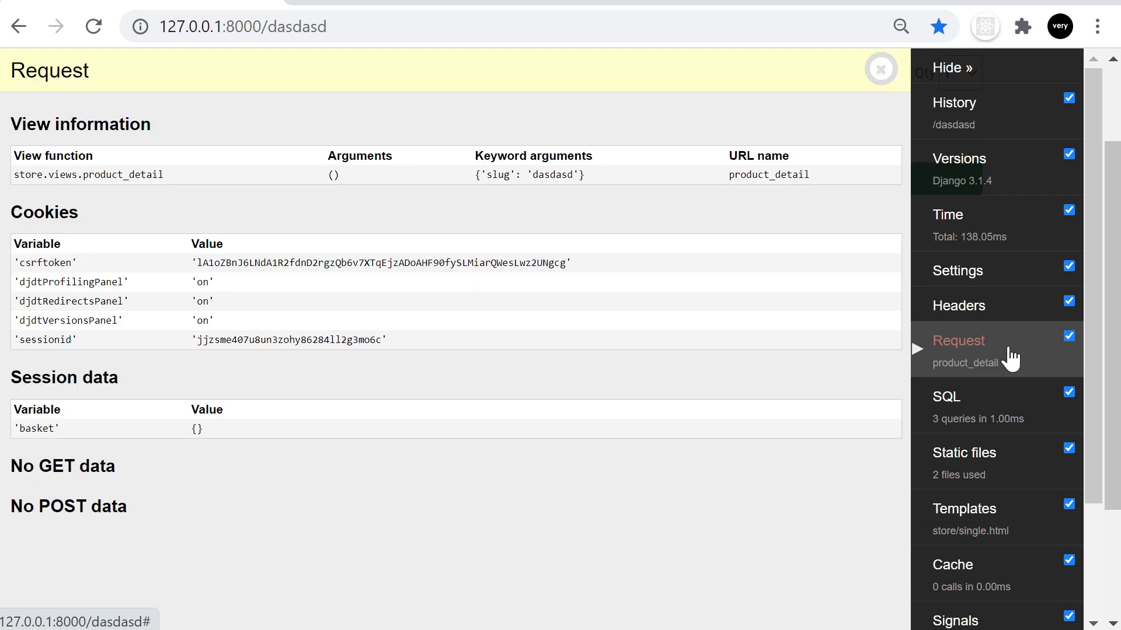
left_click(880, 69)
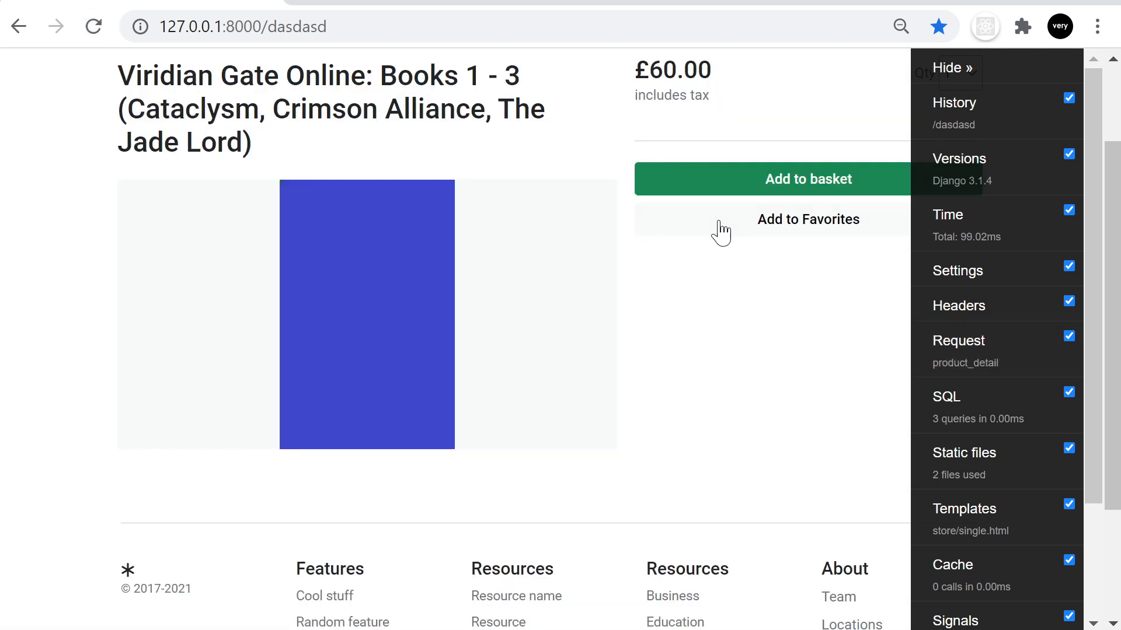
scroll("up", 3)
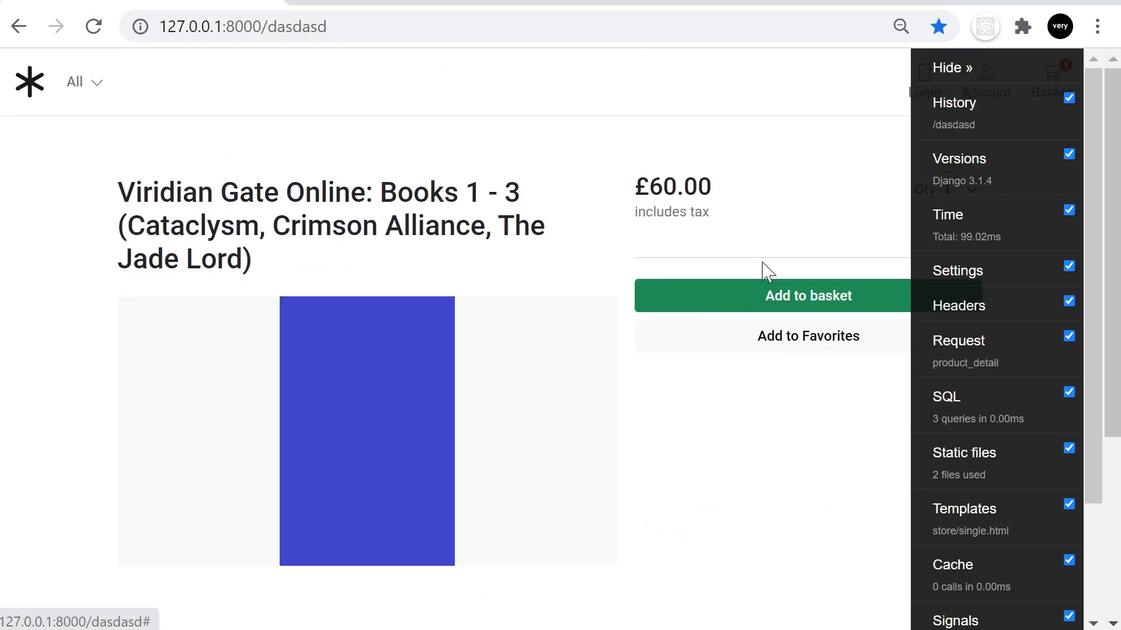
mouse_move(728, 300)
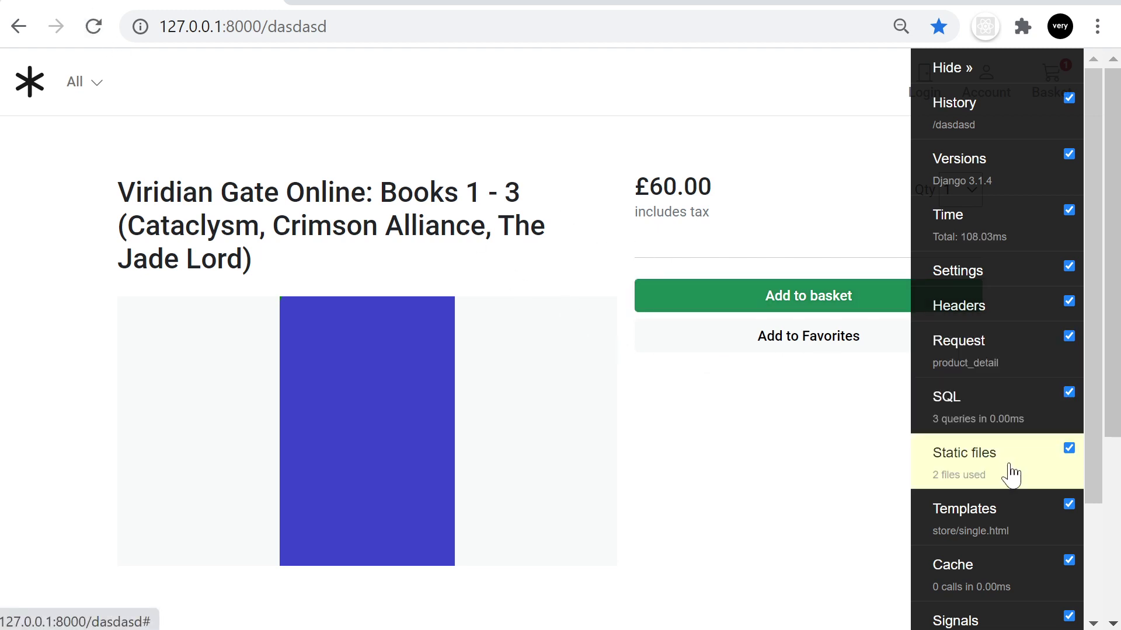
left_click(958, 340)
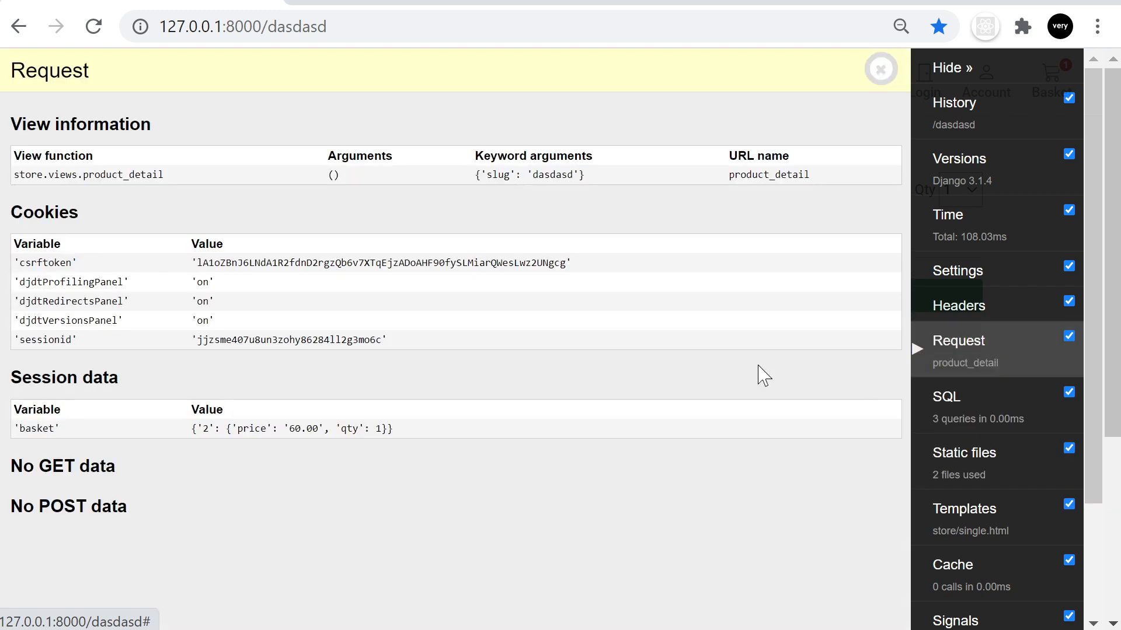
mouse_move(178, 443)
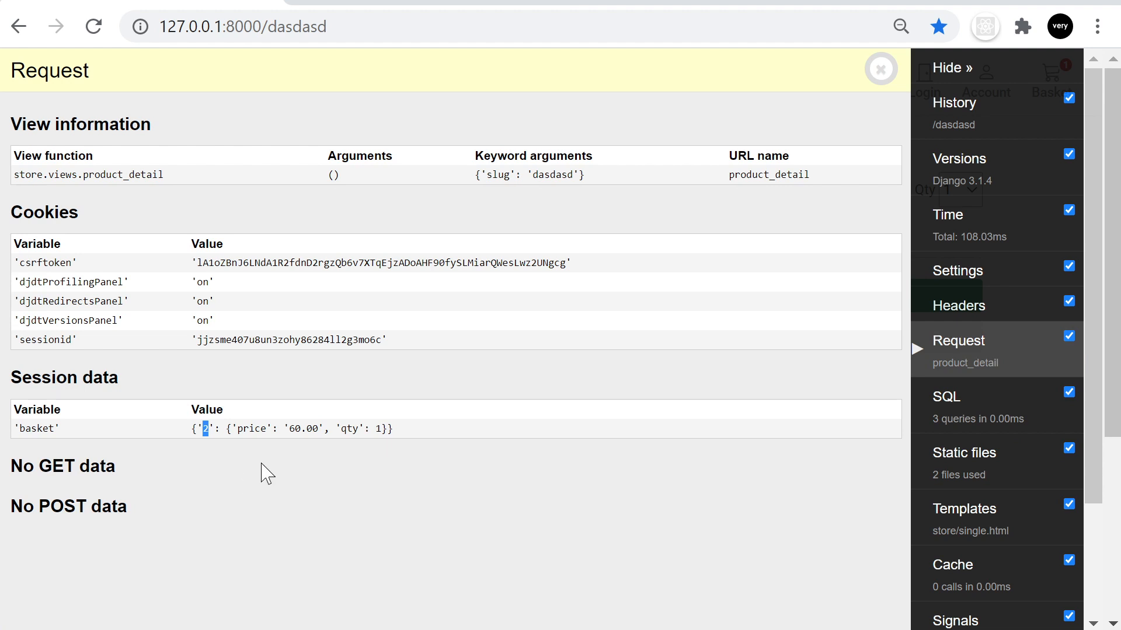
Step: Highlight the session basket entry holding item '2' at price 60.00, qty 1, and the 'basket' key
double_click(249, 429)
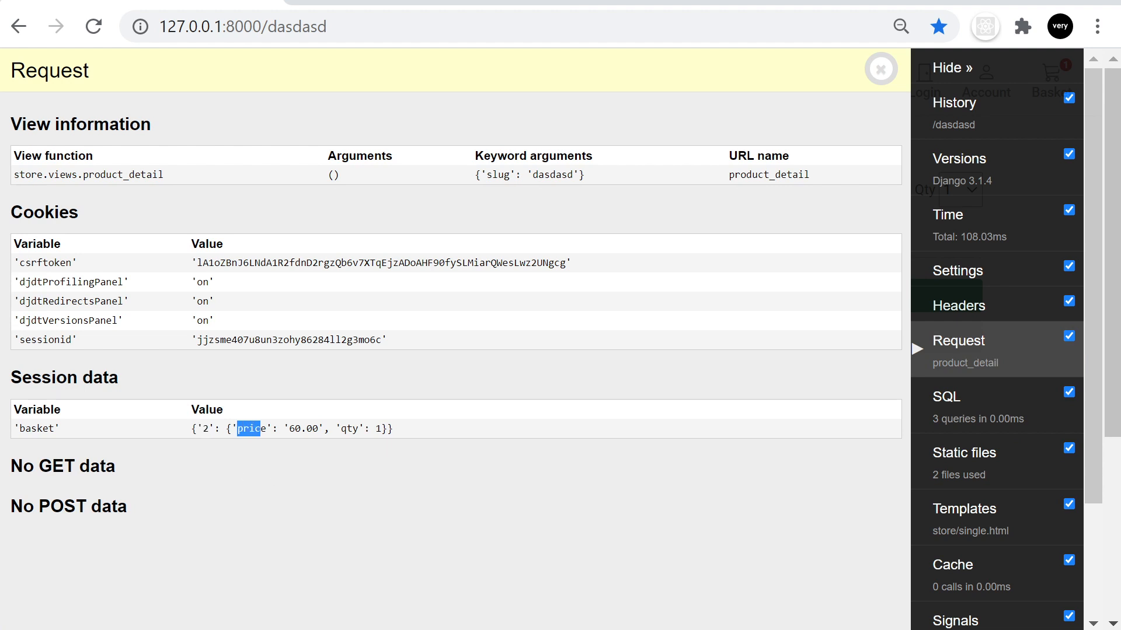
left_click(293, 429)
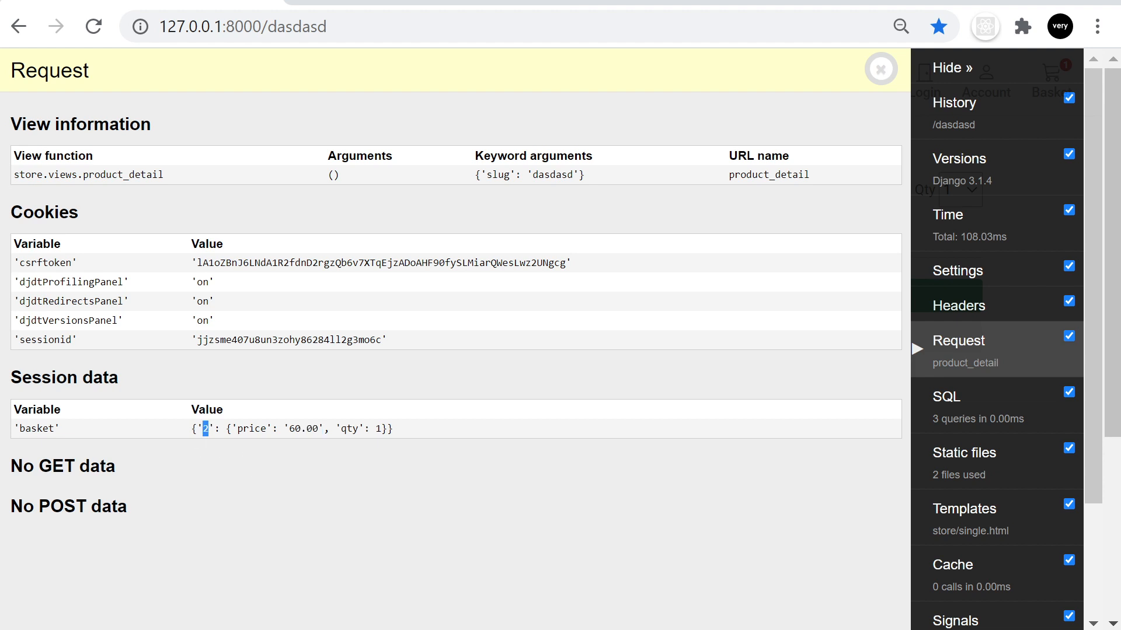
mouse_move(248, 459)
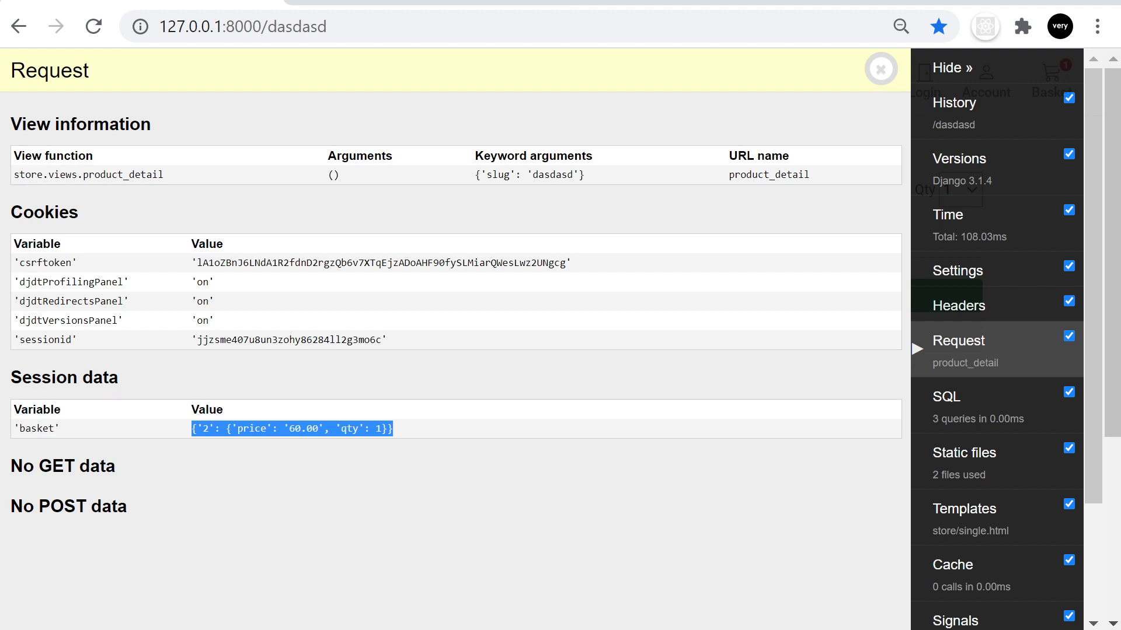
mouse_move(64, 436)
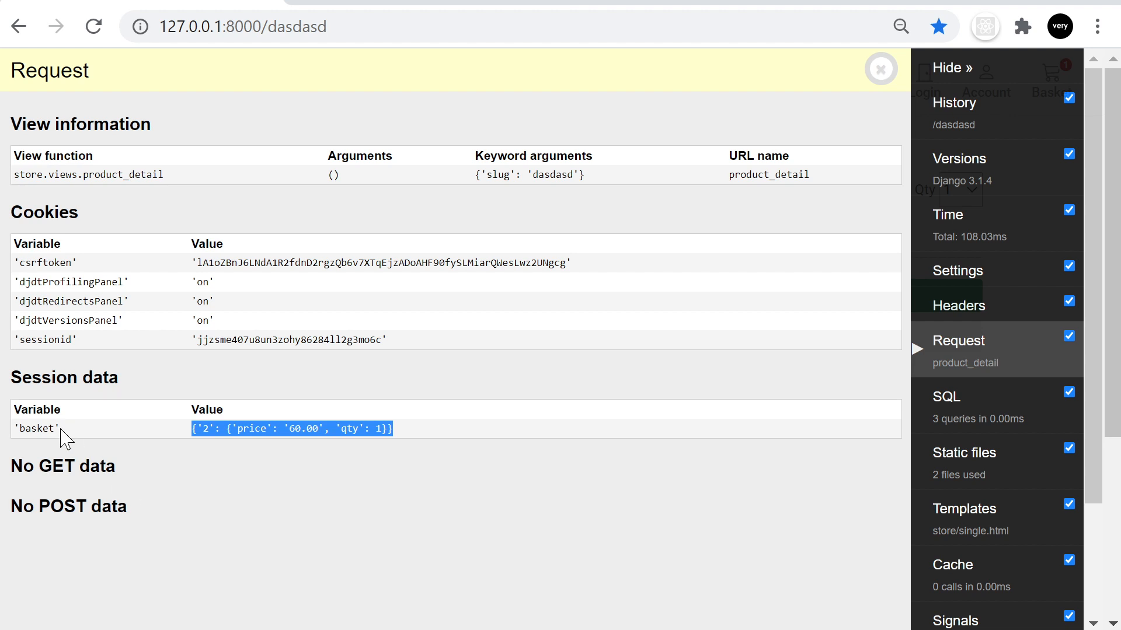
double_click(36, 428)
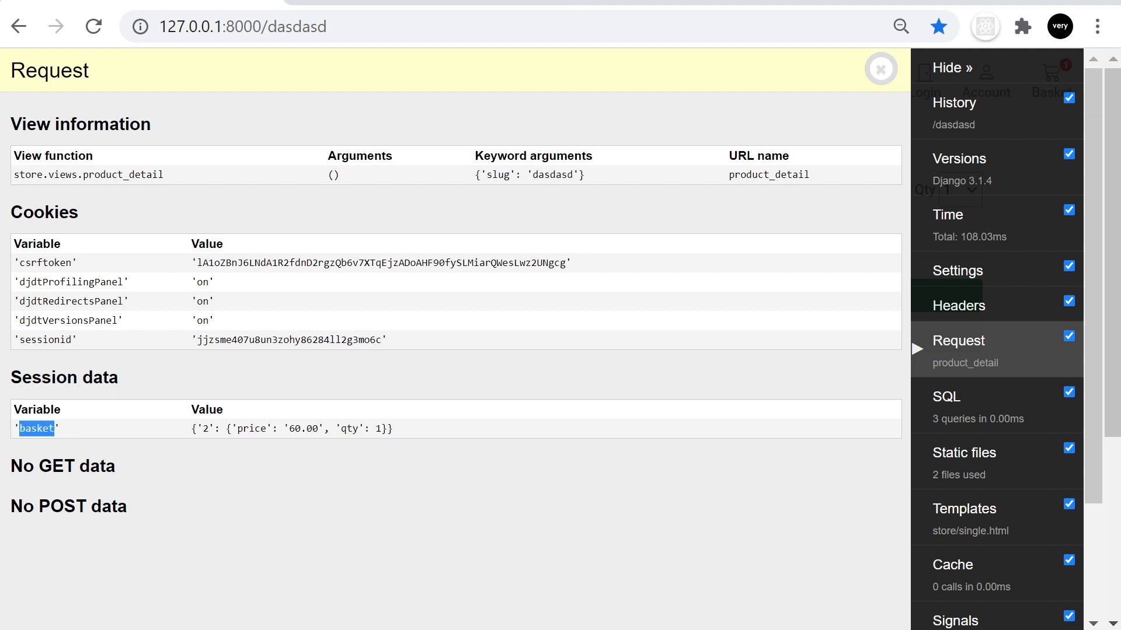
mouse_move(89, 413)
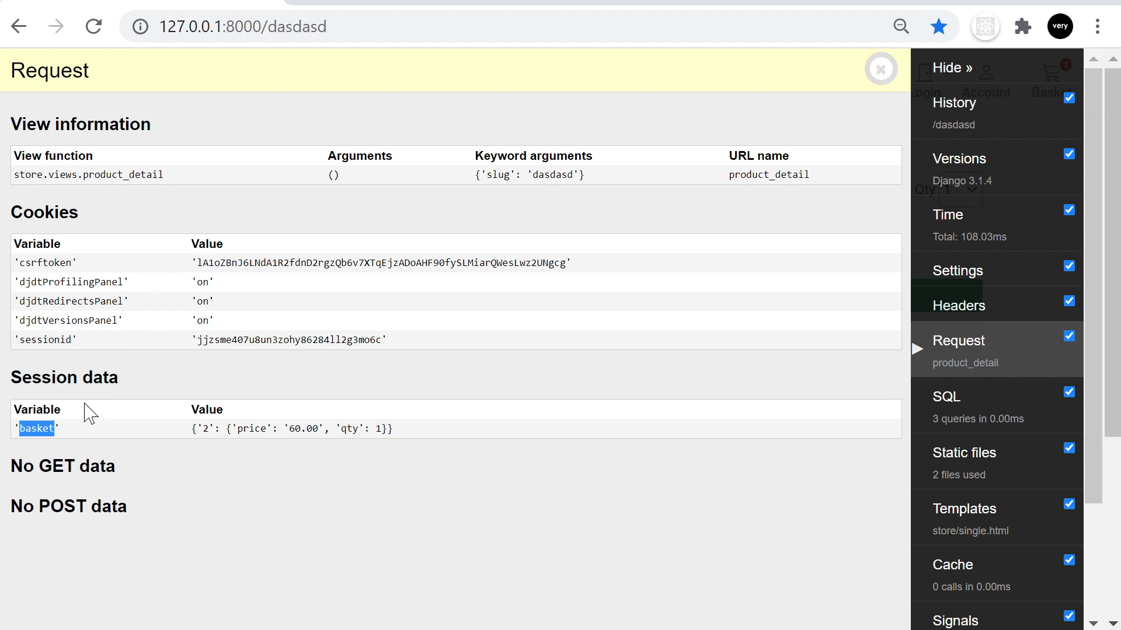
mouse_move(77, 462)
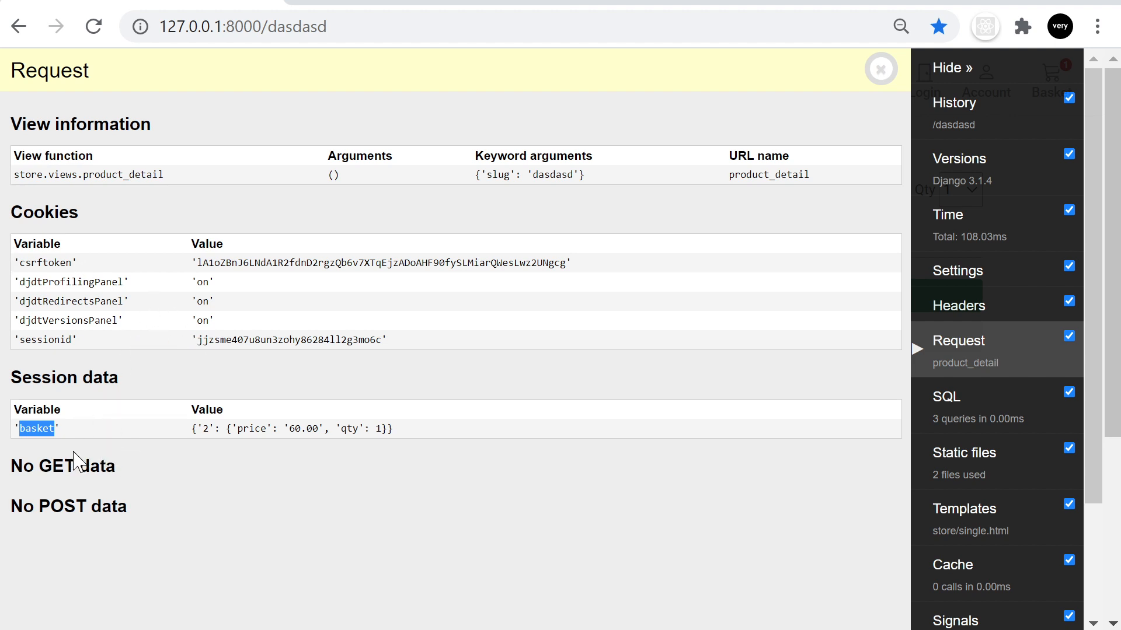
mouse_move(239, 444)
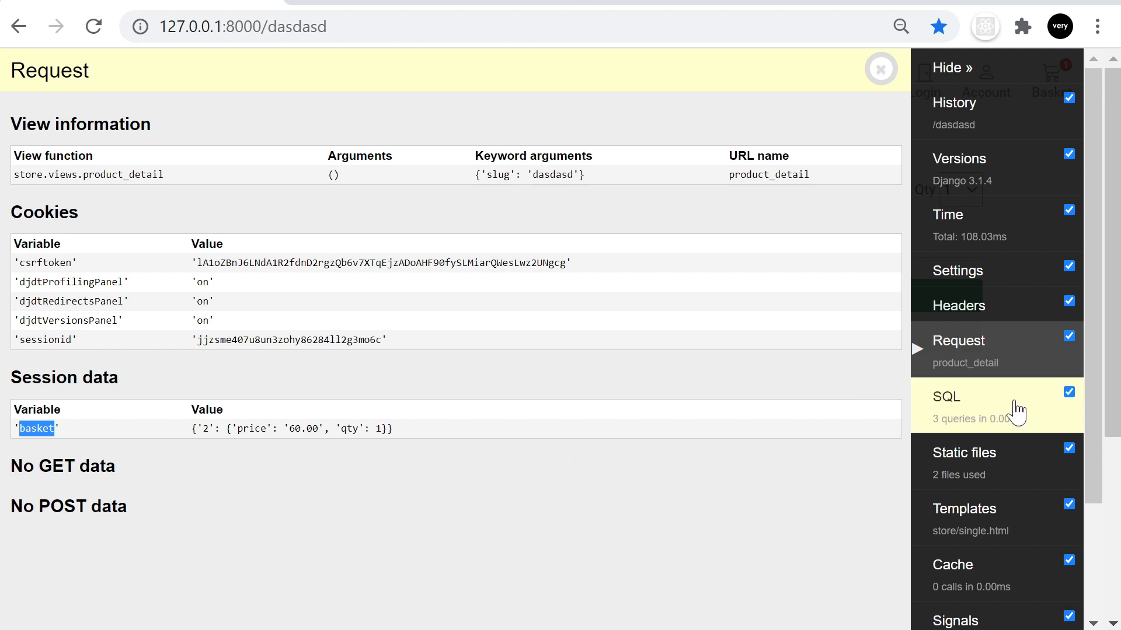
Step: Glance at the SQL queries, then show the Static files report: 149 found, 2 used (core/css/base.css, store/css/store.css)
left_click(944, 397)
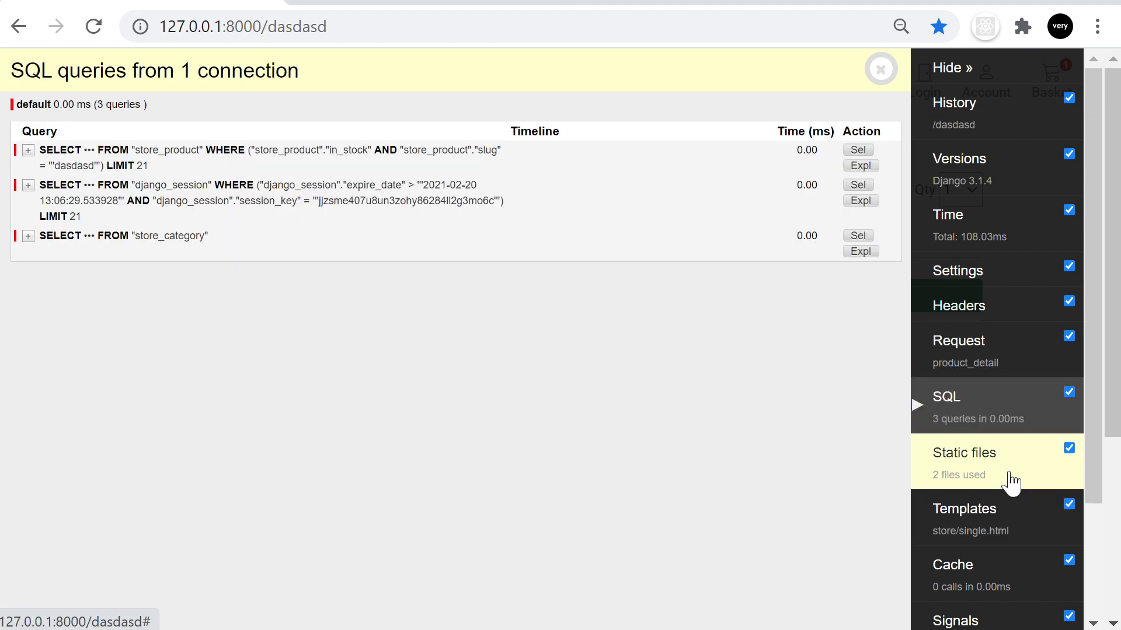
mouse_move(1011, 479)
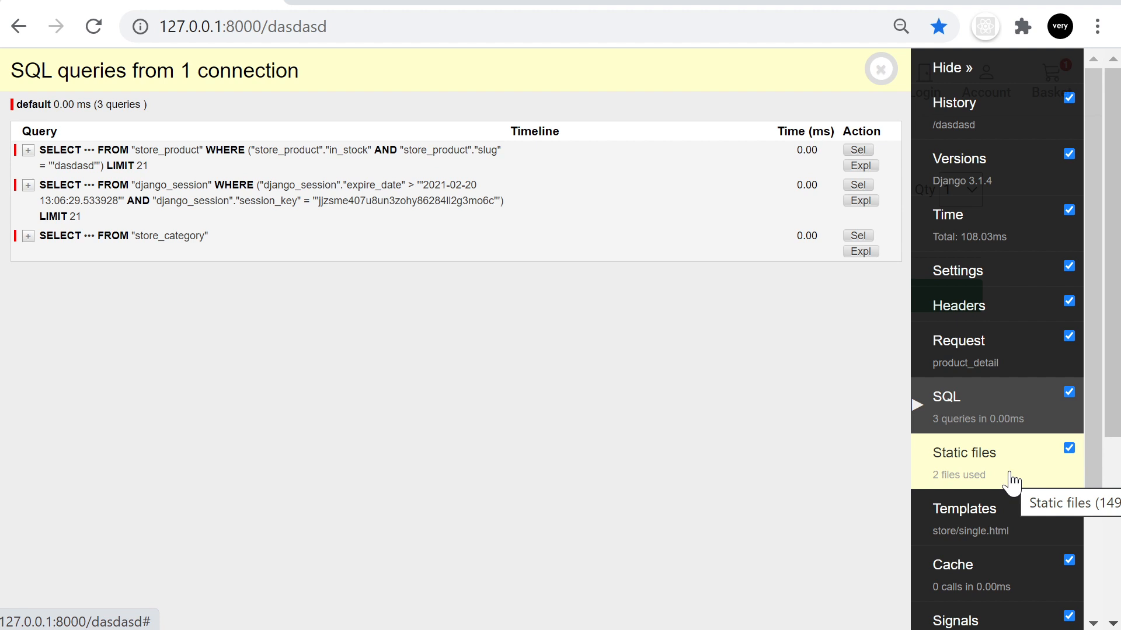
mouse_move(1000, 597)
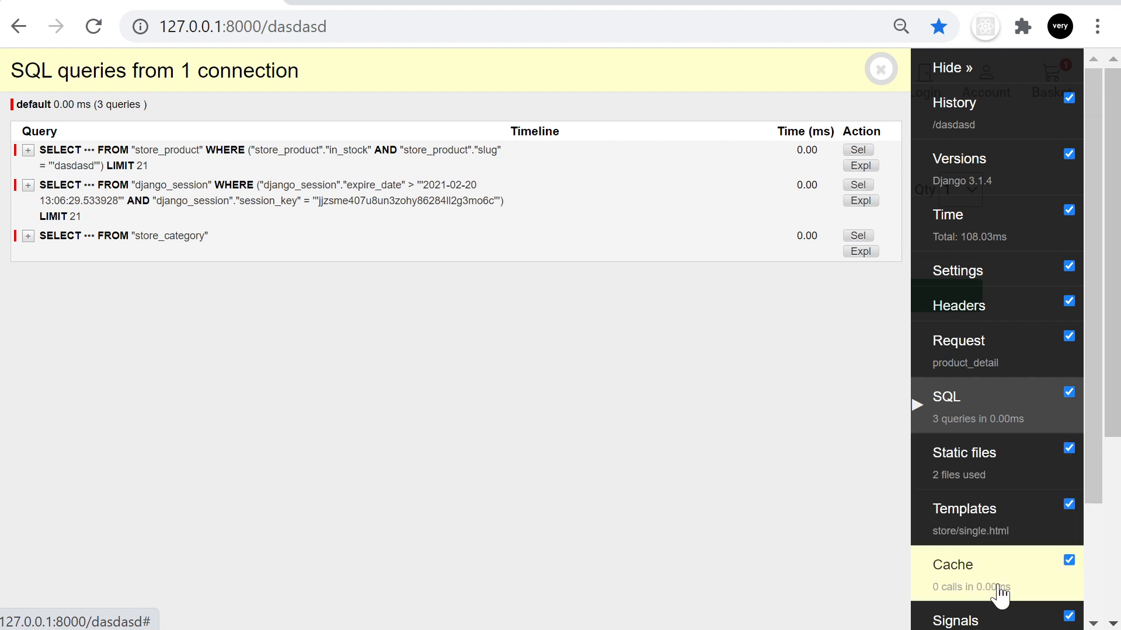
left_click(964, 453)
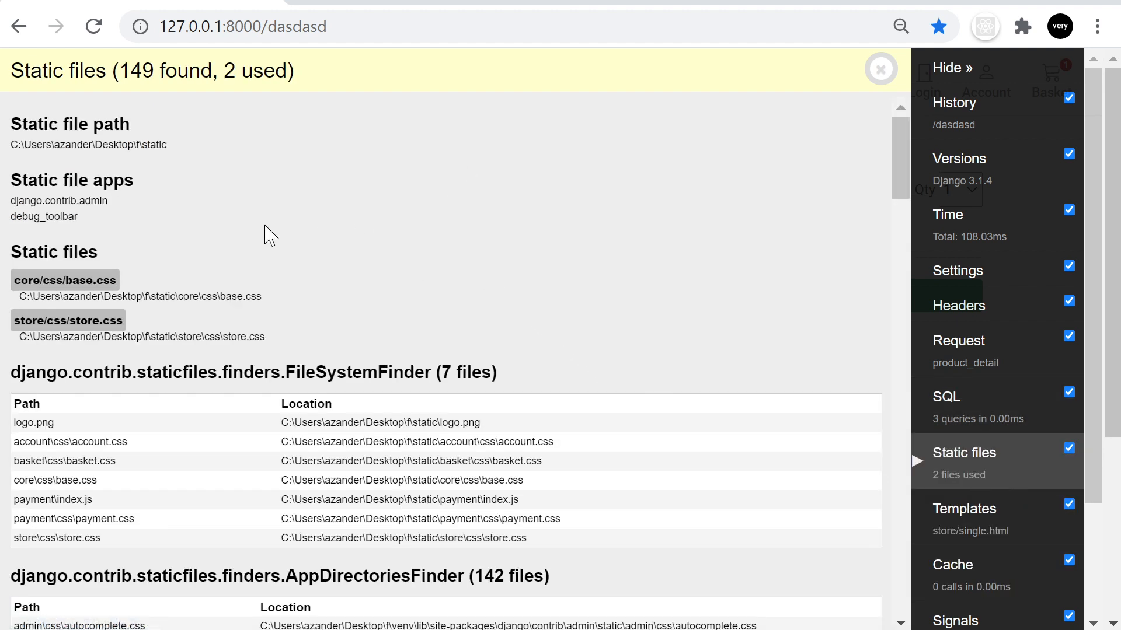
scroll("down", 3)
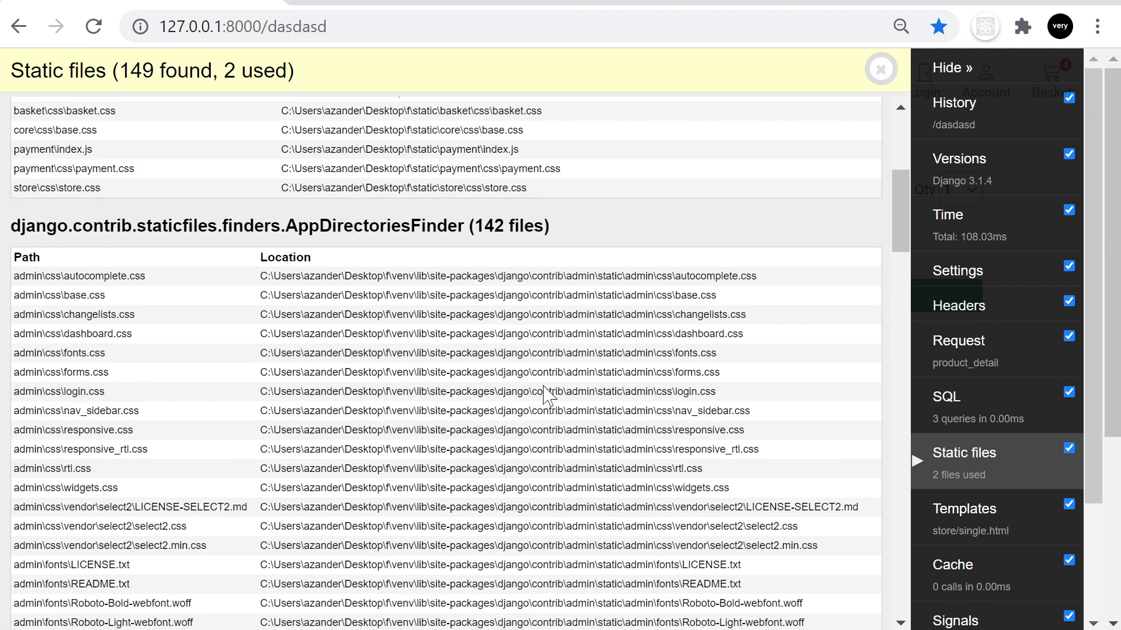
scroll("up", 3)
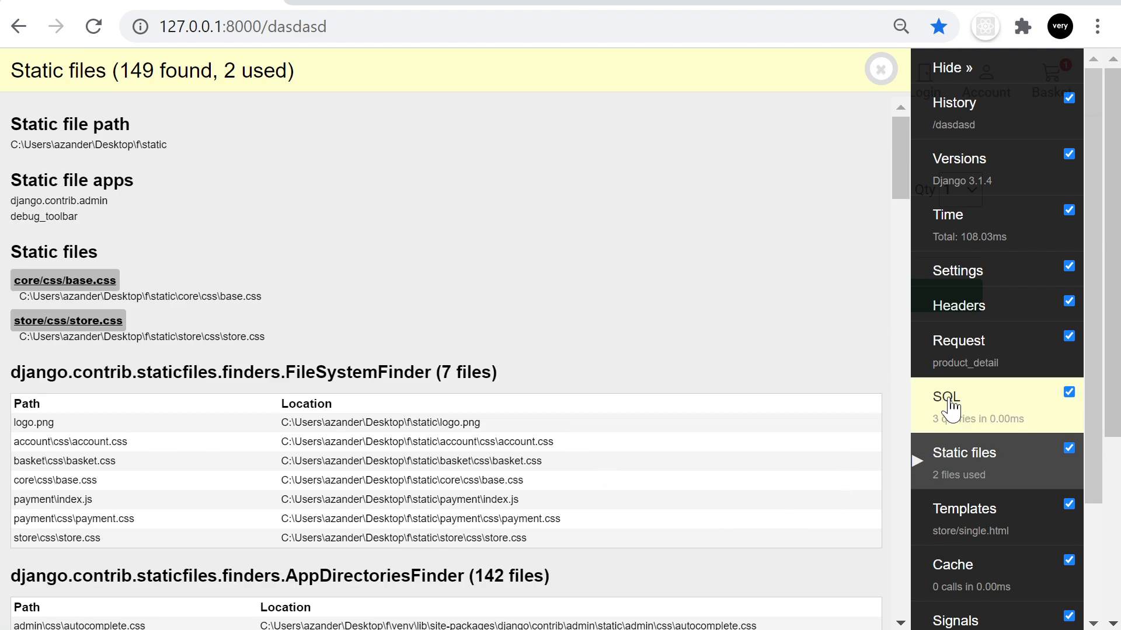
mouse_move(702, 397)
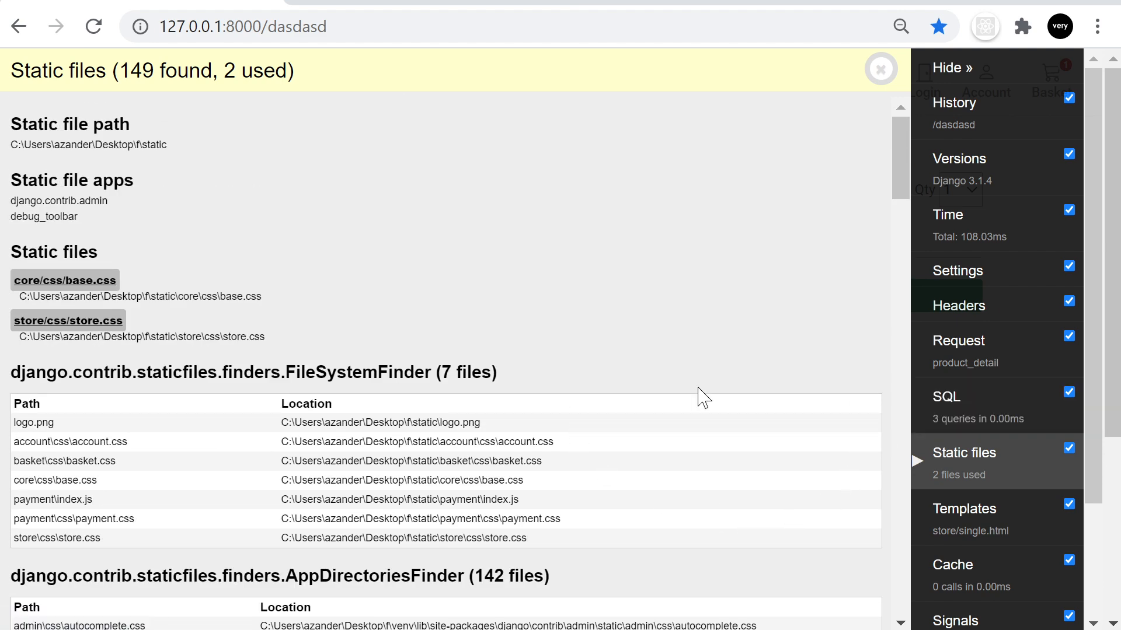
scroll("down", 3)
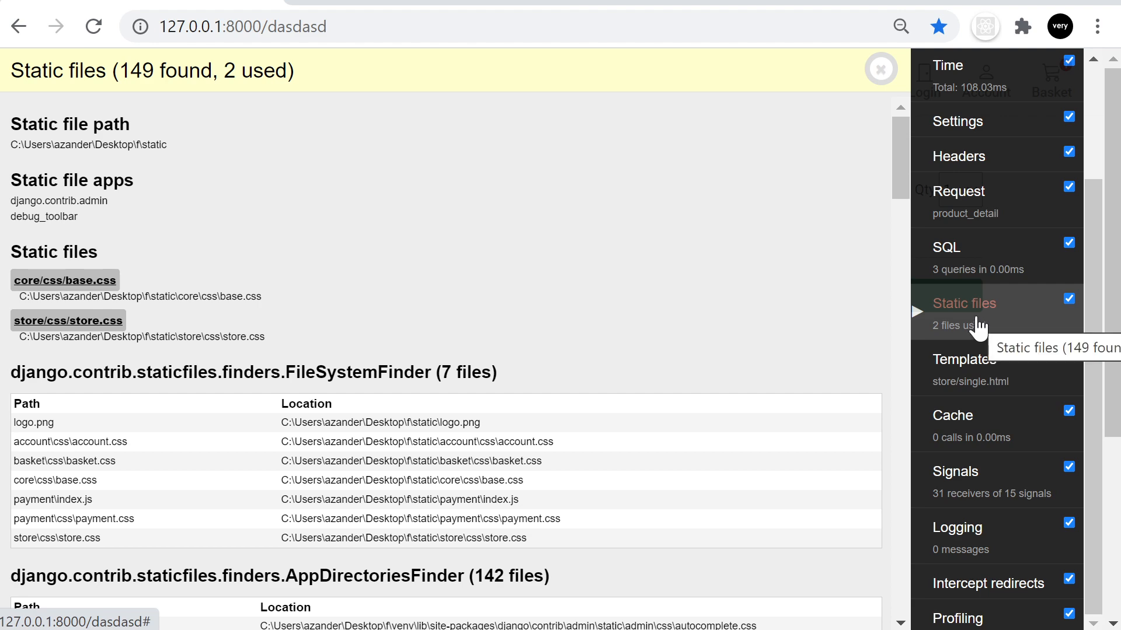
scroll("down", 3)
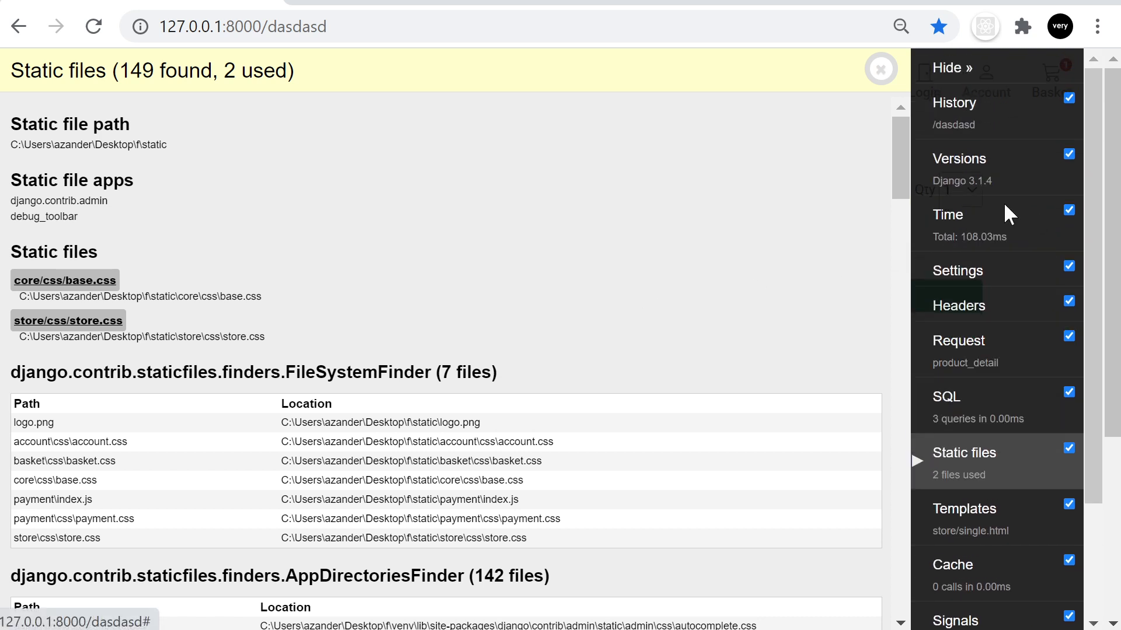
mouse_move(995, 216)
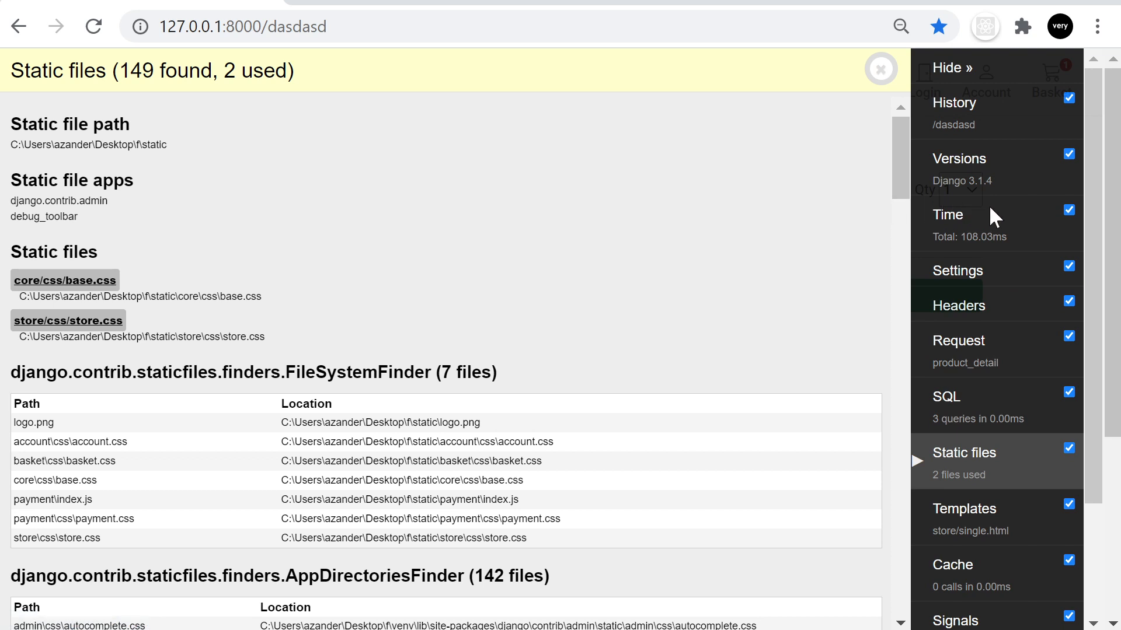
scroll("down", 3)
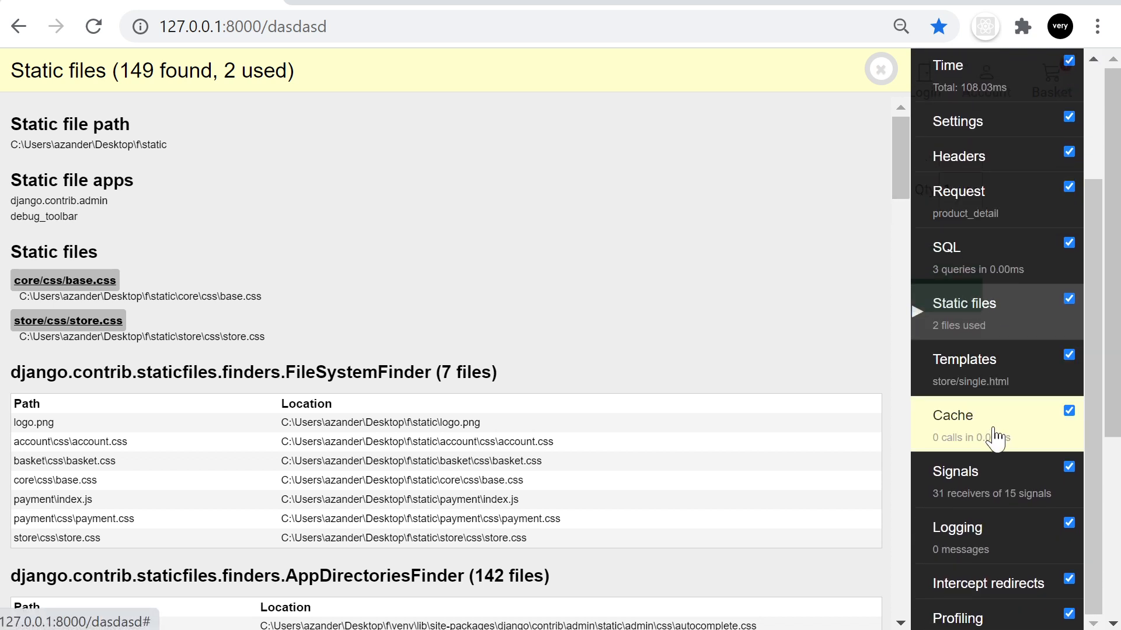
mouse_move(991, 617)
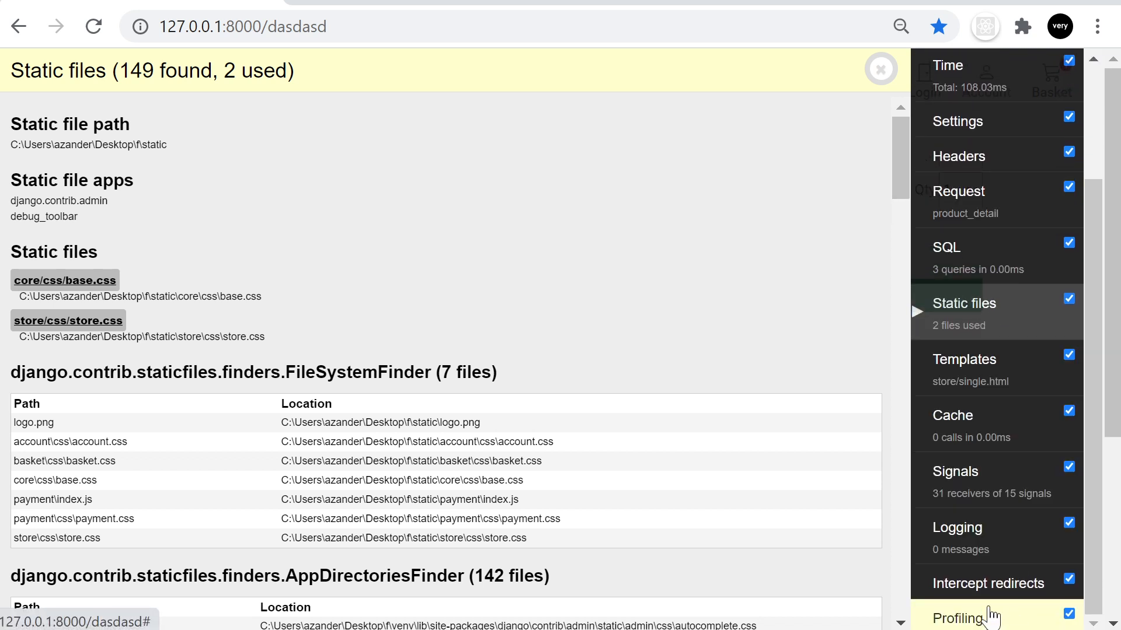
mouse_move(983, 392)
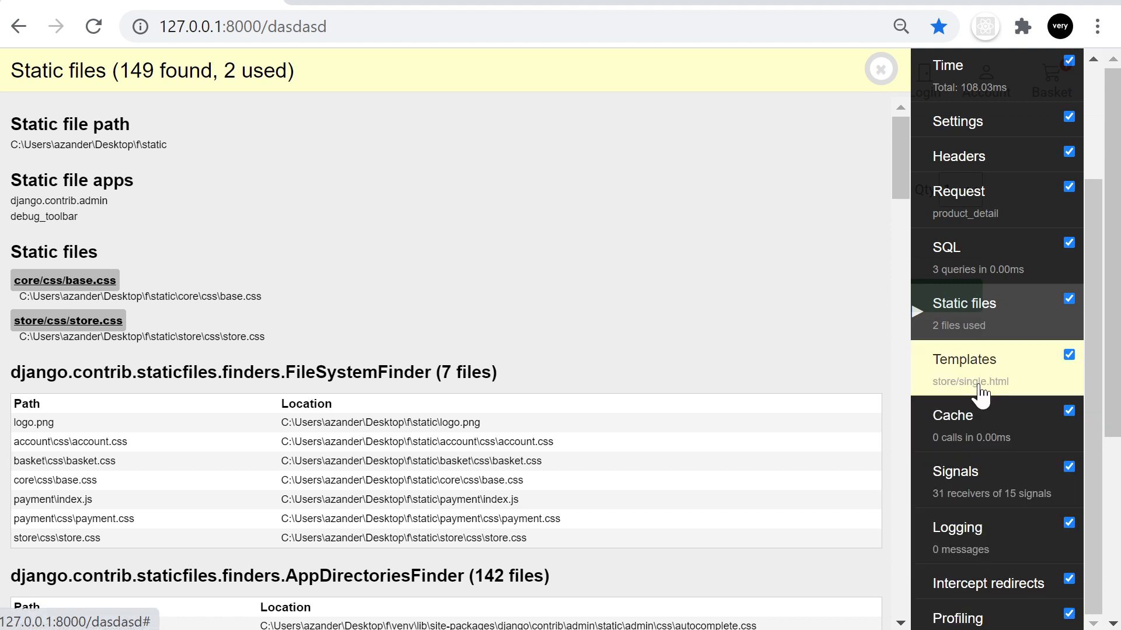
mouse_move(986, 393)
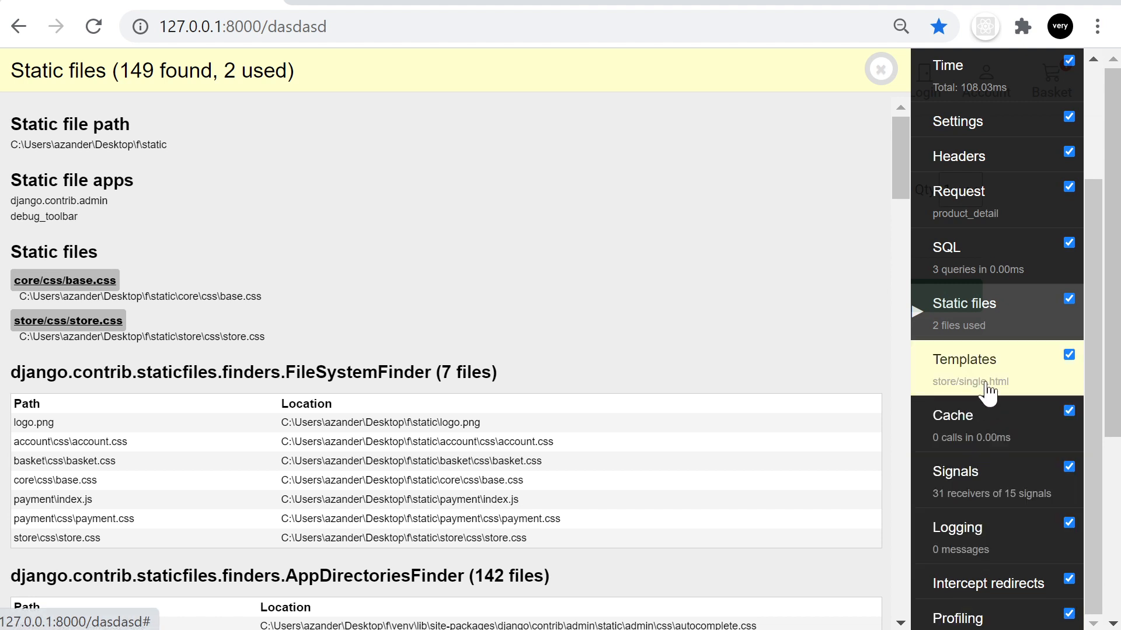
Step: Show the Templates panel (store/single.html, base.html) and expand the categories context processor's QuerySet with the nike category
left_click(965, 359)
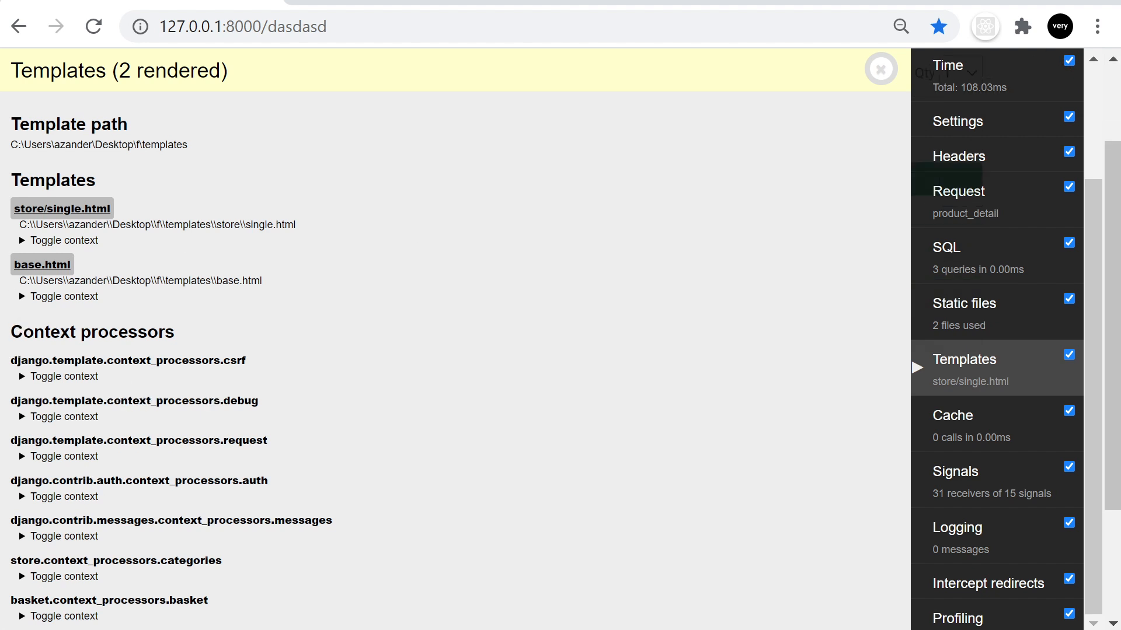
left_click(64, 575)
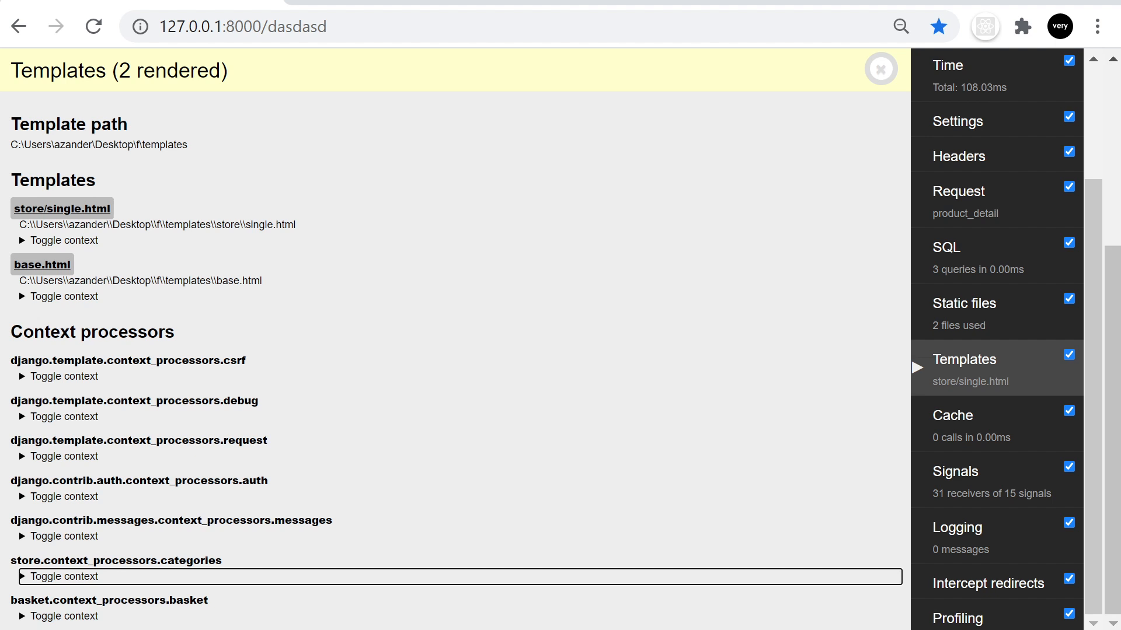
mouse_move(49, 585)
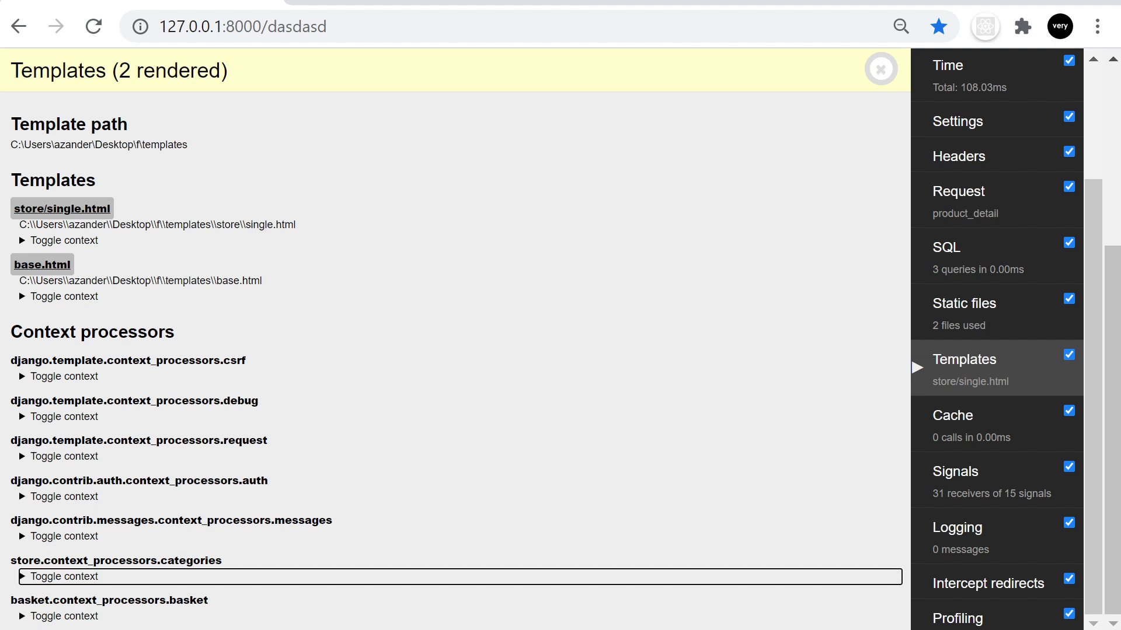
mouse_move(58, 586)
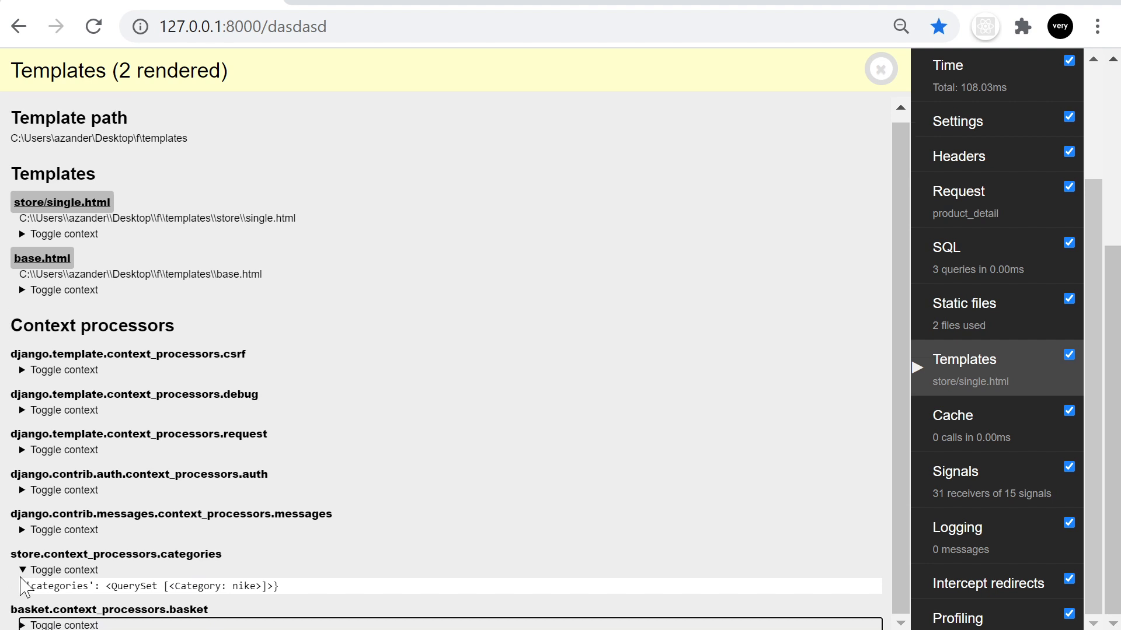
Step: View the empty Cache call summary, then the Signals receivers list, and try the Profiling panel
left_click(952, 416)
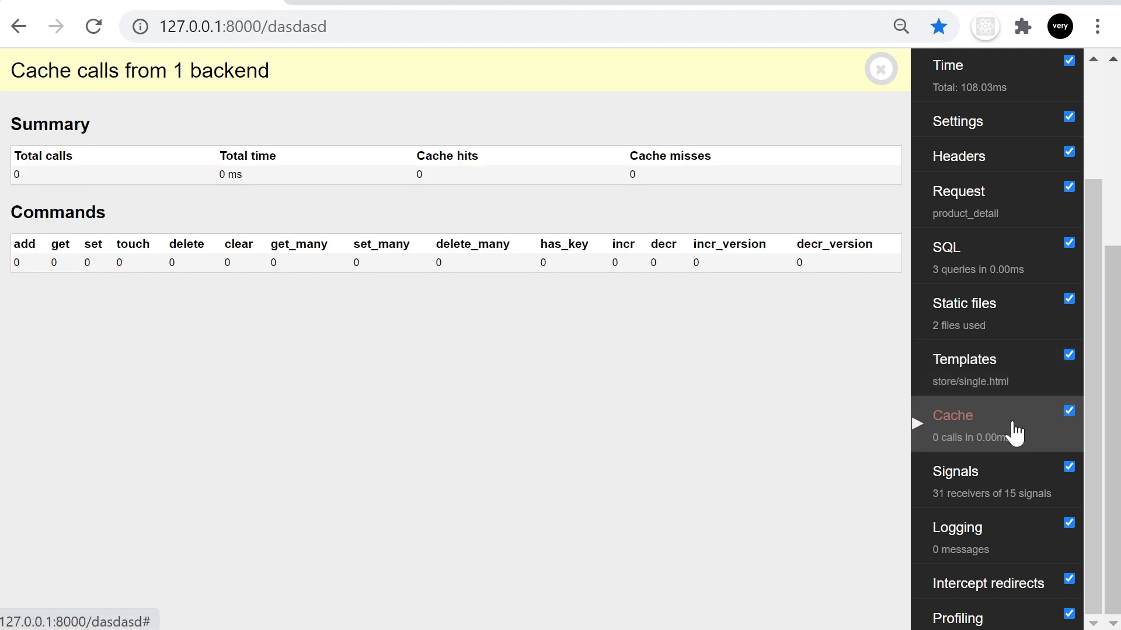
mouse_move(677, 484)
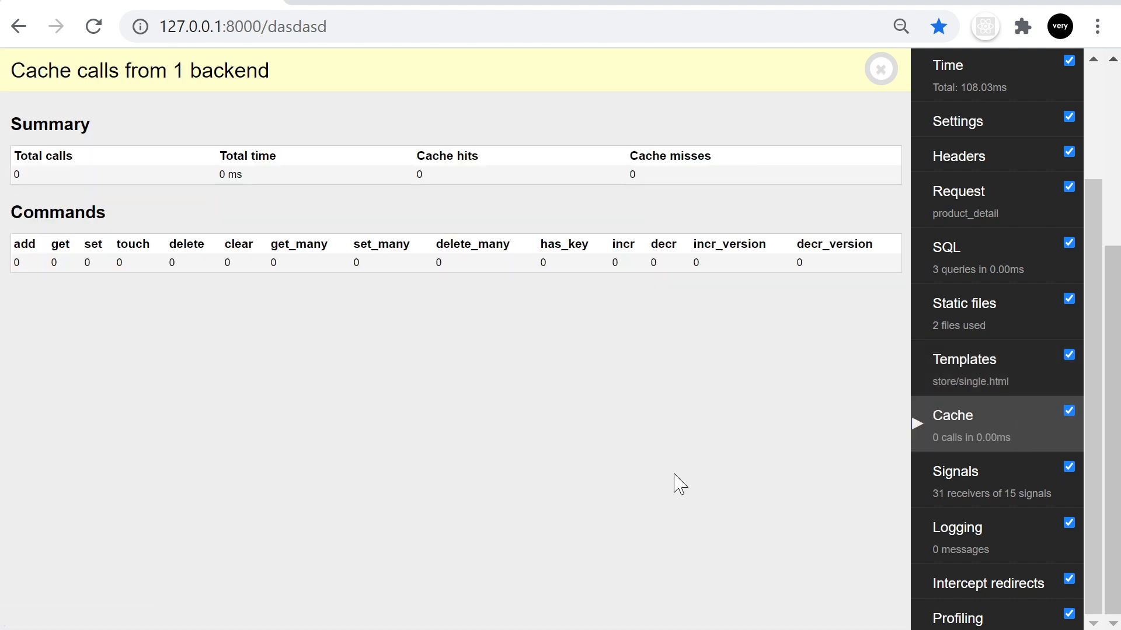
left_click(955, 471)
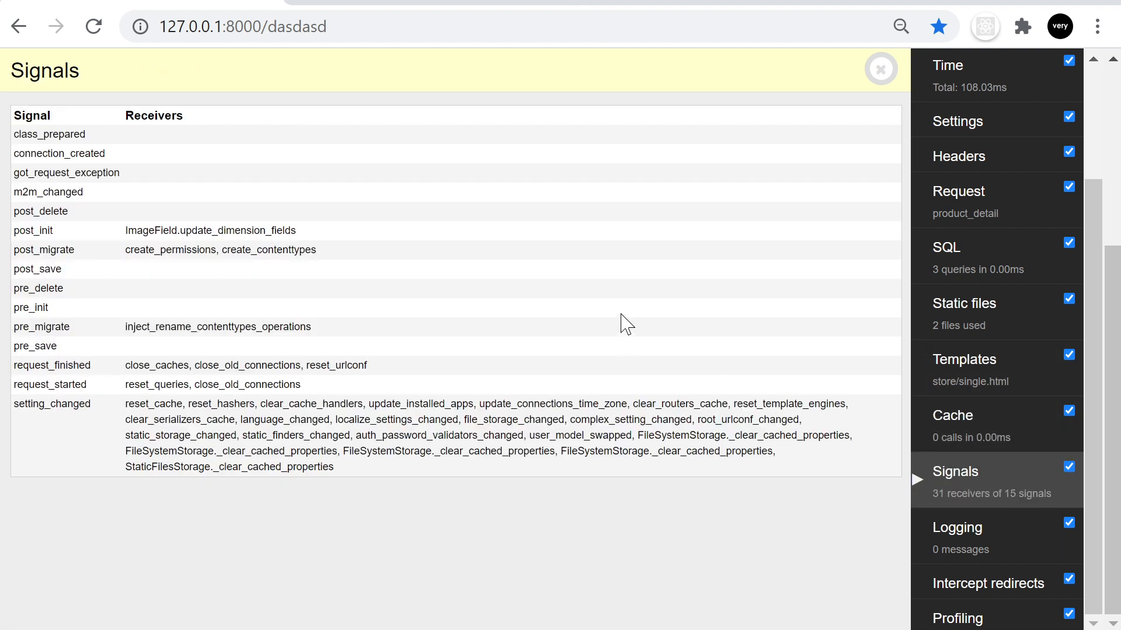
mouse_move(623, 296)
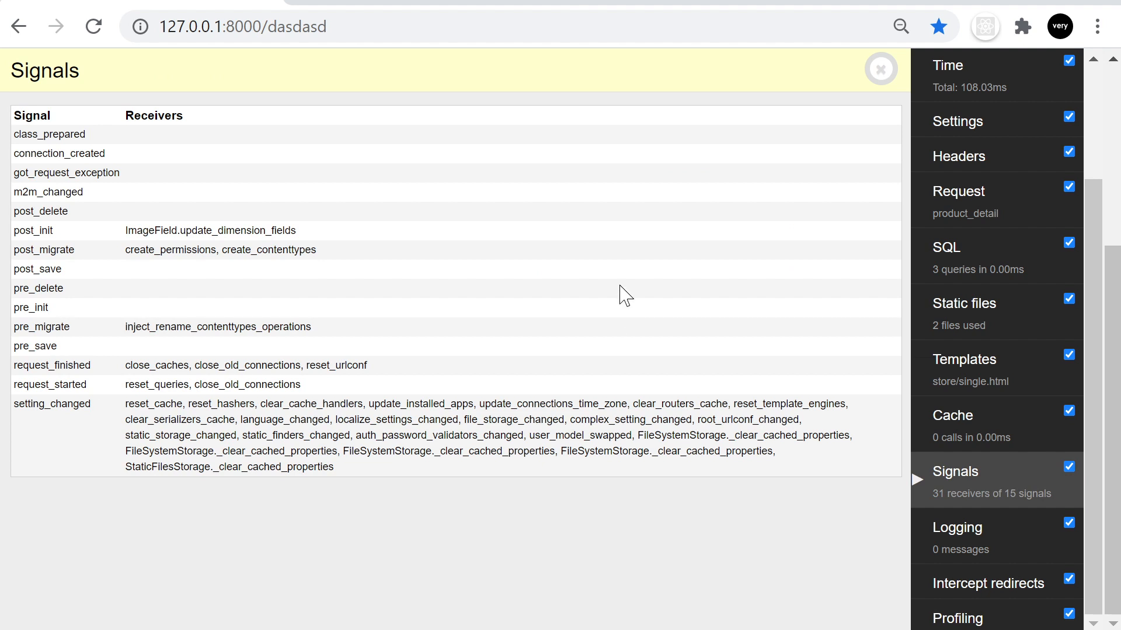
mouse_move(683, 320)
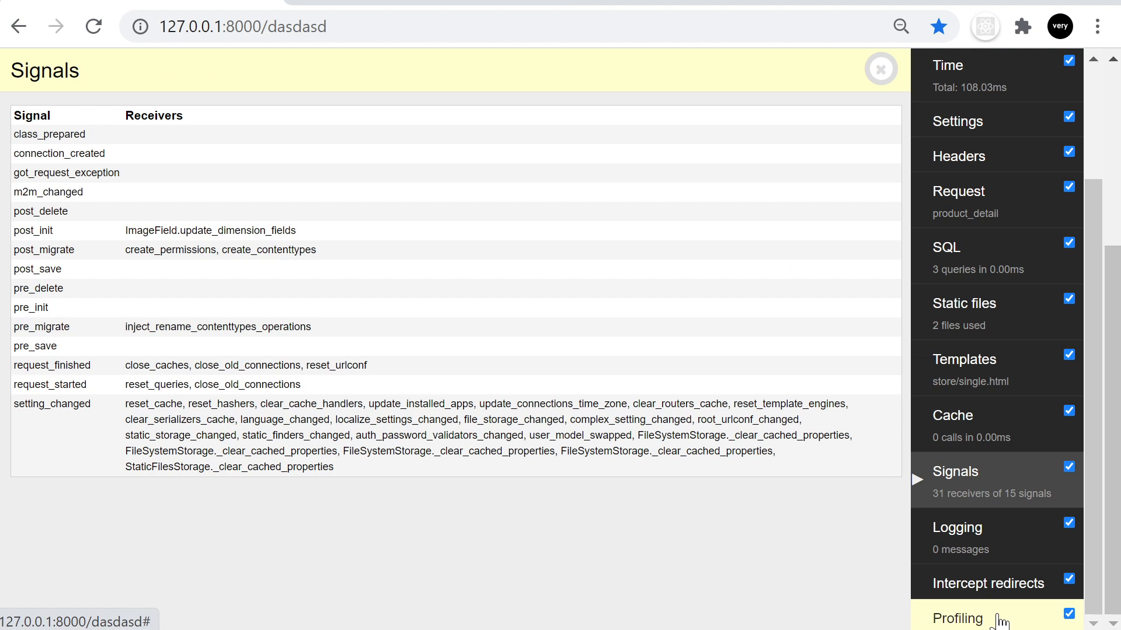
left_click(957, 619)
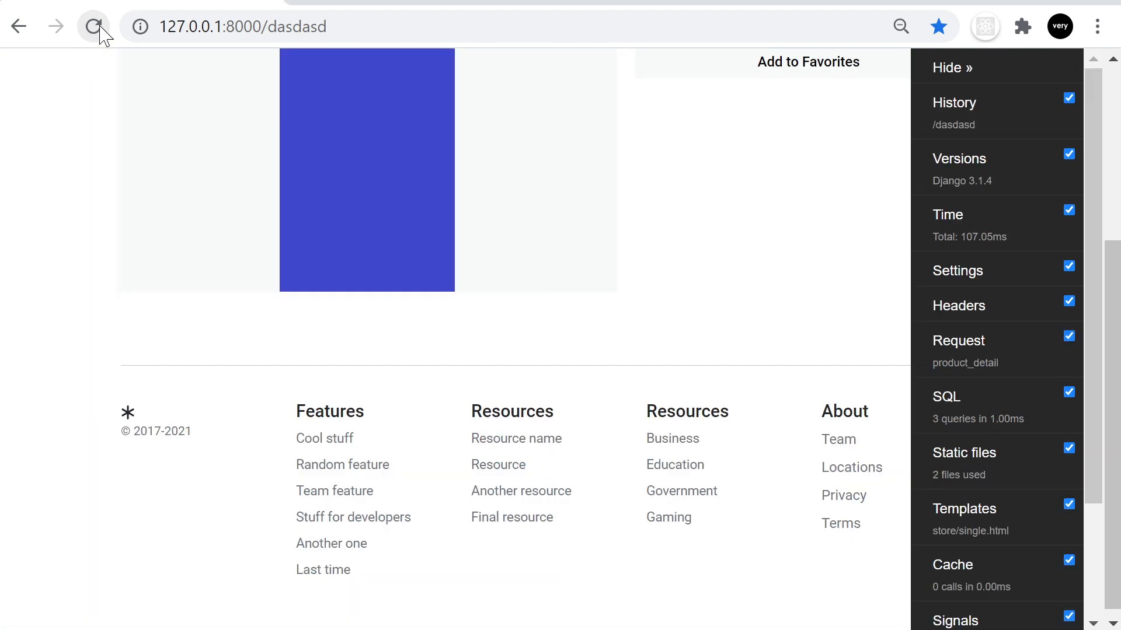
Step: Show the Profiling report for the product page and collapse its call tree to the top-level process_request call
scroll("down", 3)
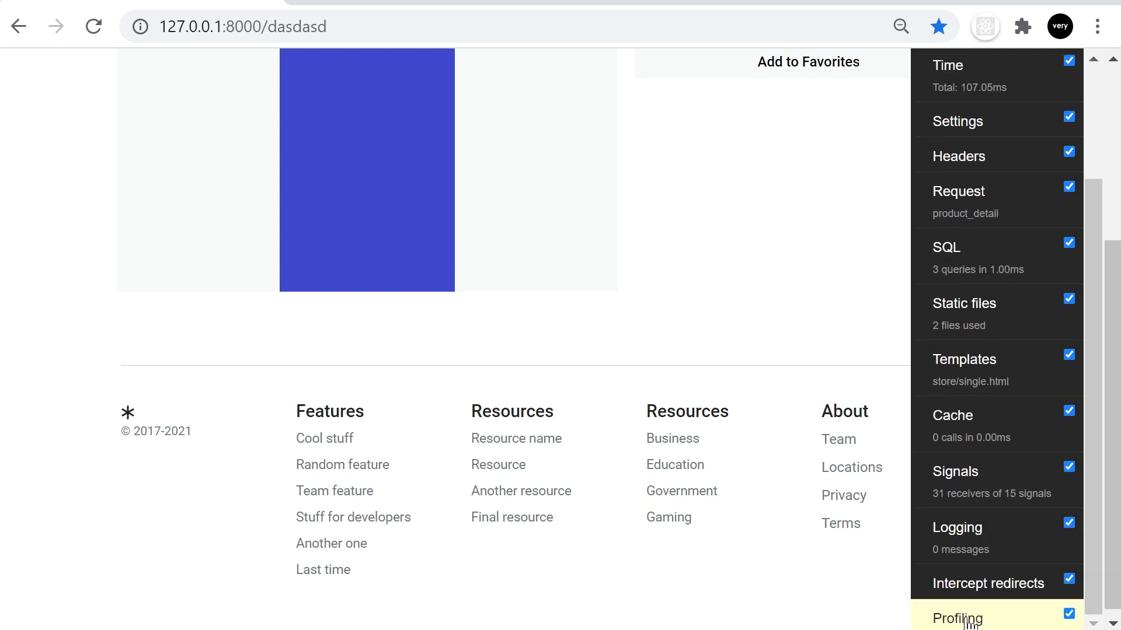
left_click(957, 618)
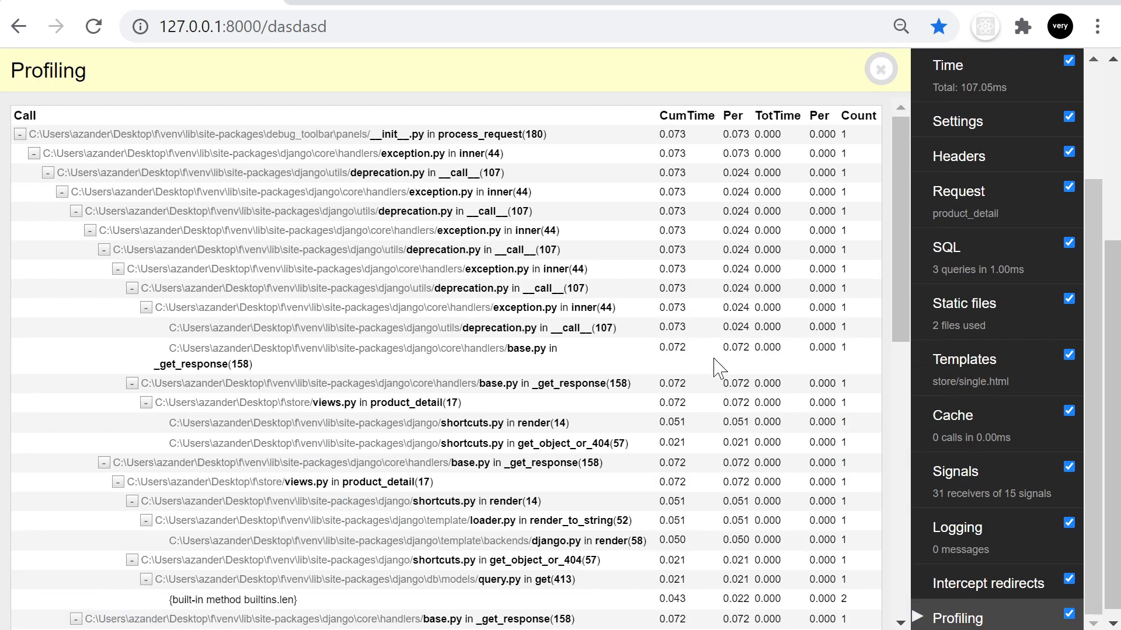
mouse_move(760, 383)
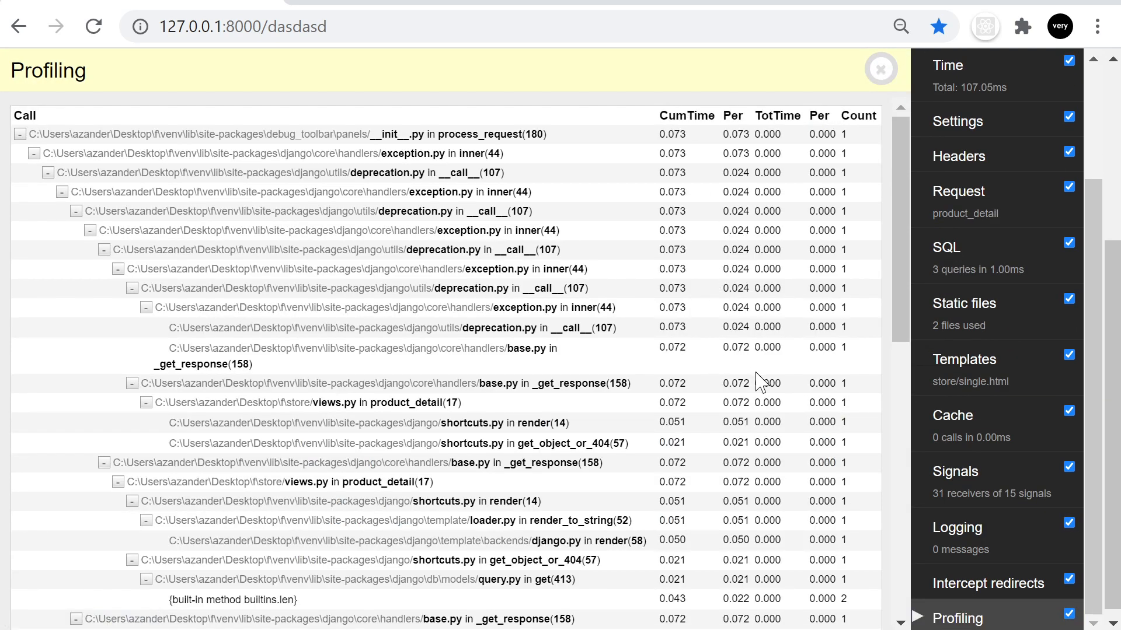
scroll("down", 3)
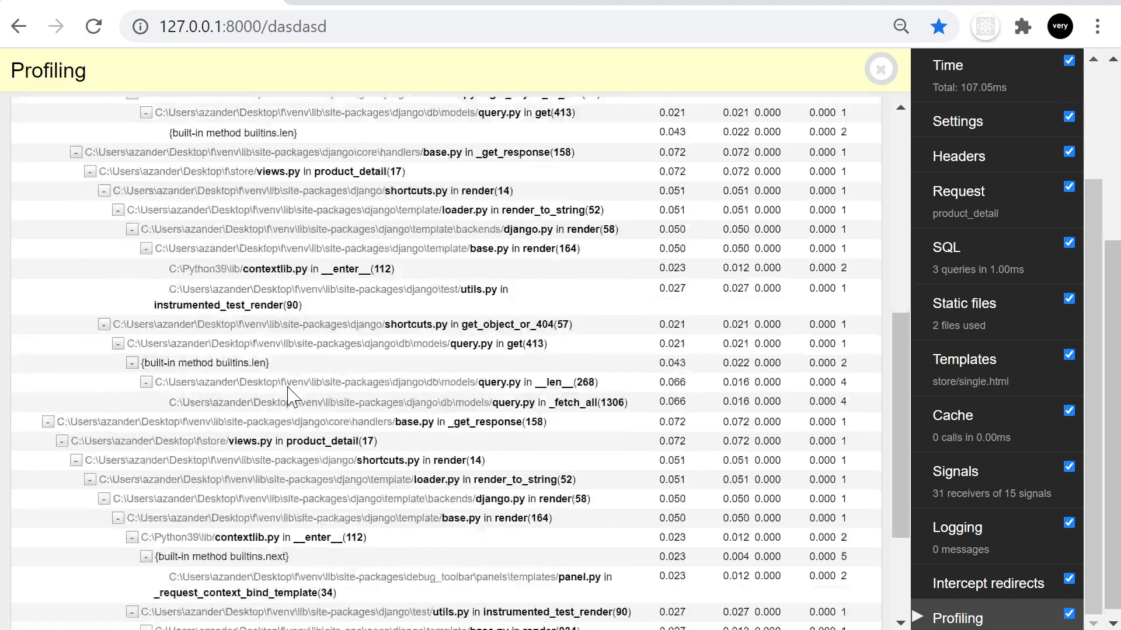
scroll("up", 3)
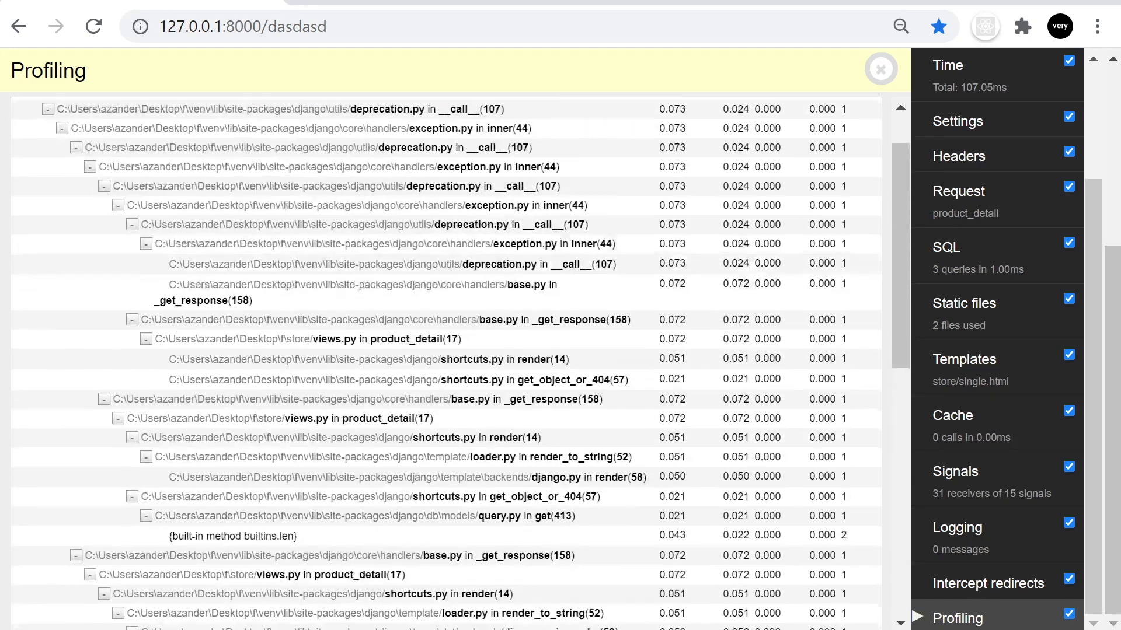
scroll("up", 3)
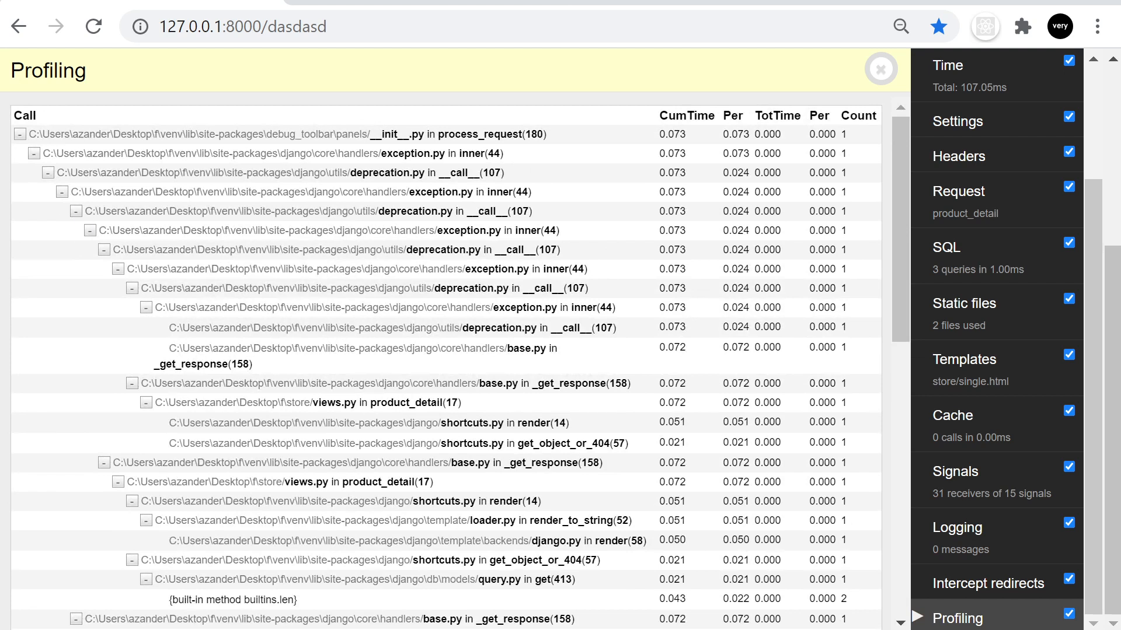
left_click(33, 134)
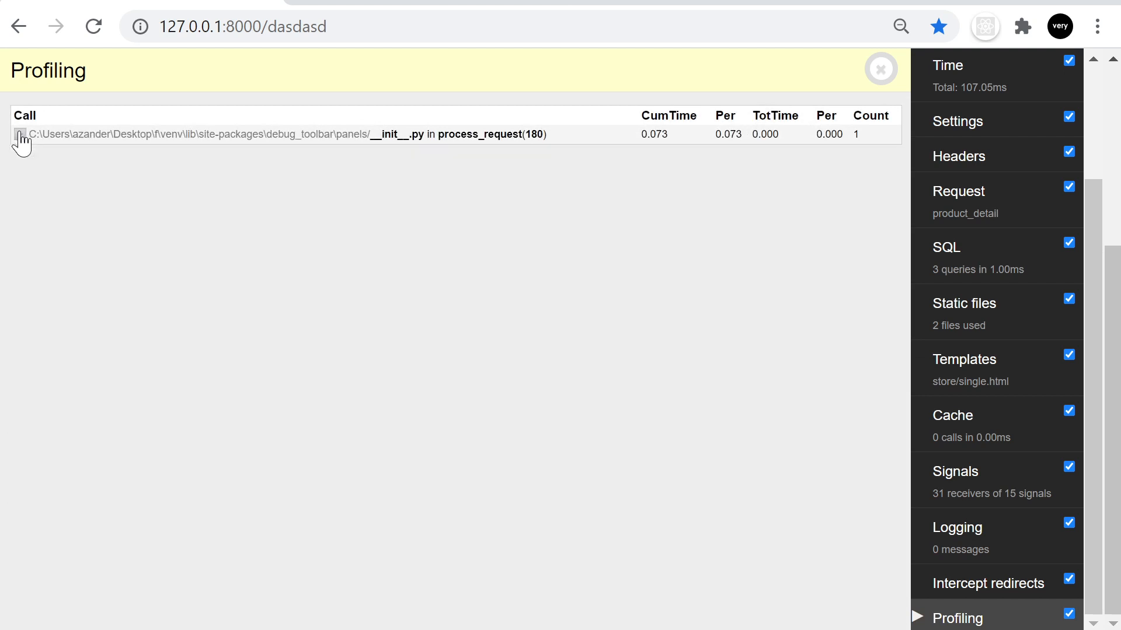